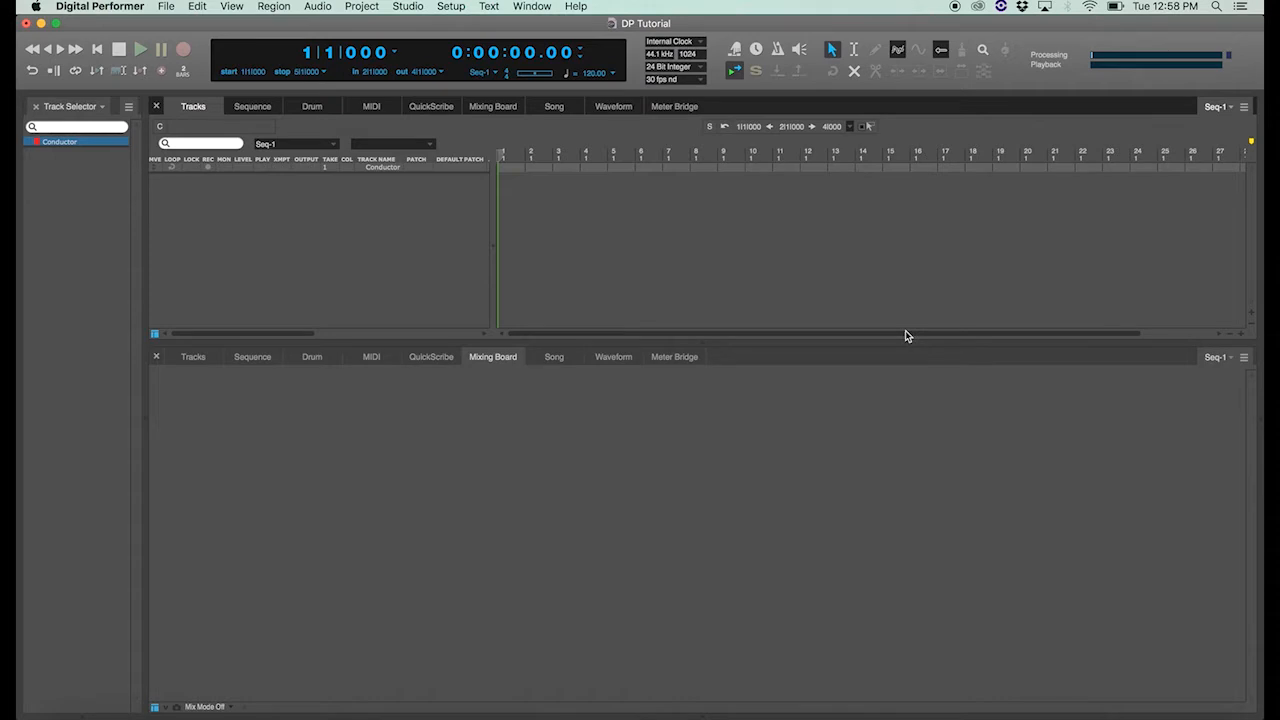
mouse_move(738, 429)
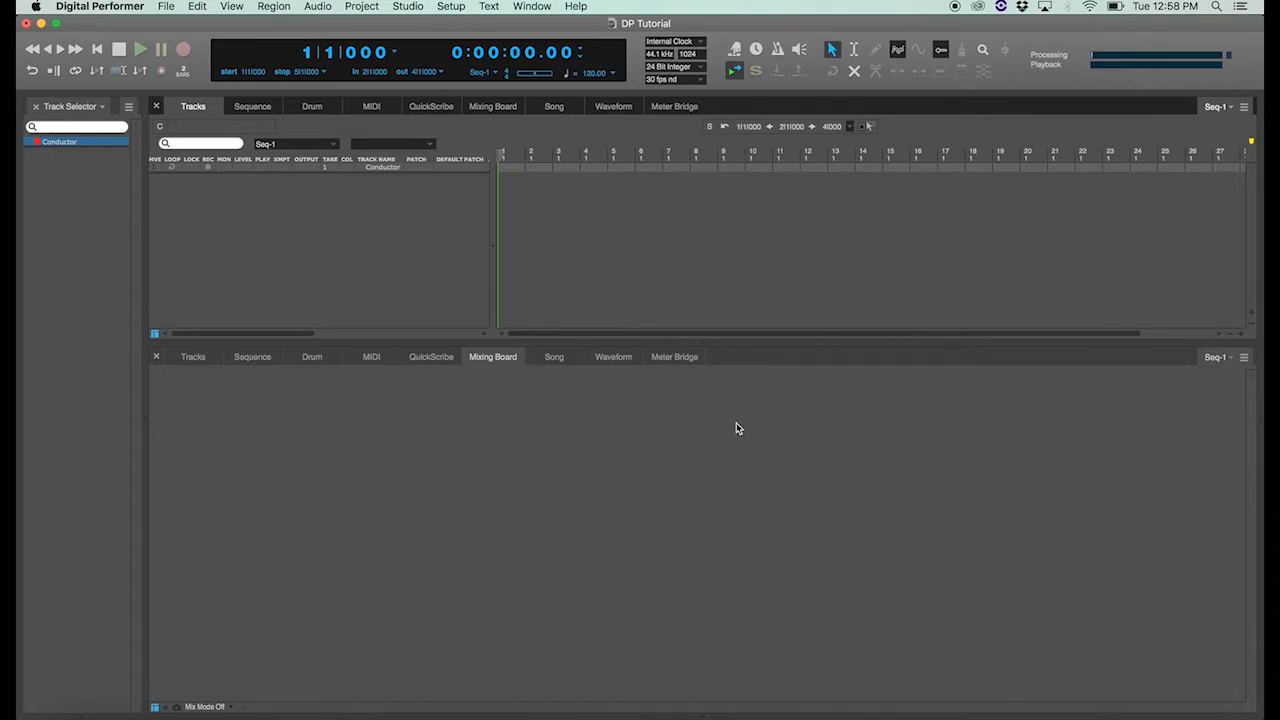
mouse_move(492, 124)
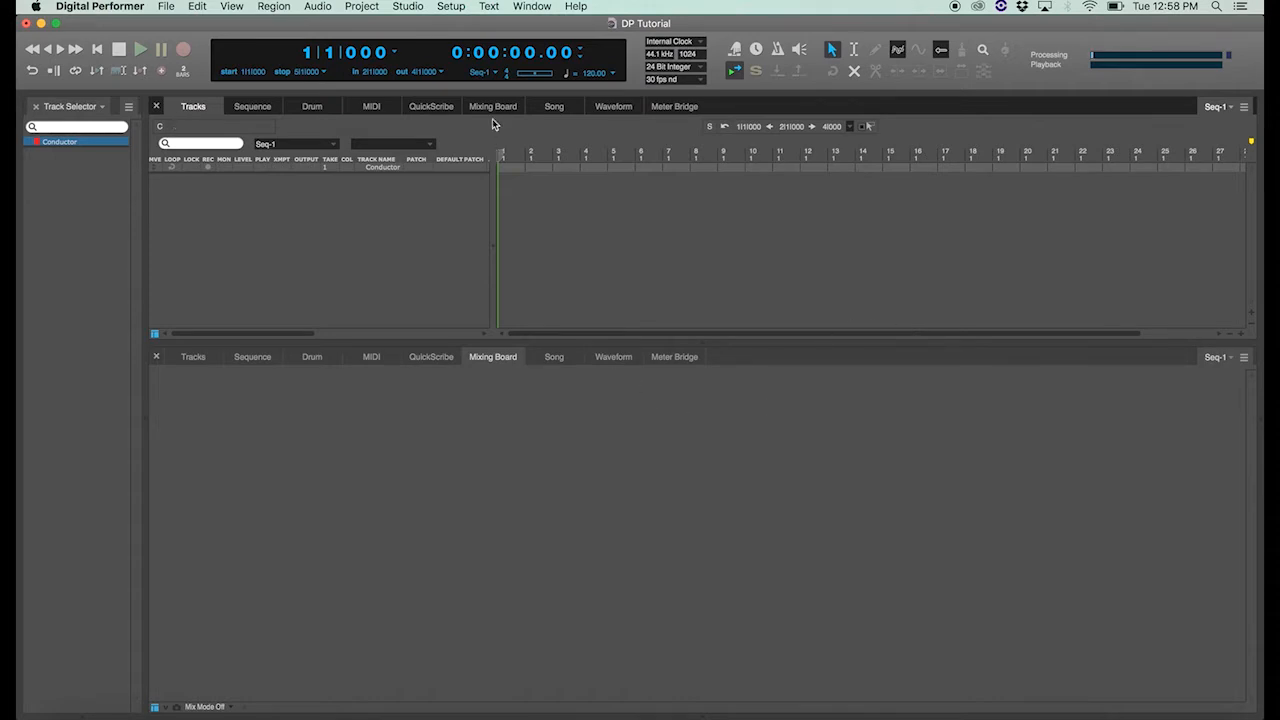
- Add a mono audio track, Audio-1, from the Project menu's Add Track commands
left_click(362, 6)
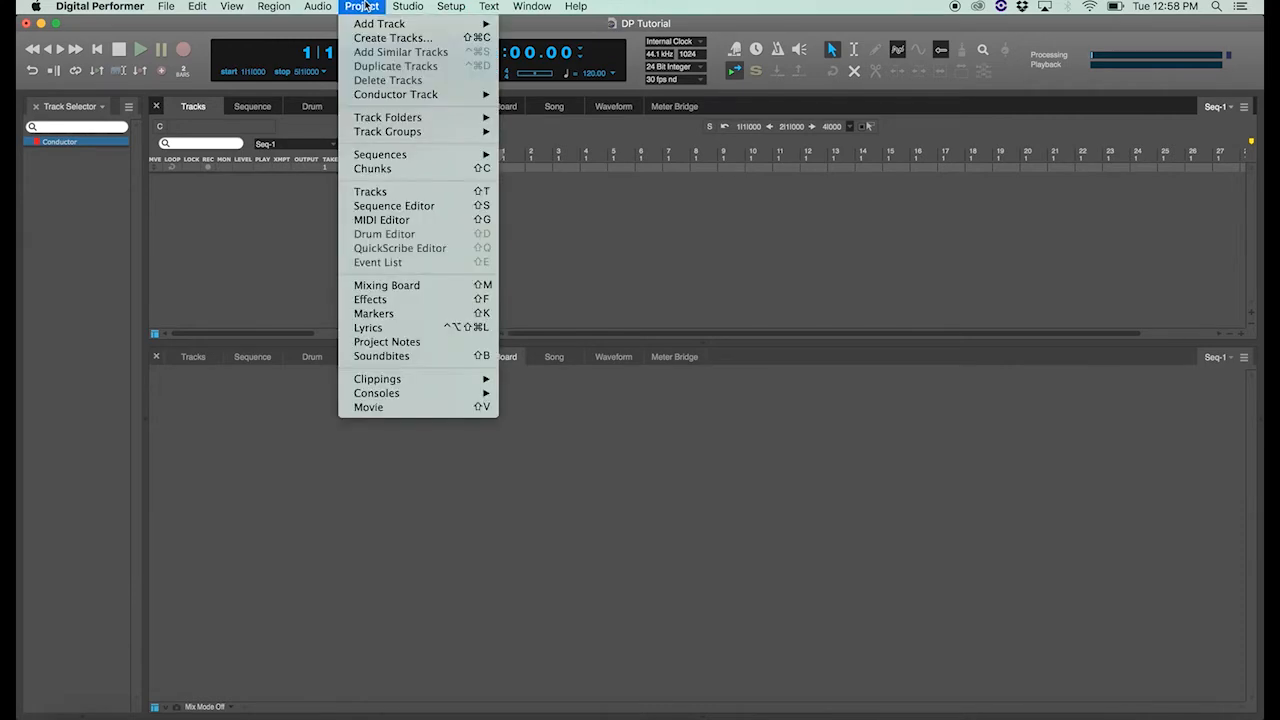
mouse_move(379, 23)
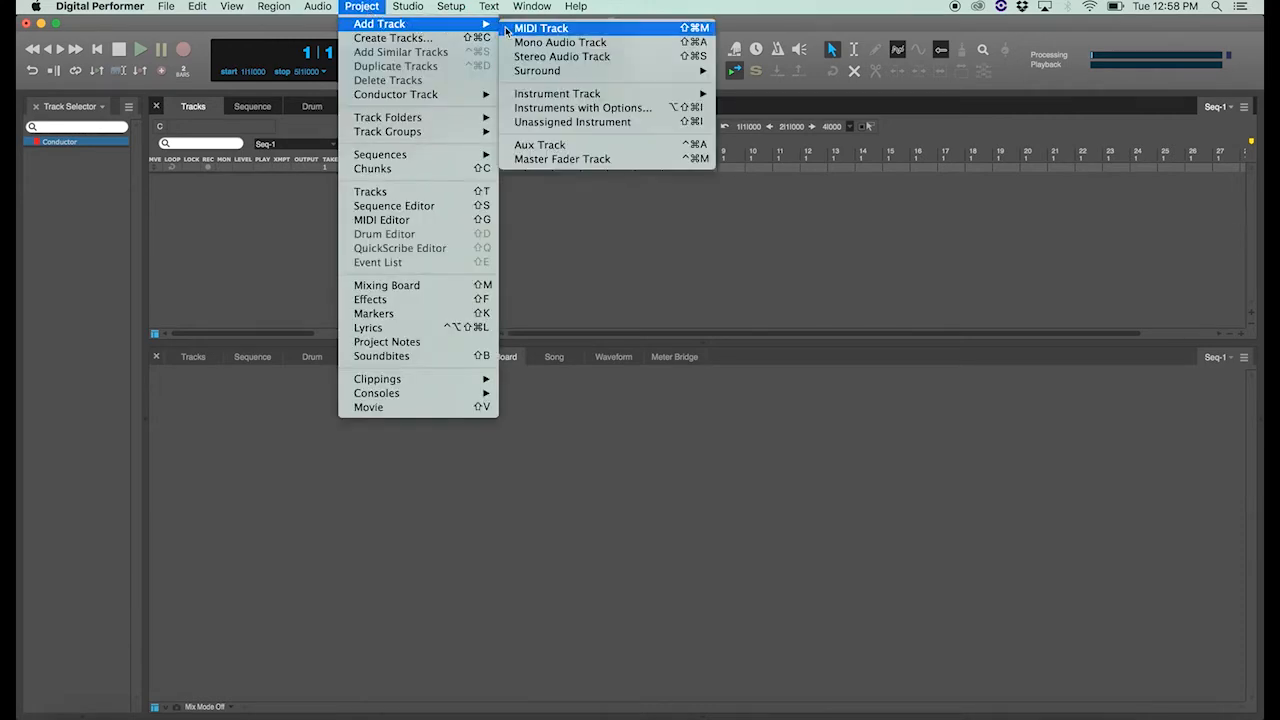
mouse_move(560, 42)
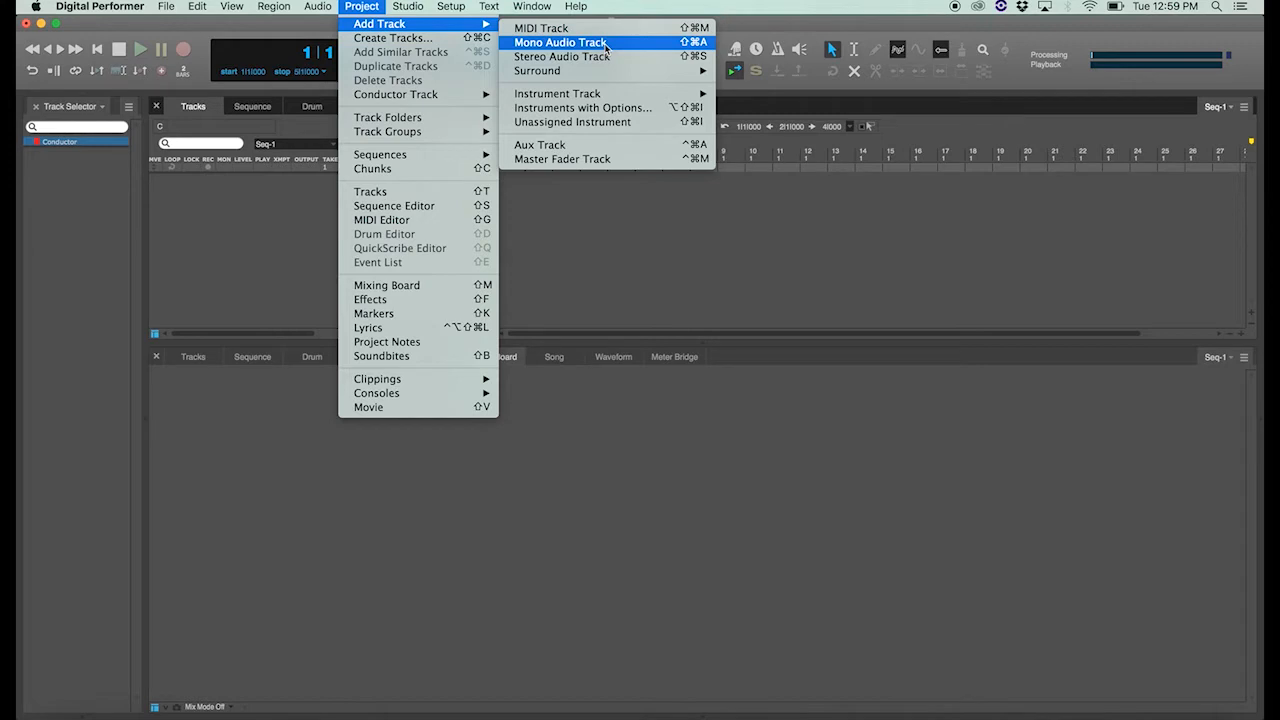
mouse_move(561, 28)
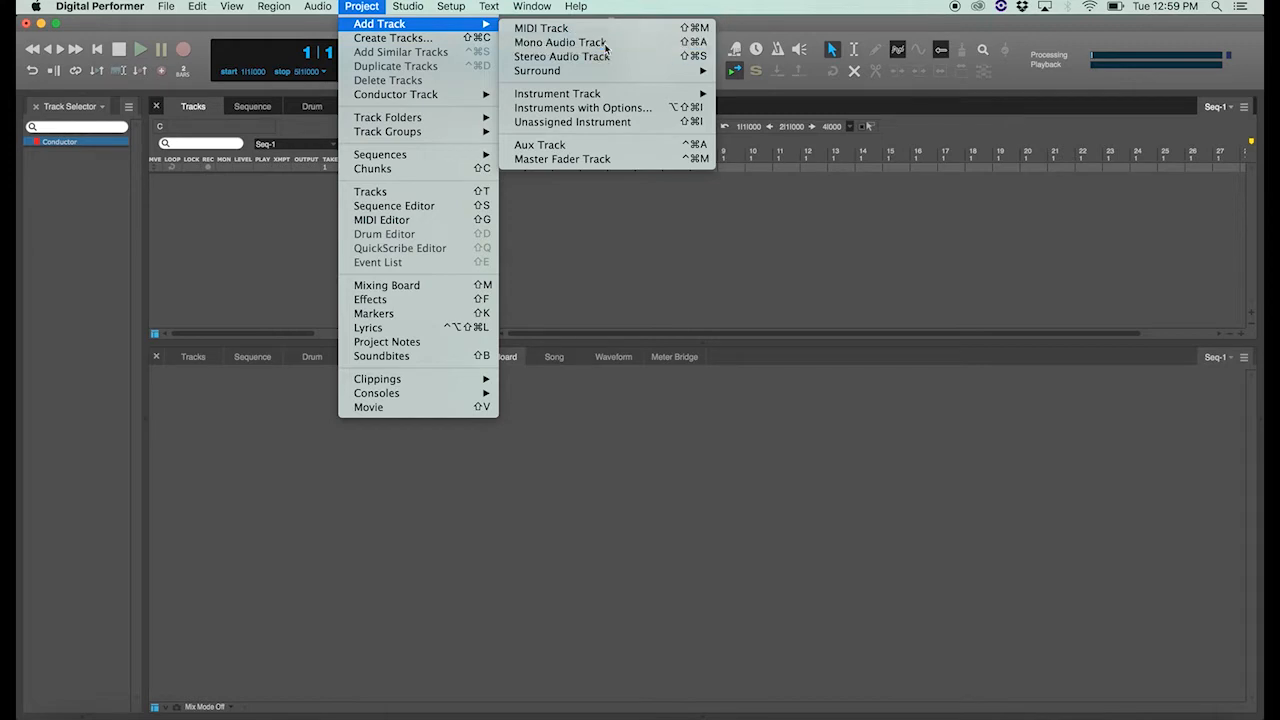
left_click(560, 42)
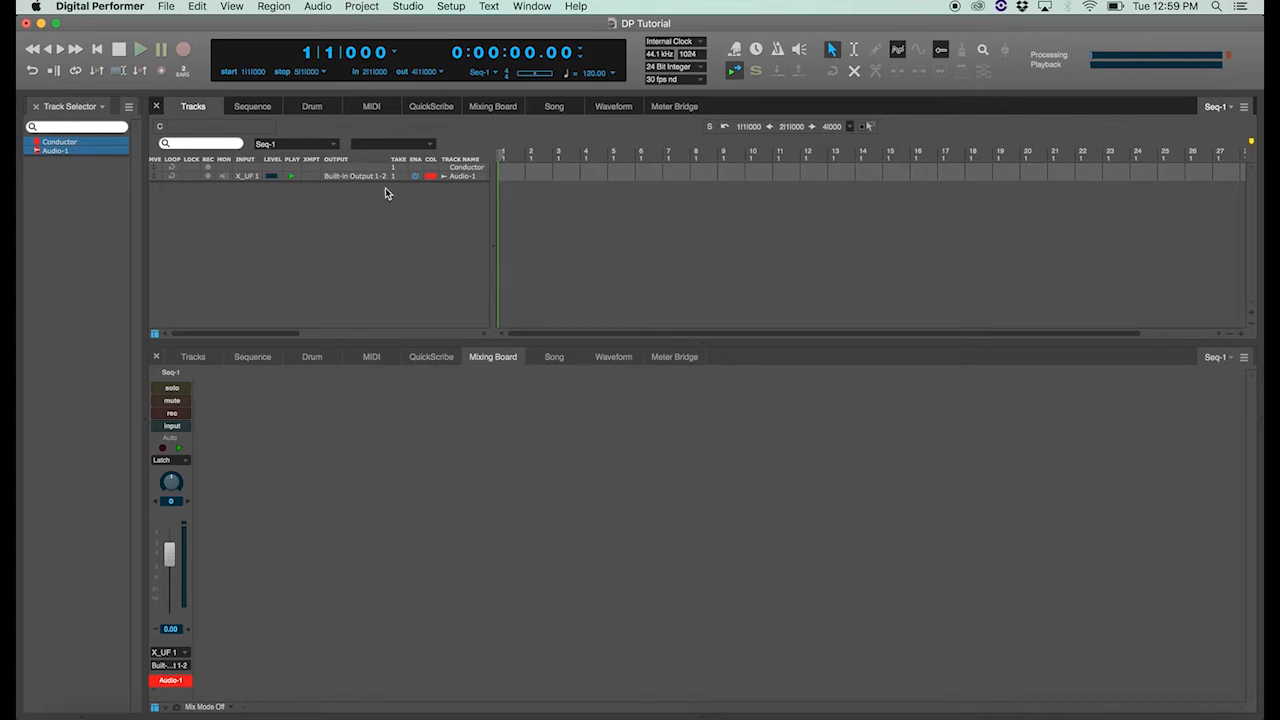
mouse_move(370, 170)
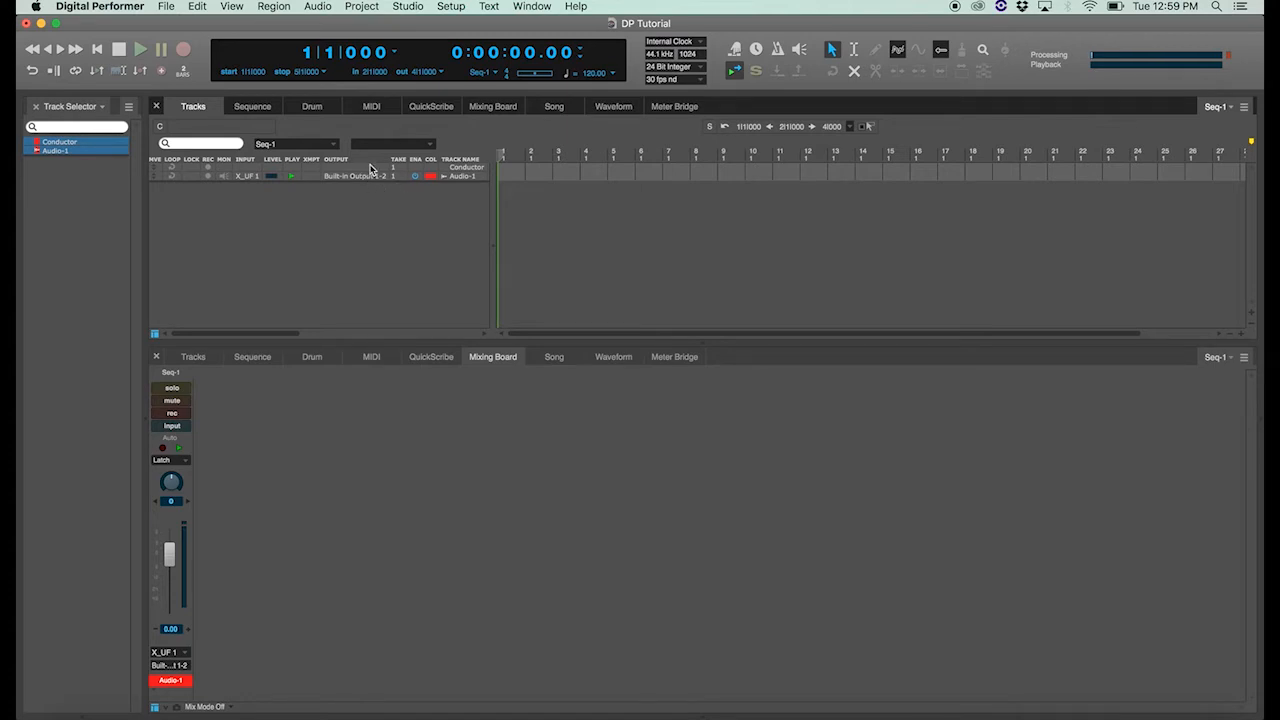
mouse_move(280, 497)
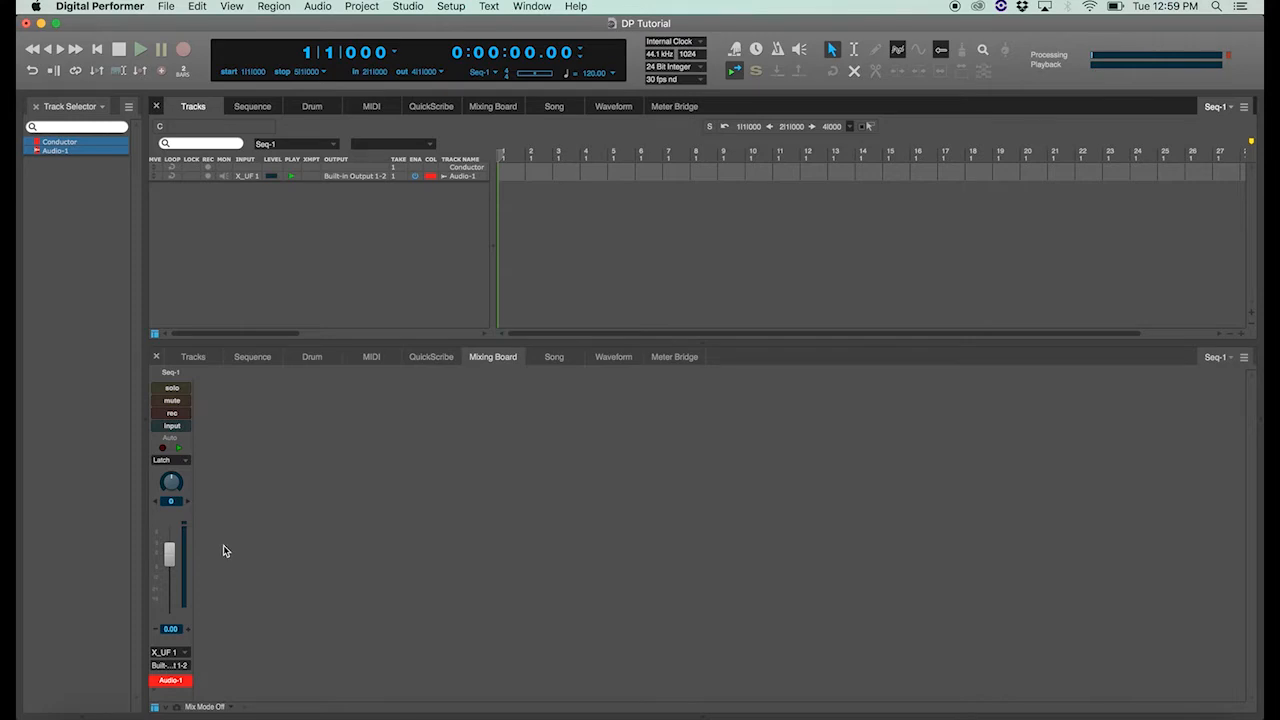
mouse_move(246, 305)
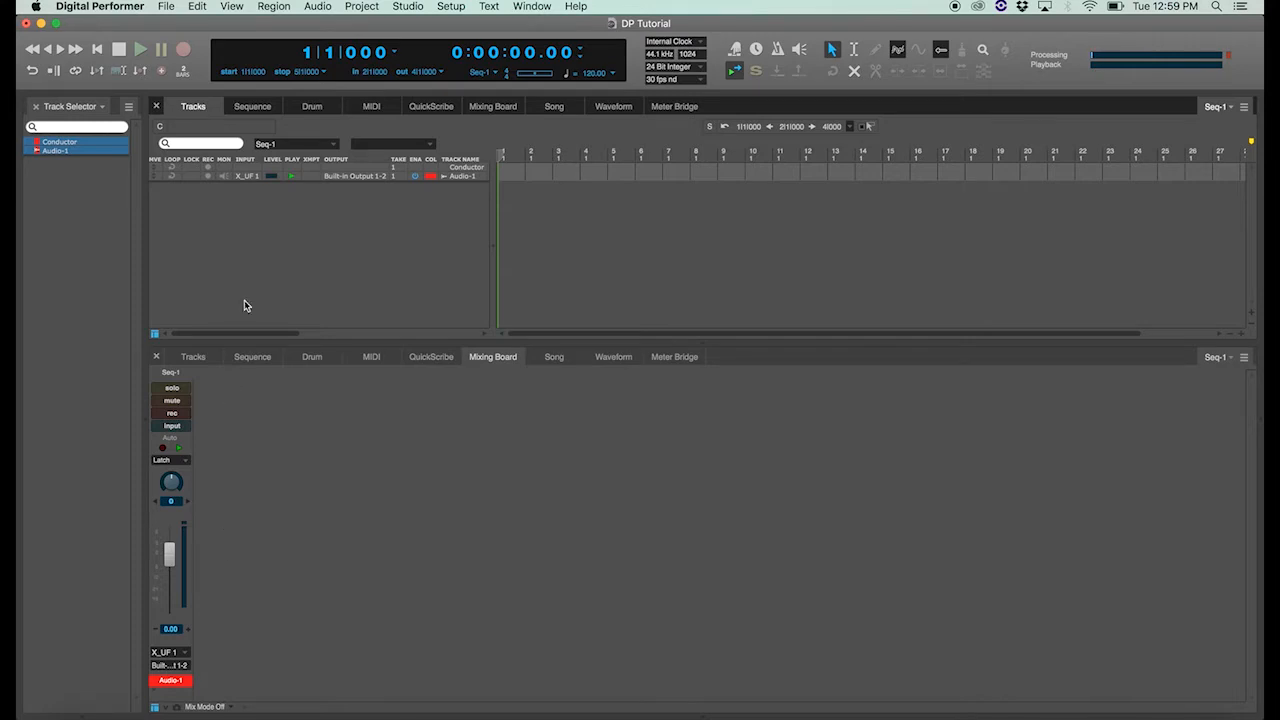
mouse_move(173, 188)
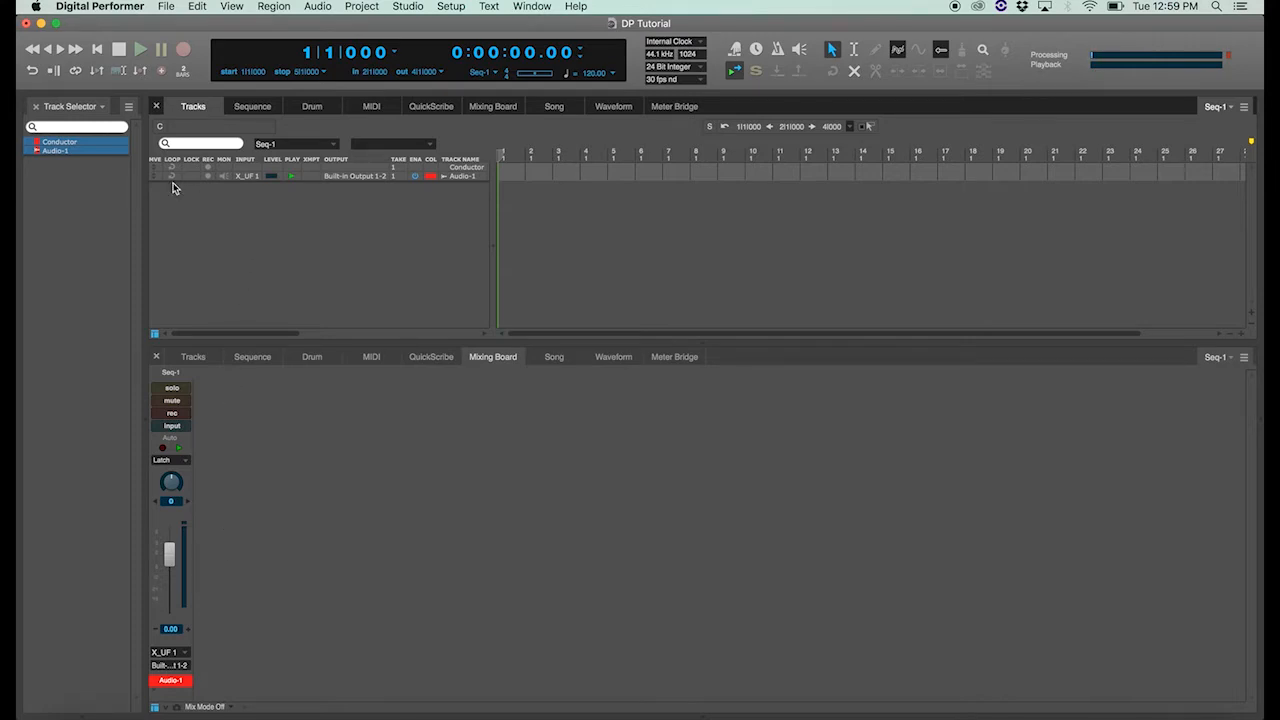
mouse_move(153, 181)
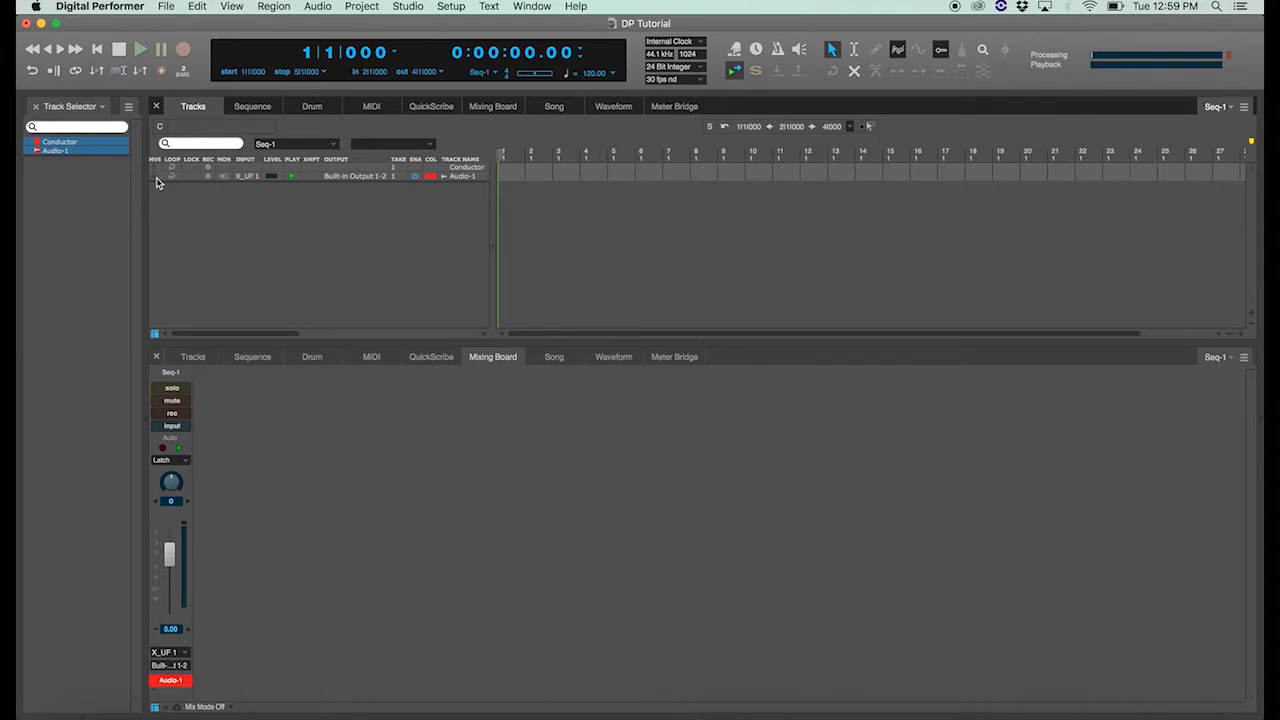
left_click(157, 188)
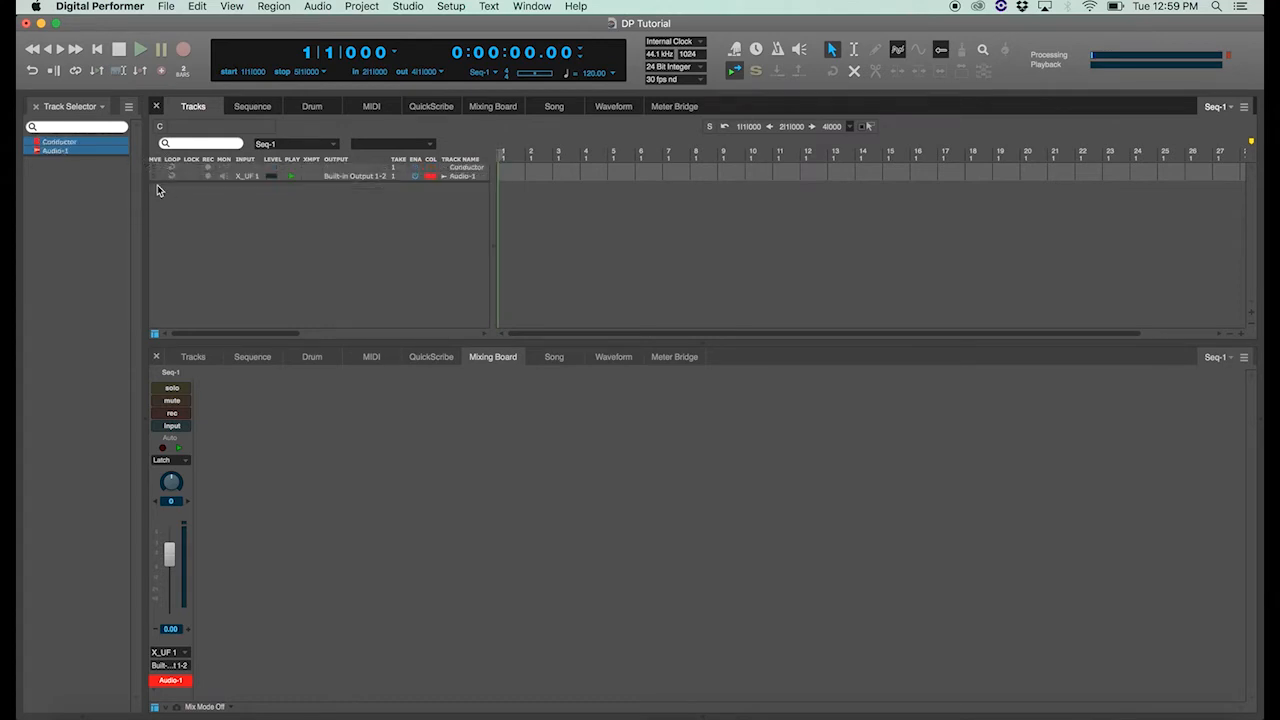
mouse_move(170, 181)
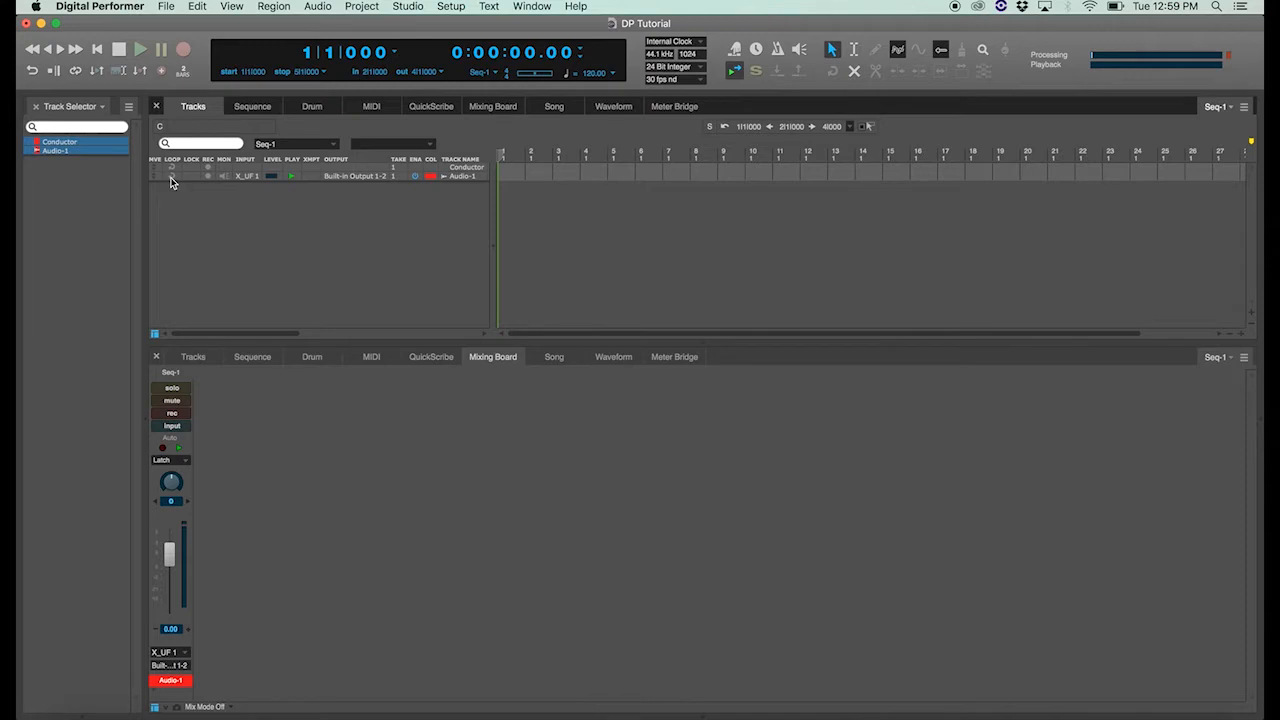
mouse_move(190, 184)
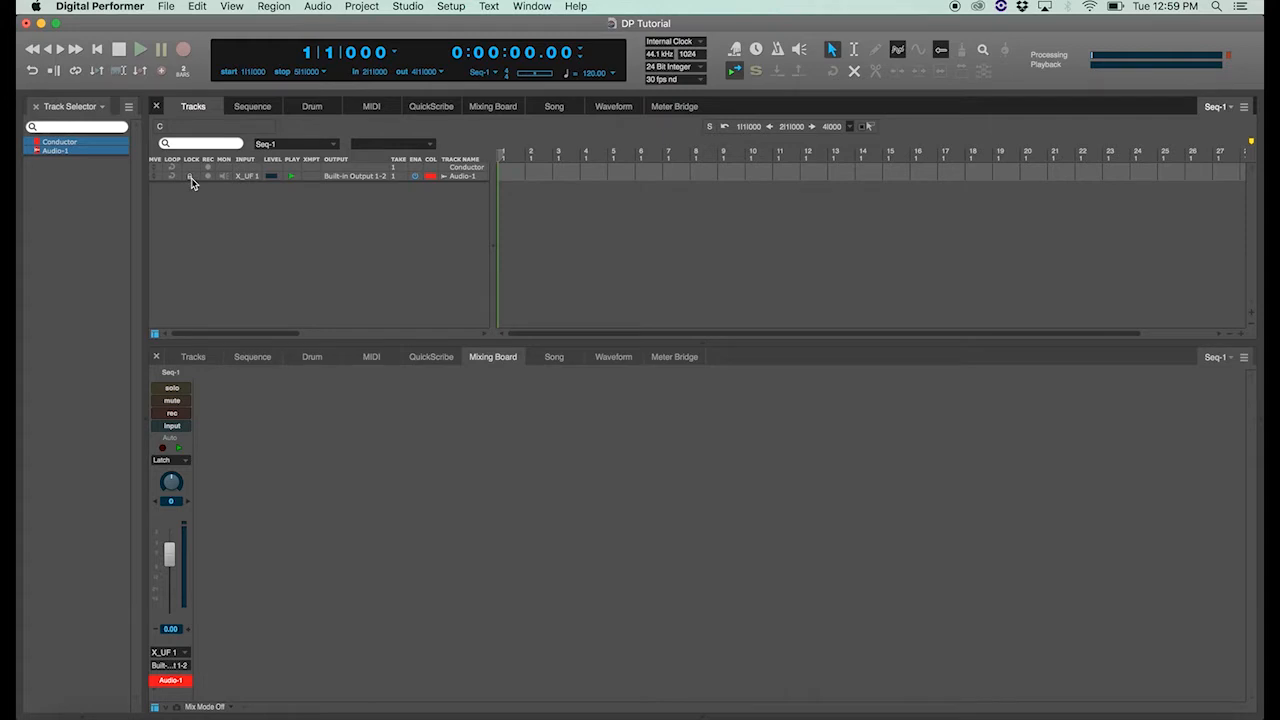
mouse_move(210, 183)
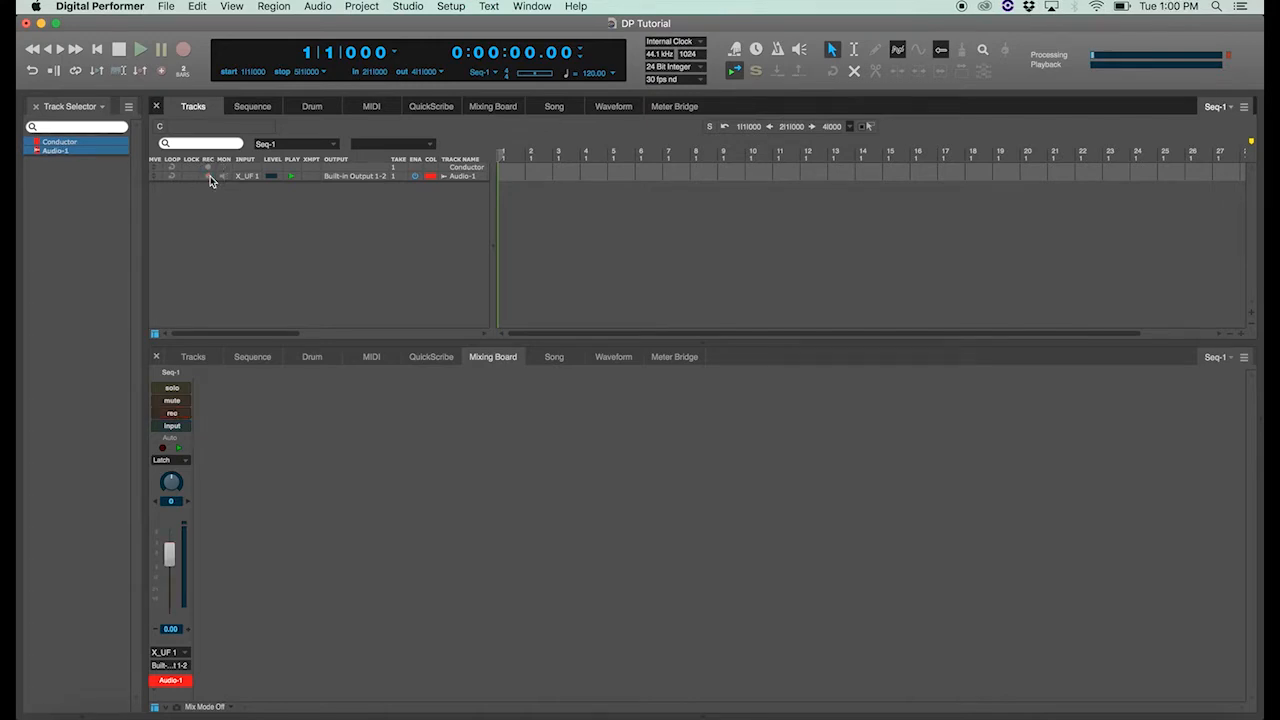
mouse_move(225, 182)
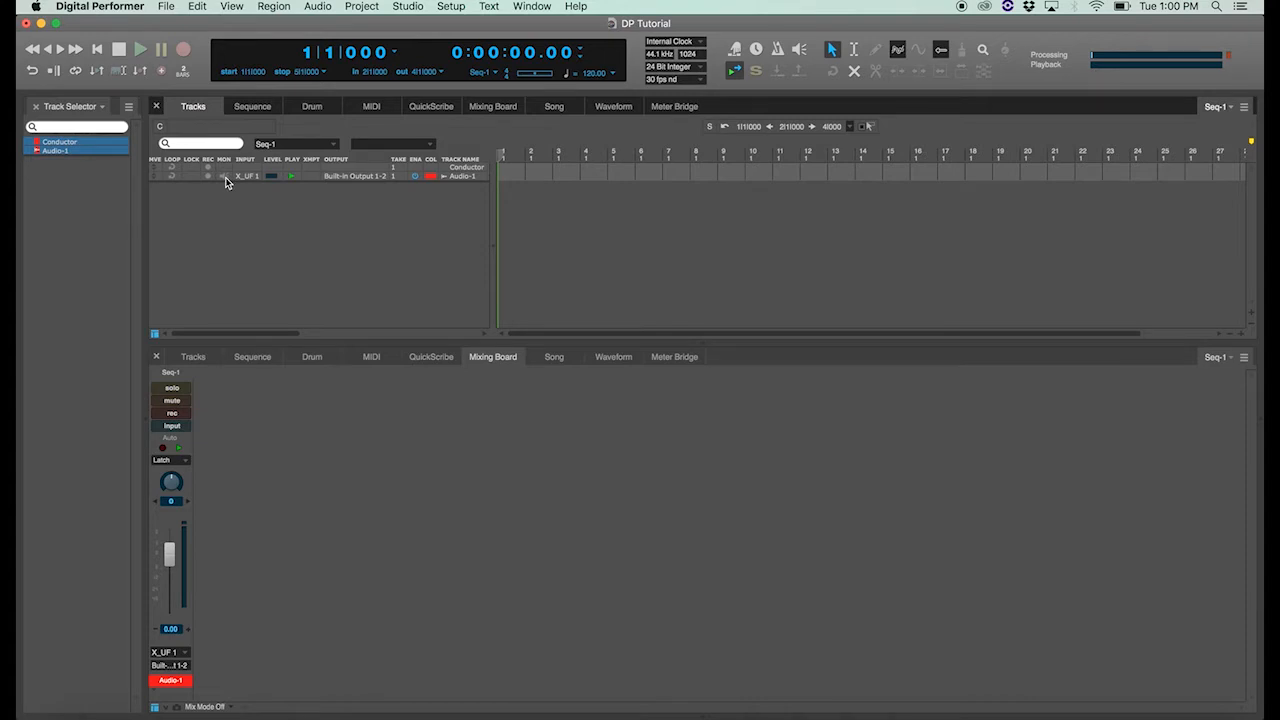
left_click(171, 425)
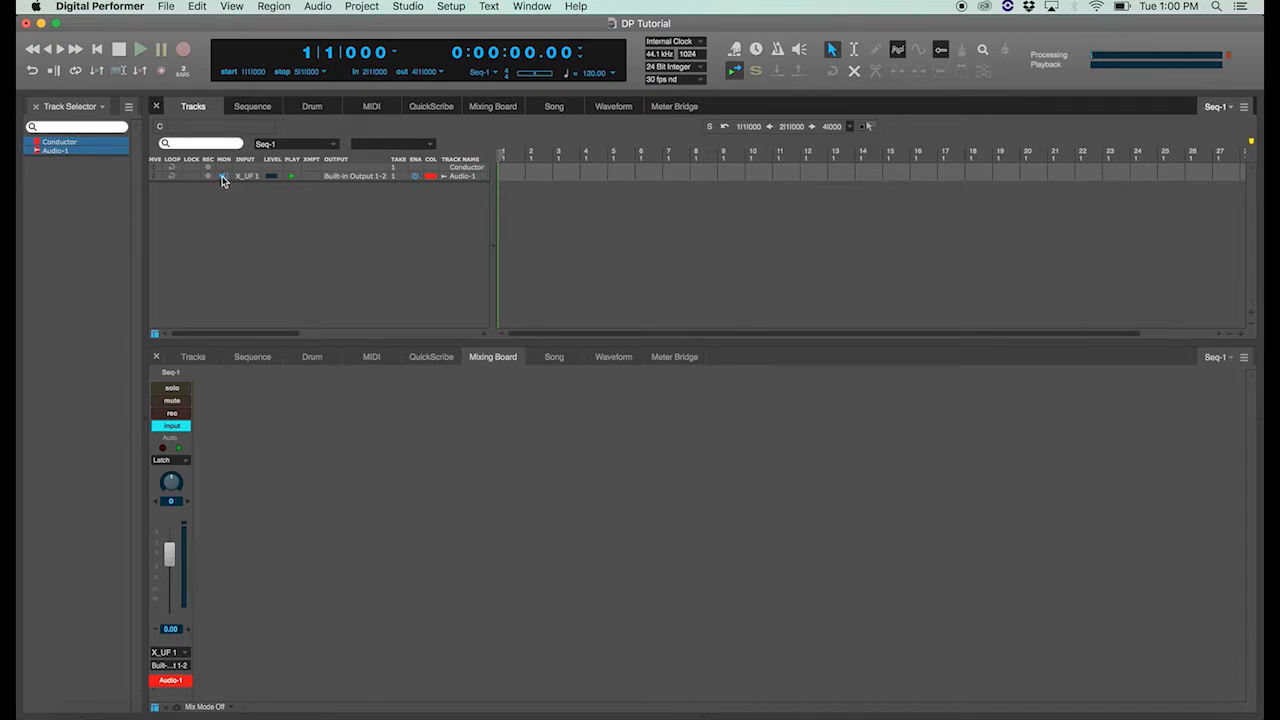
left_click(171, 425)
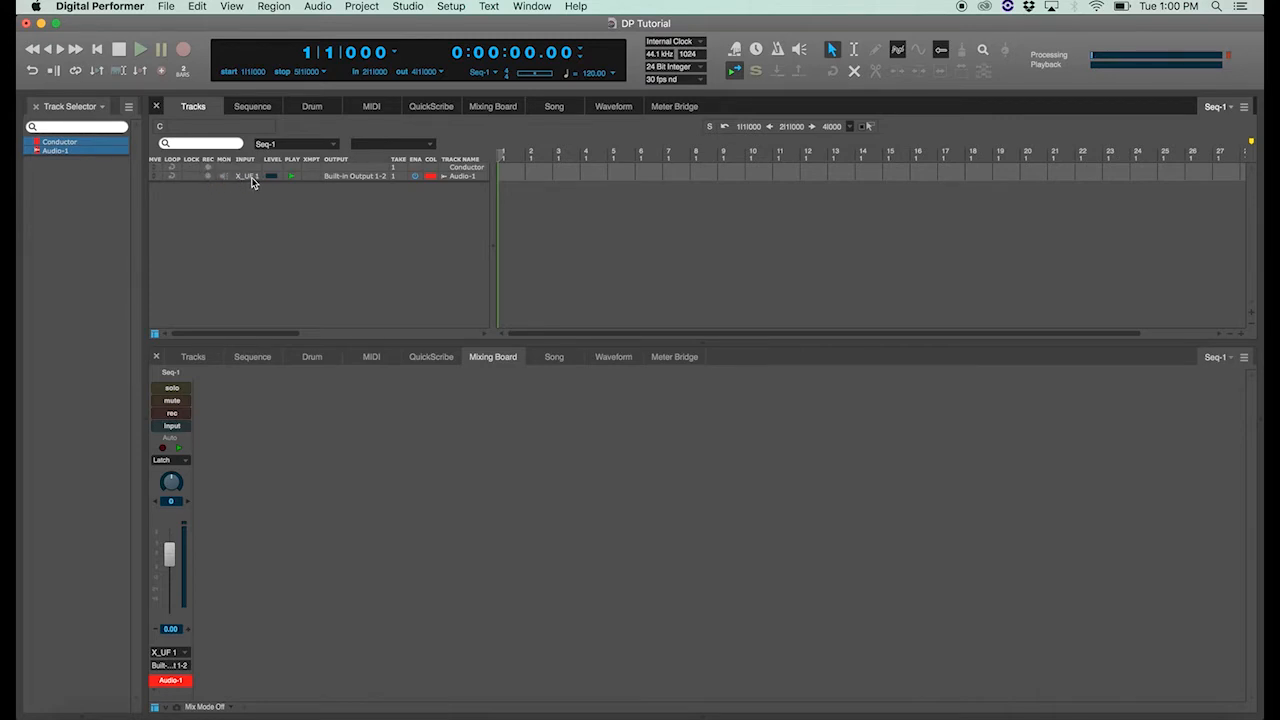
left_click(245, 176)
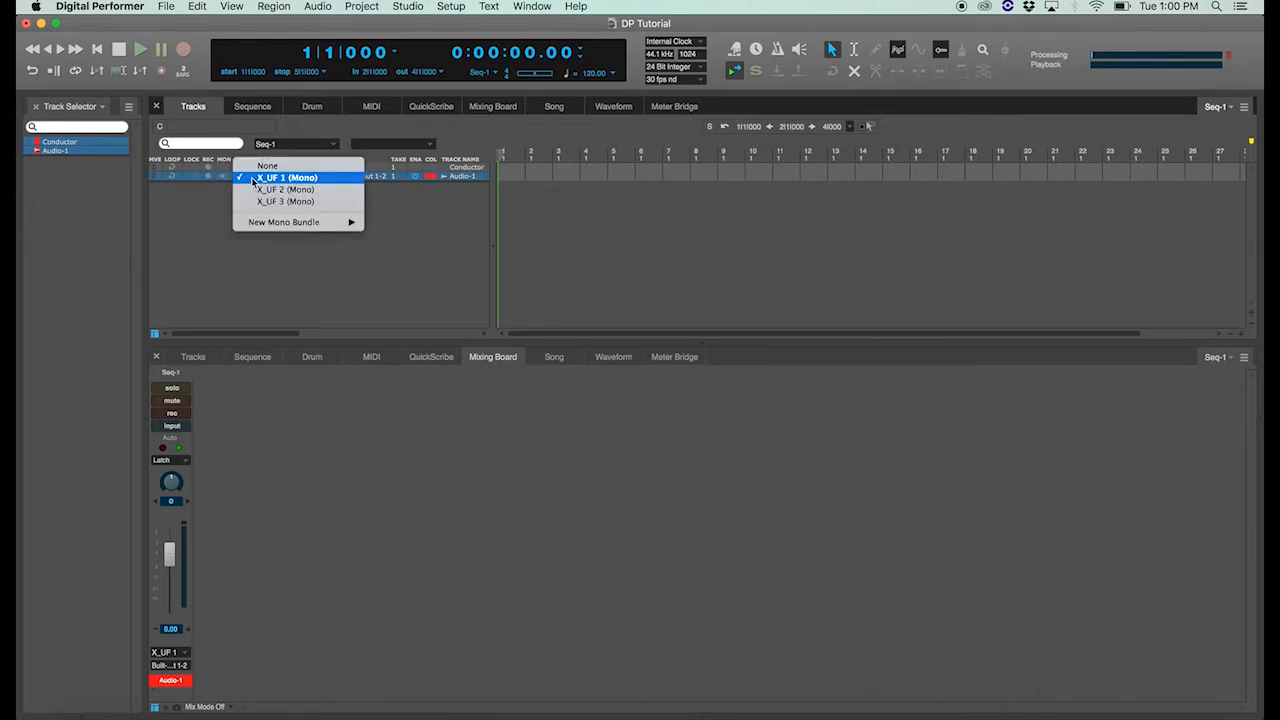
mouse_move(267, 165)
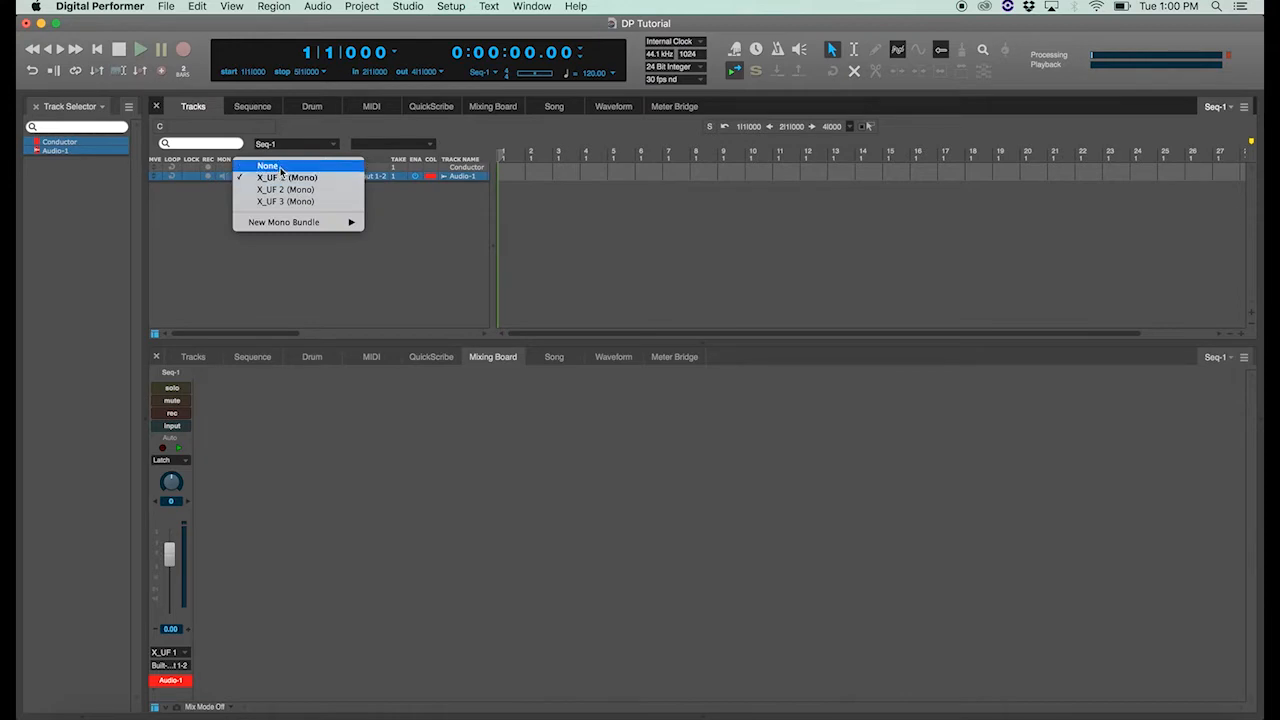
mouse_move(286, 177)
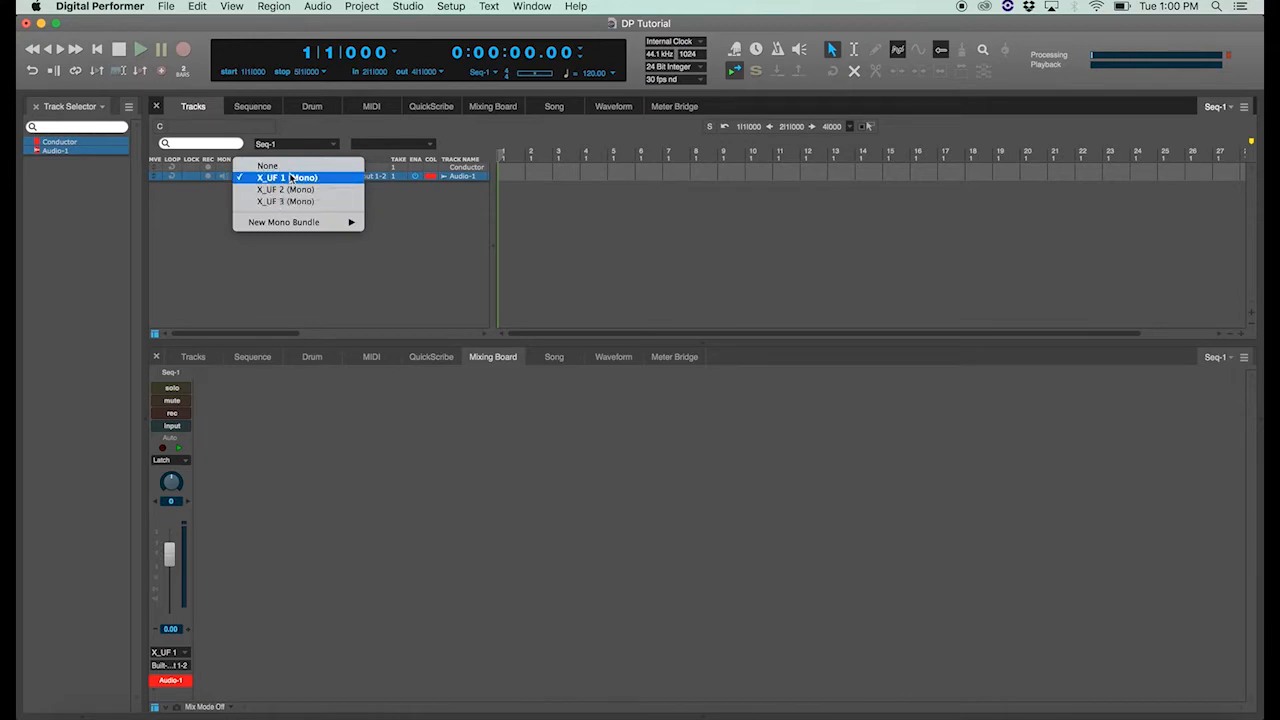
mouse_move(286, 201)
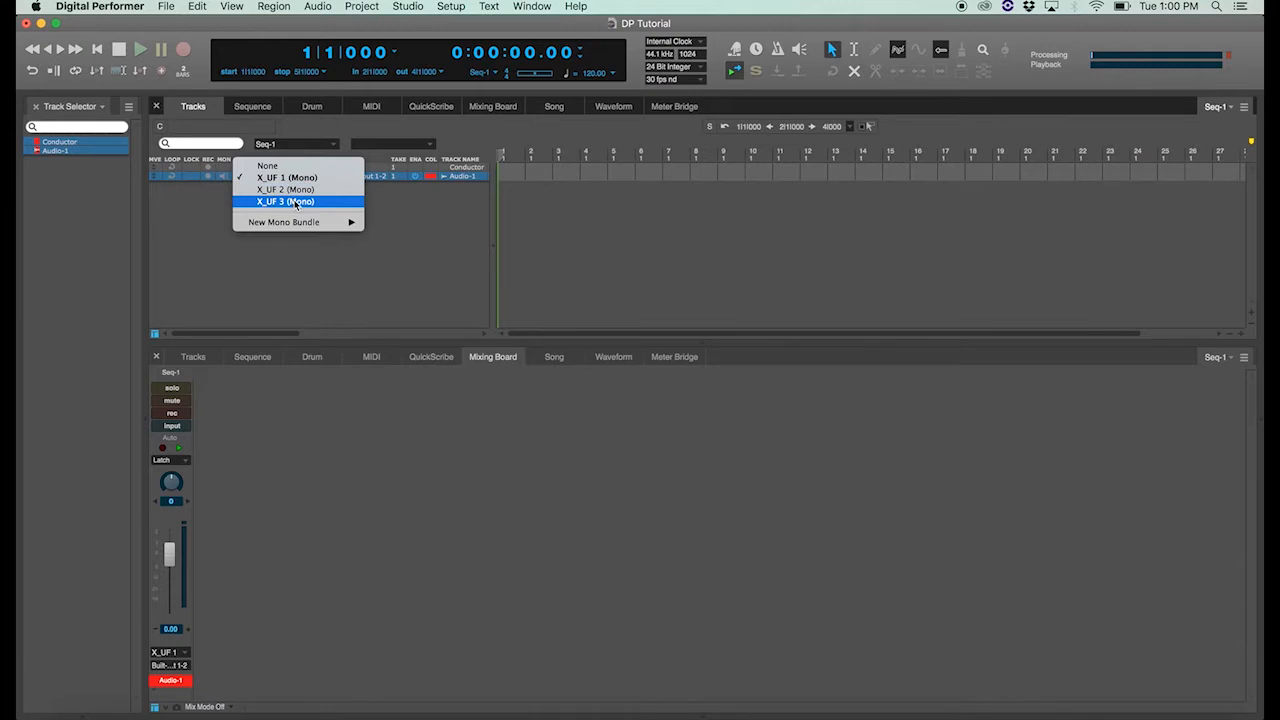
mouse_move(265, 202)
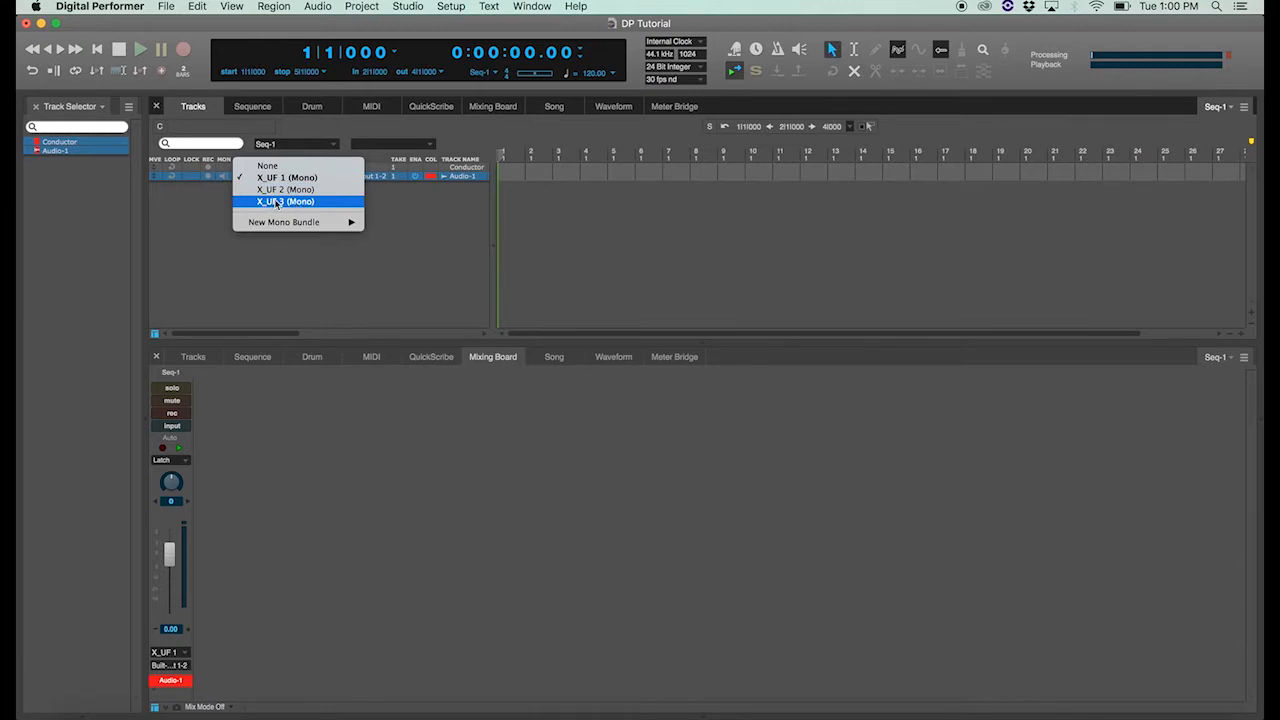
left_click(284, 201)
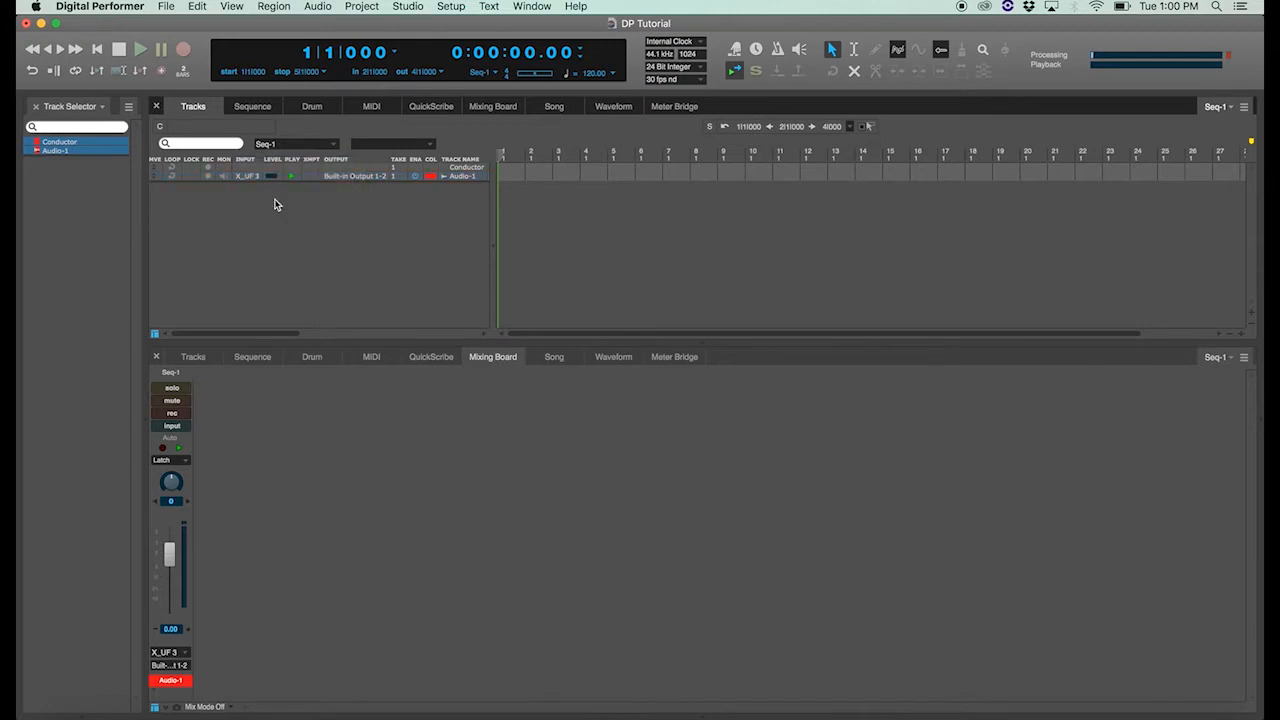
mouse_move(250, 190)
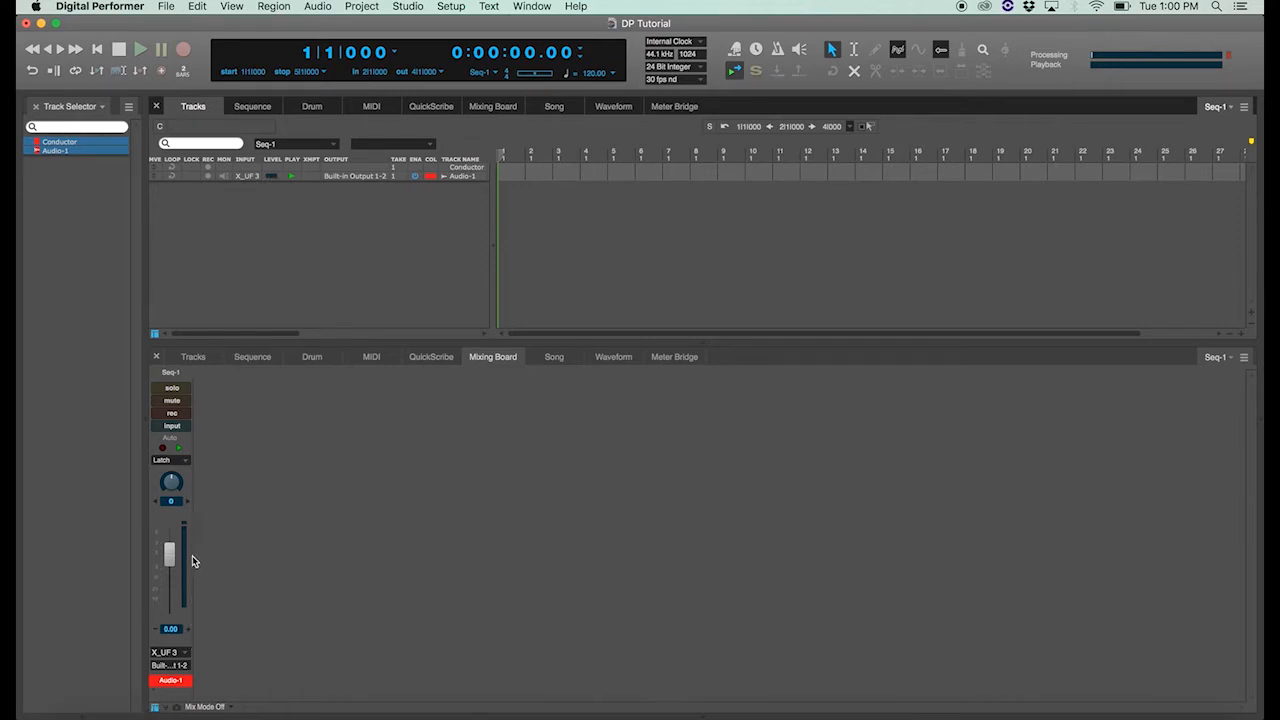
mouse_move(282, 188)
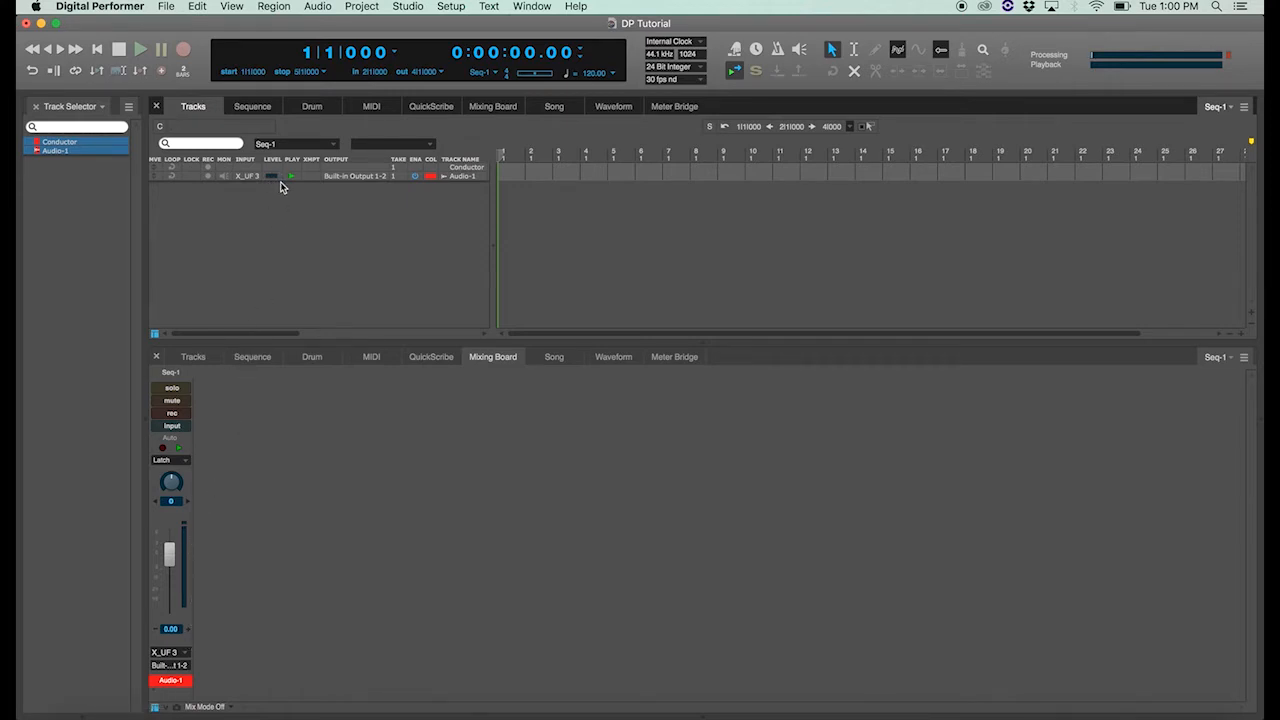
mouse_move(279, 183)
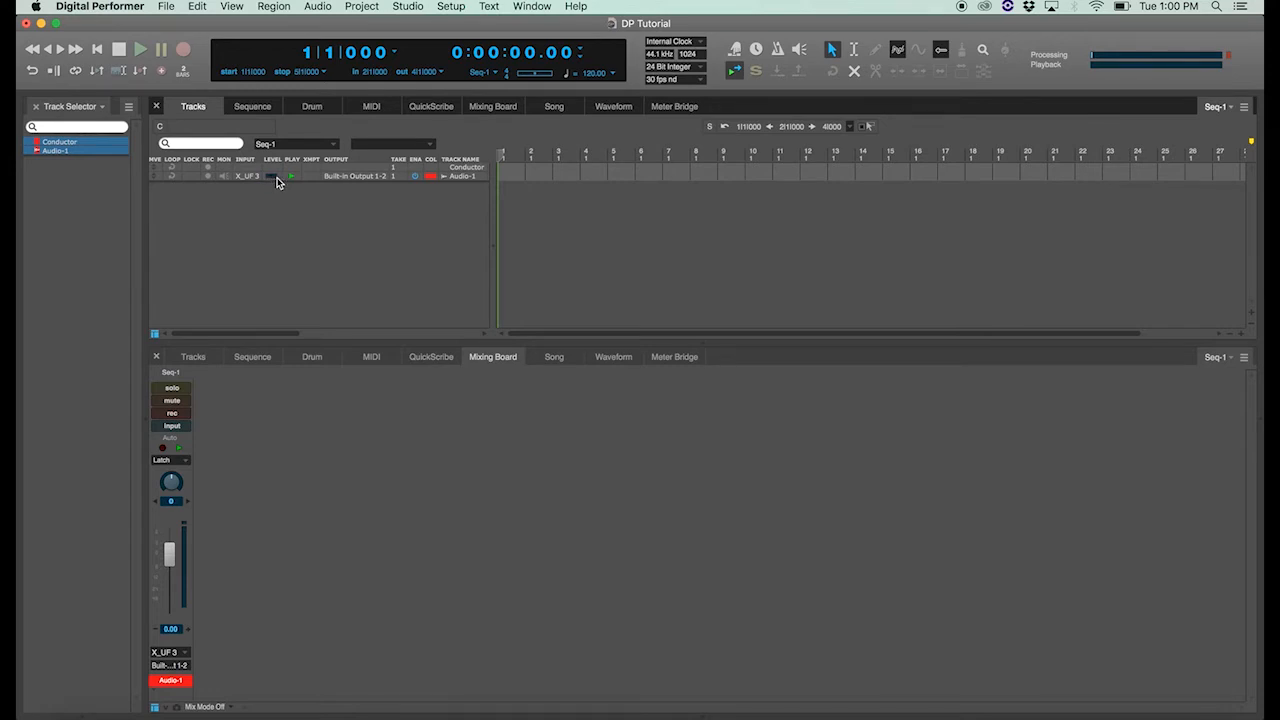
mouse_move(295, 187)
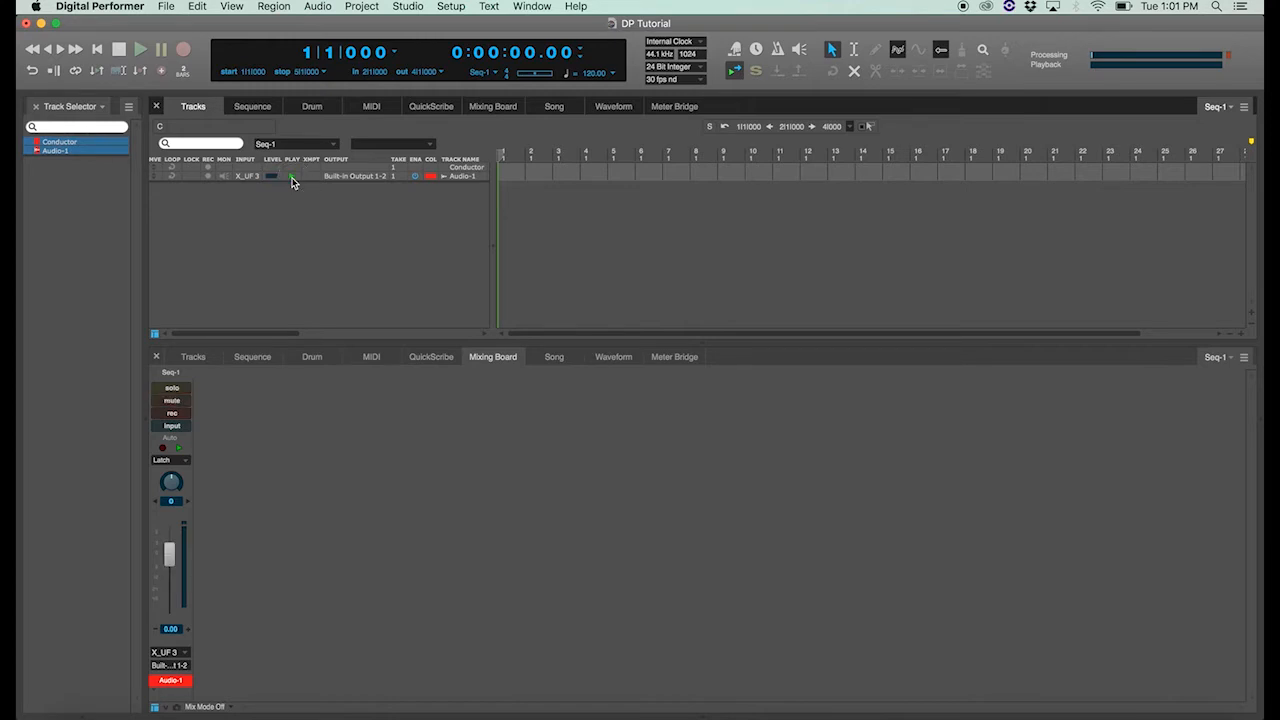
left_click(171, 400)
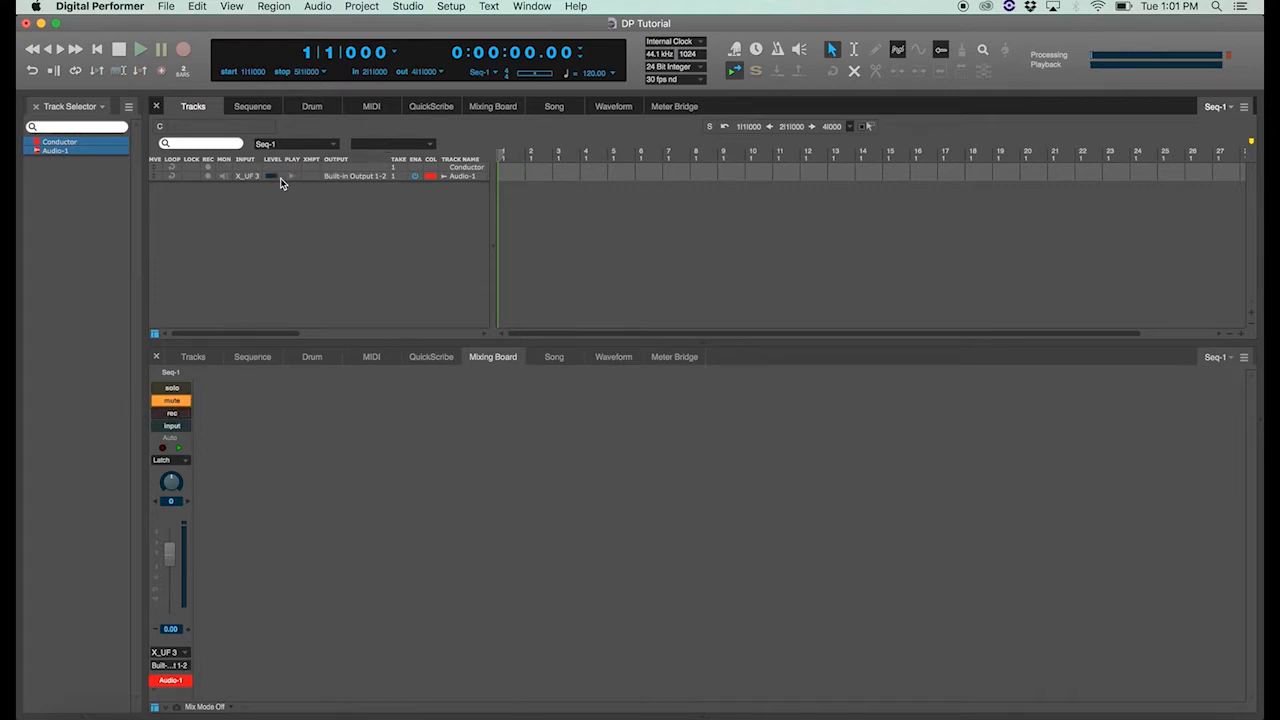
mouse_move(293, 183)
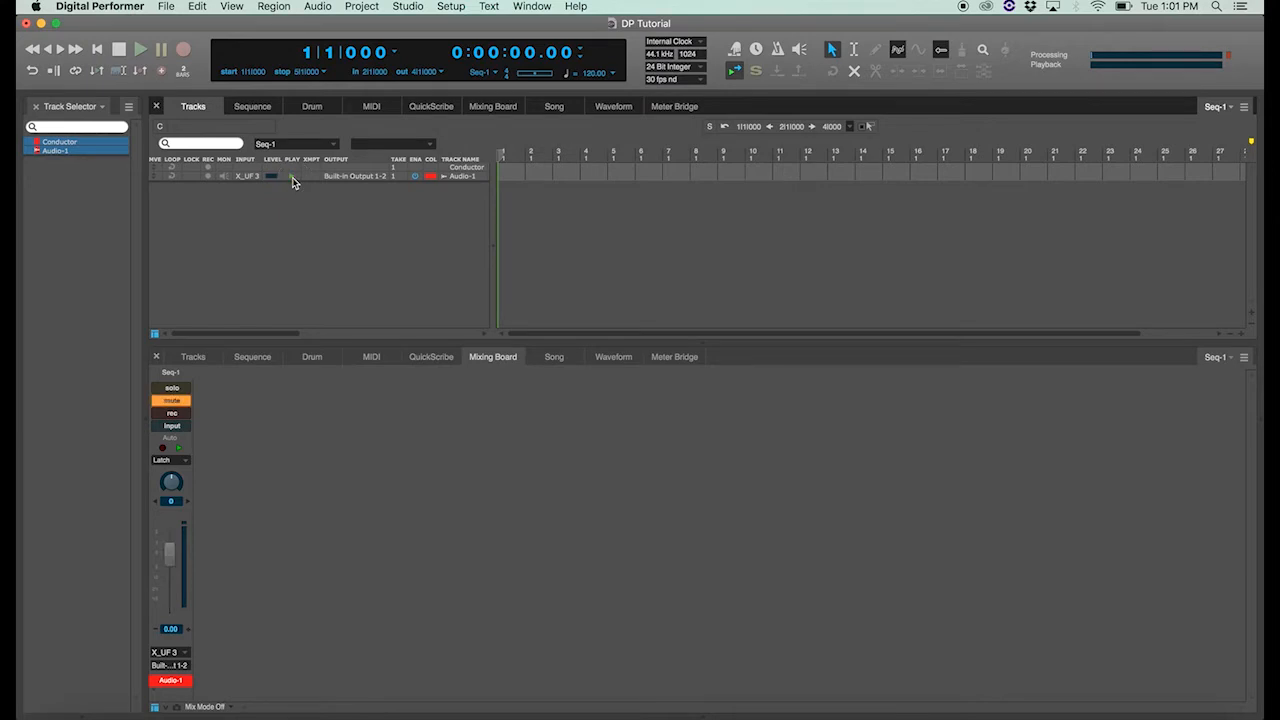
left_click(171, 400)
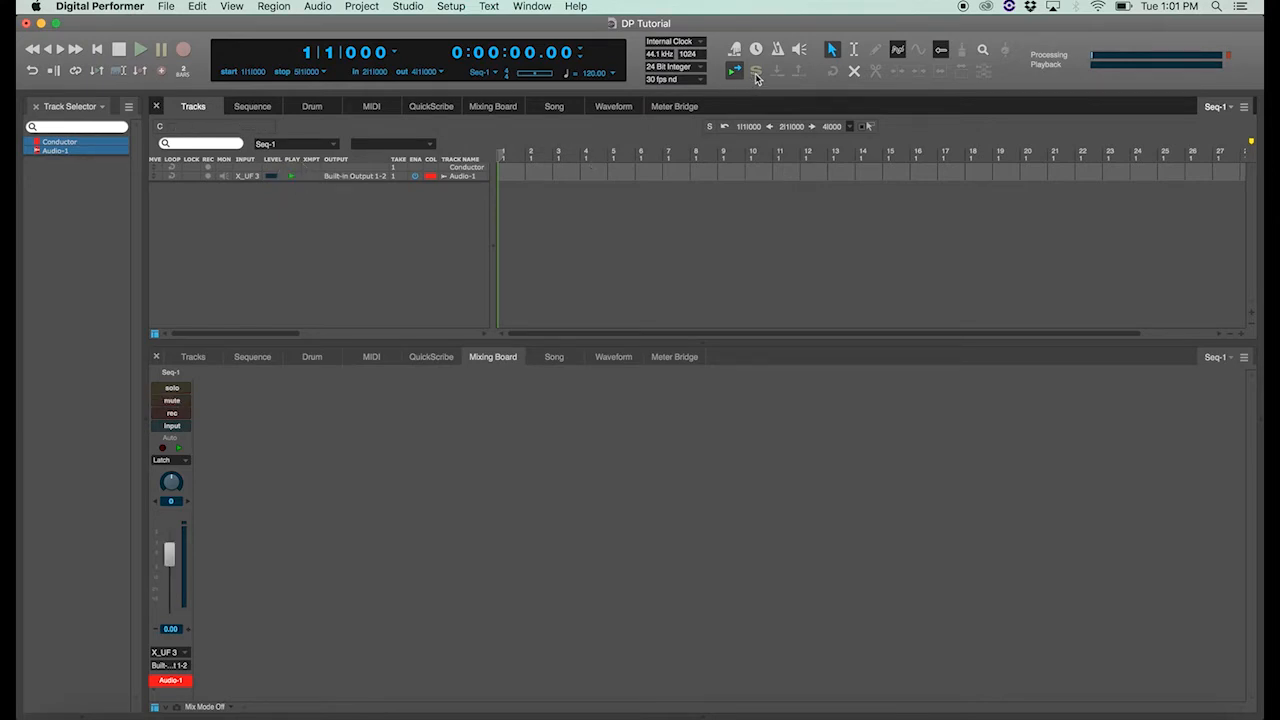
mouse_move(757, 71)
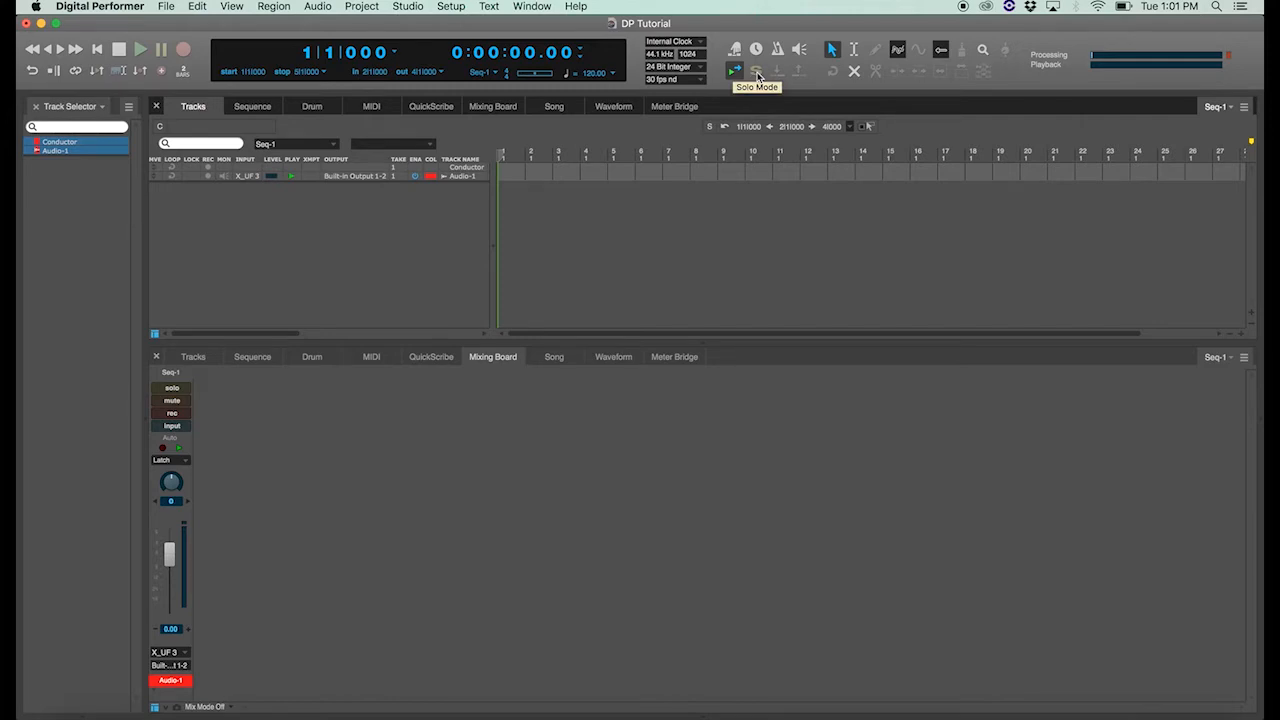
left_click(734, 70)
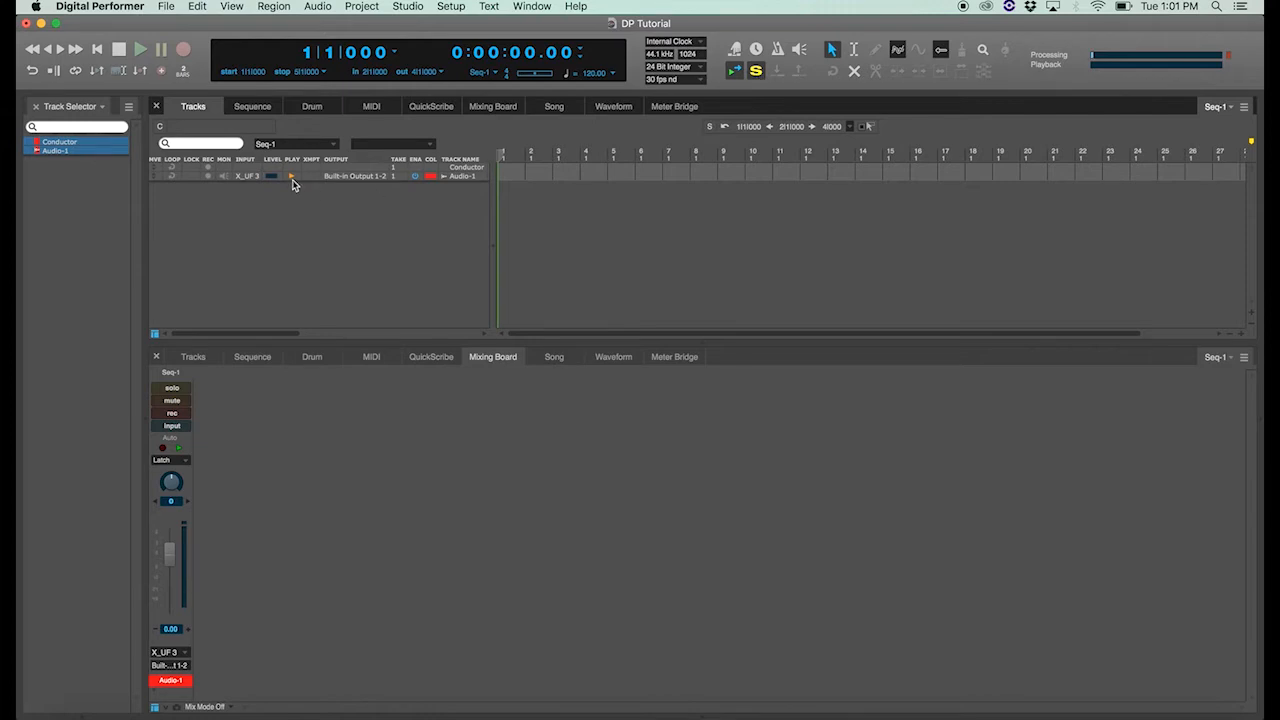
left_click(171, 388)
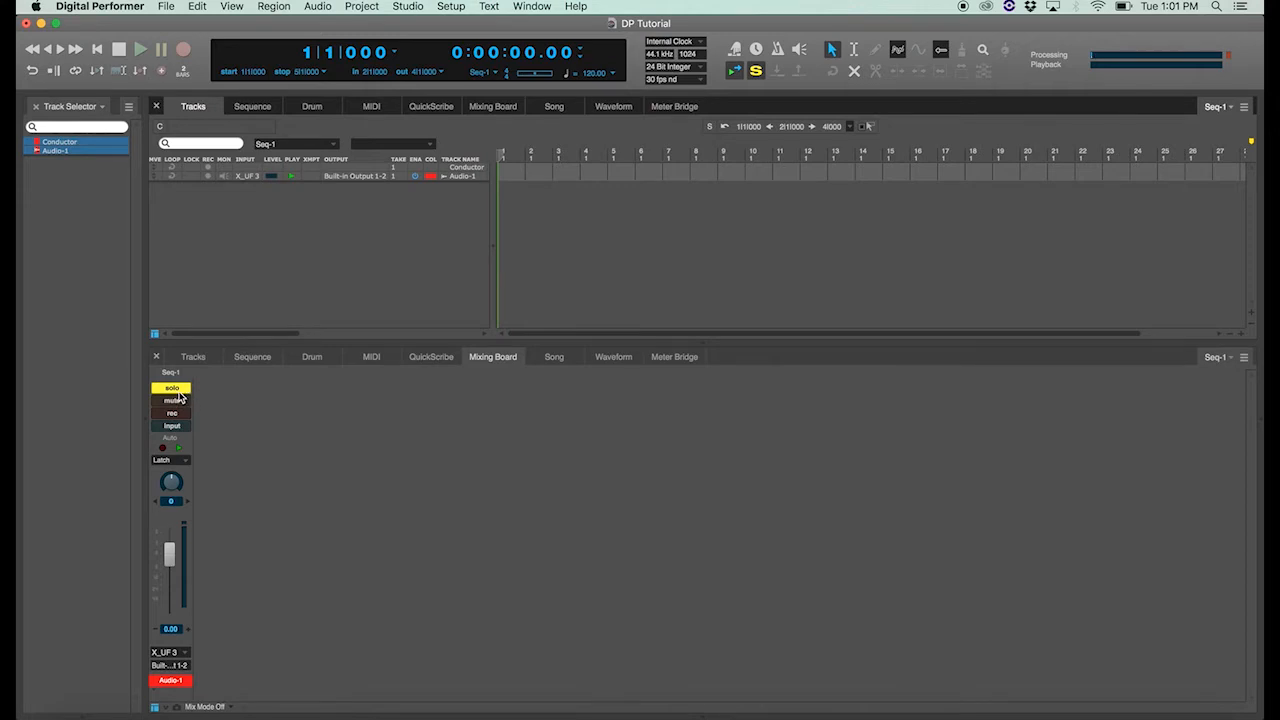
mouse_move(171, 388)
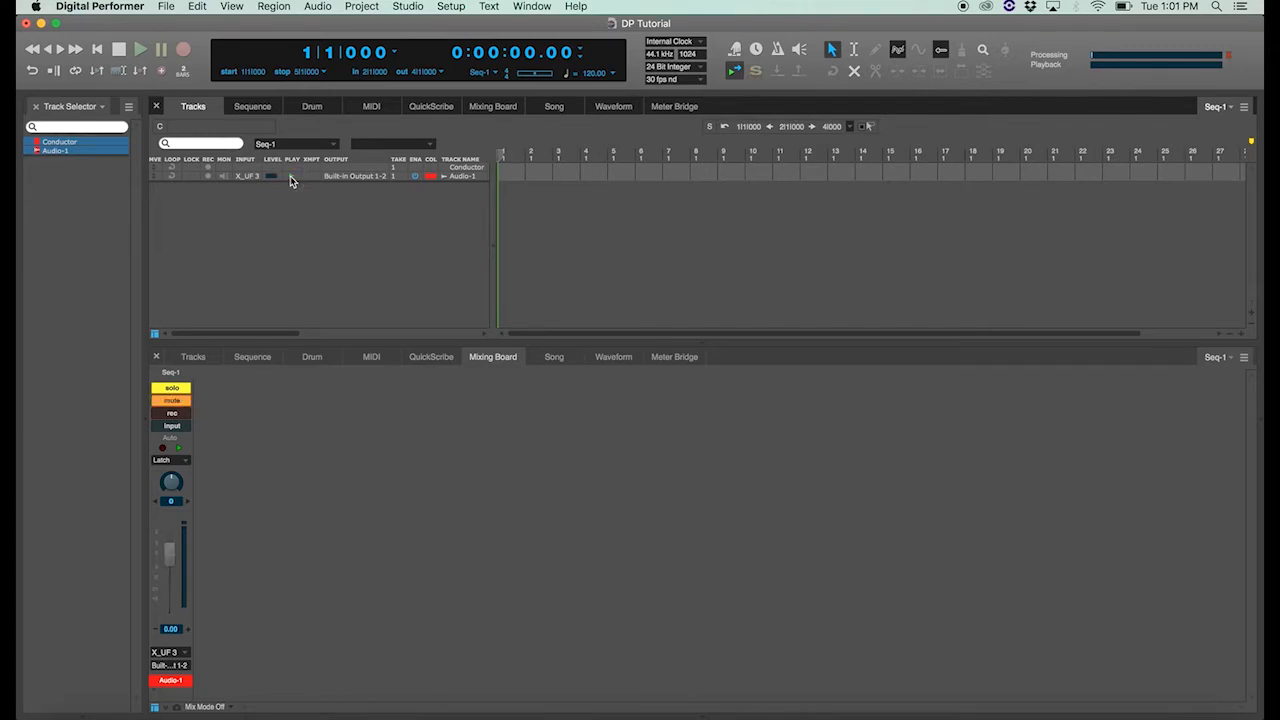
left_click(171, 400)
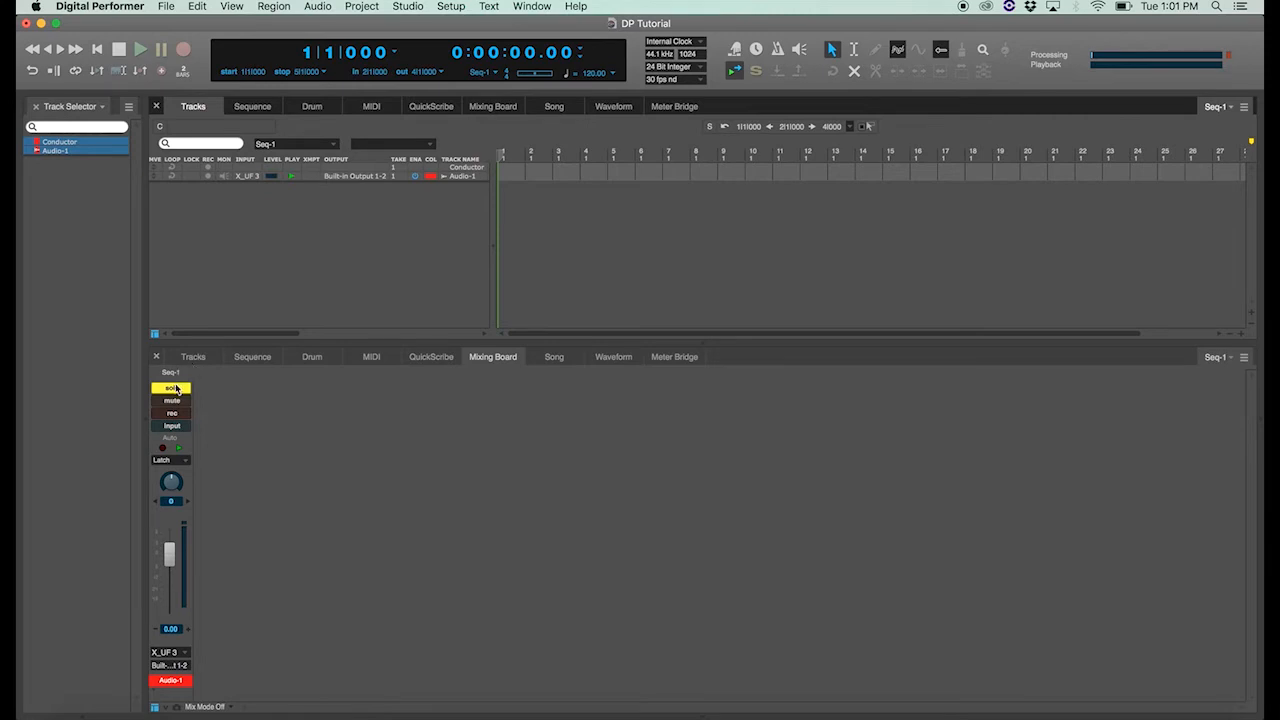
left_click(171, 388)
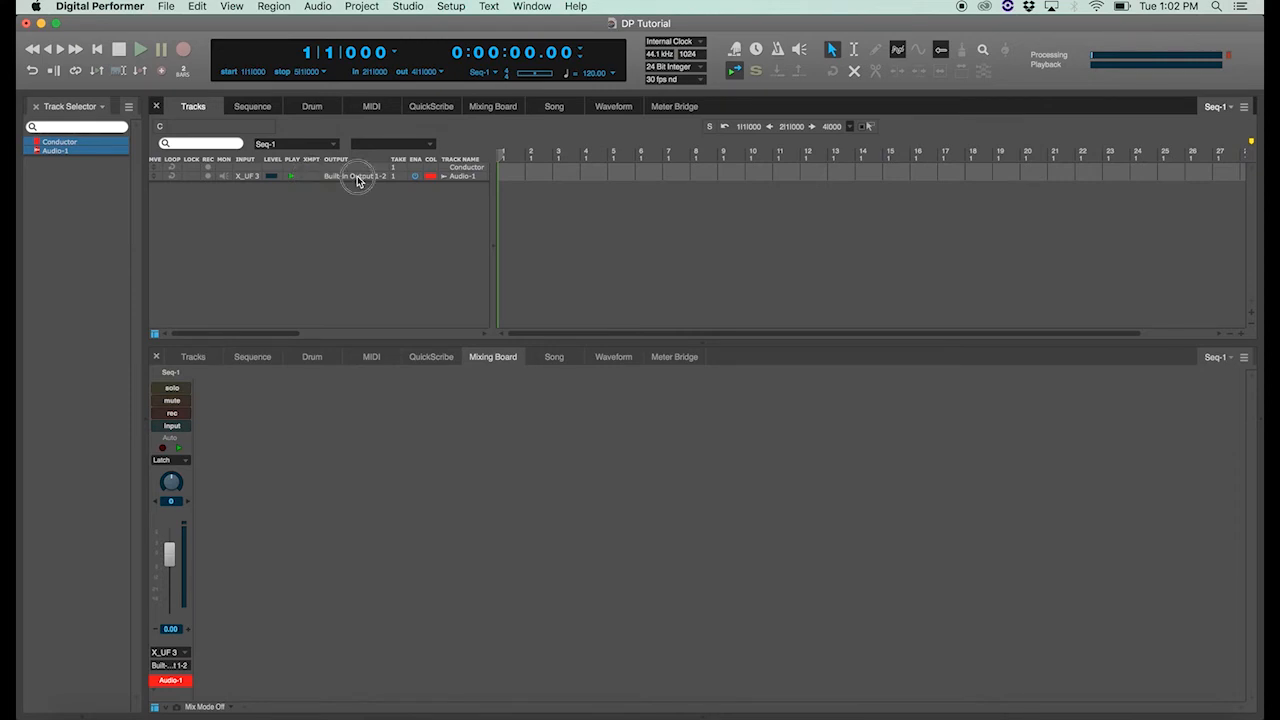
left_click(355, 176)
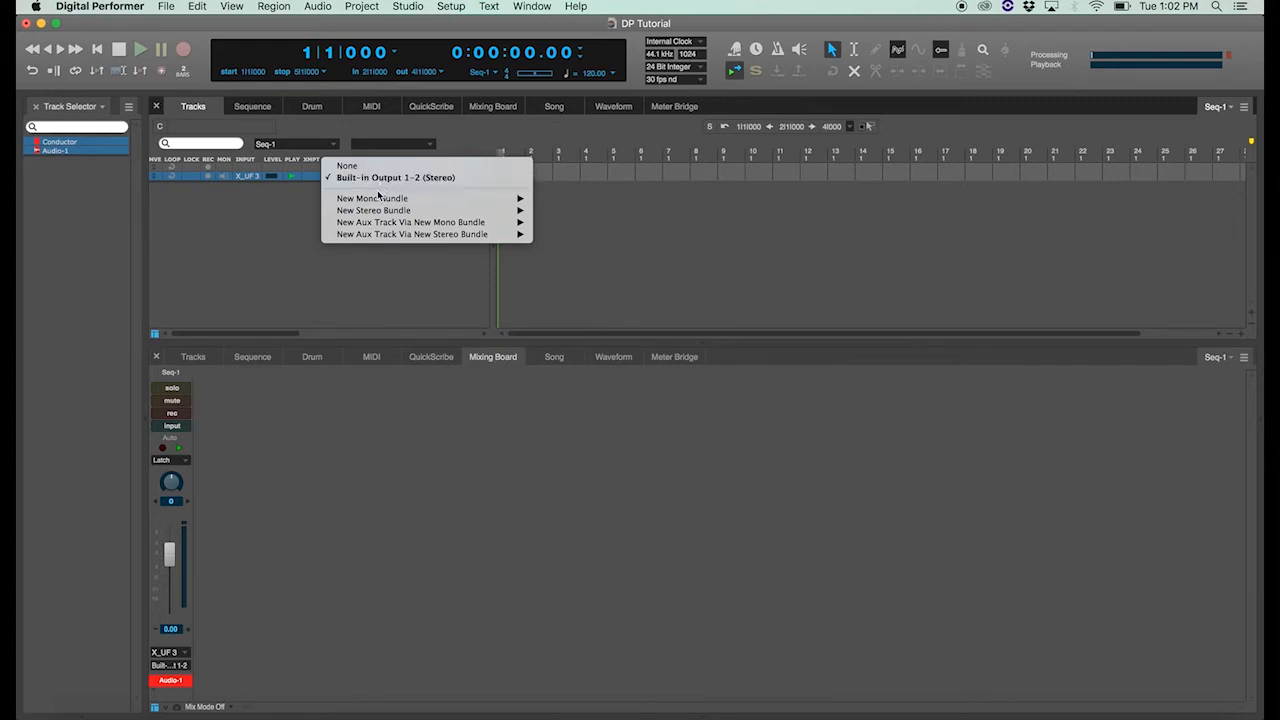
mouse_move(372, 198)
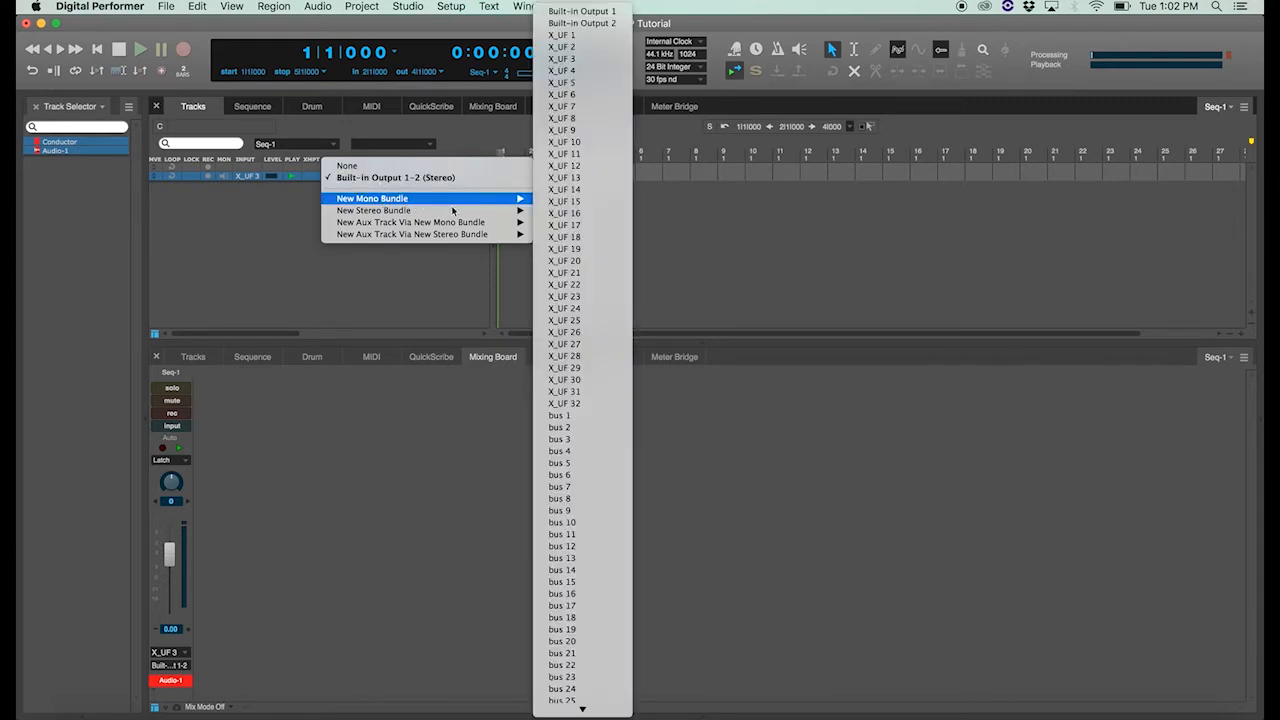
mouse_move(562, 154)
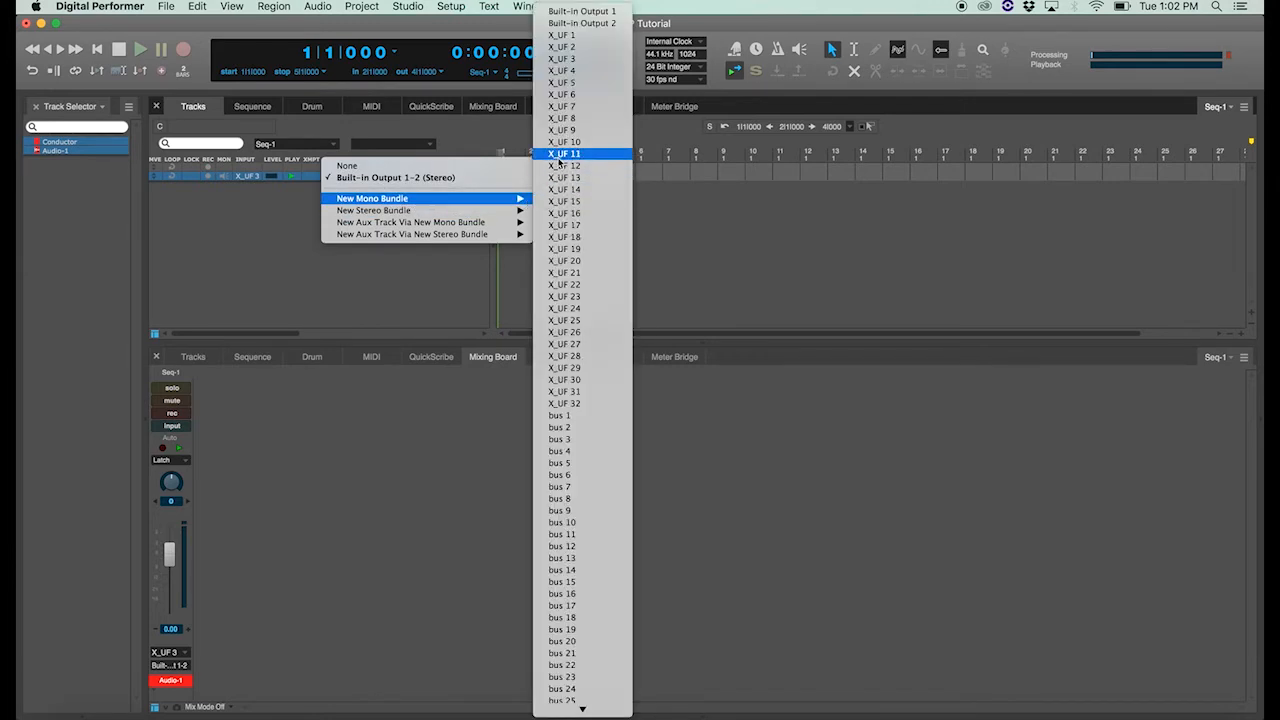
mouse_move(563, 331)
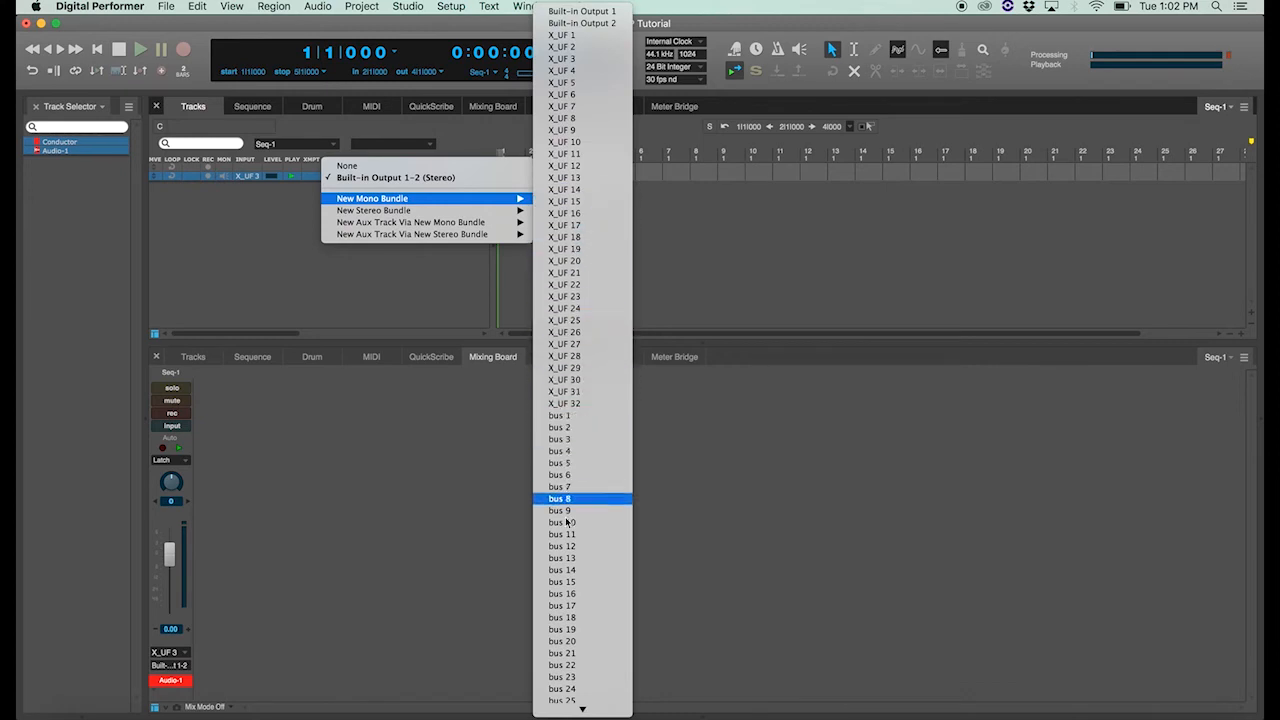
mouse_move(562, 617)
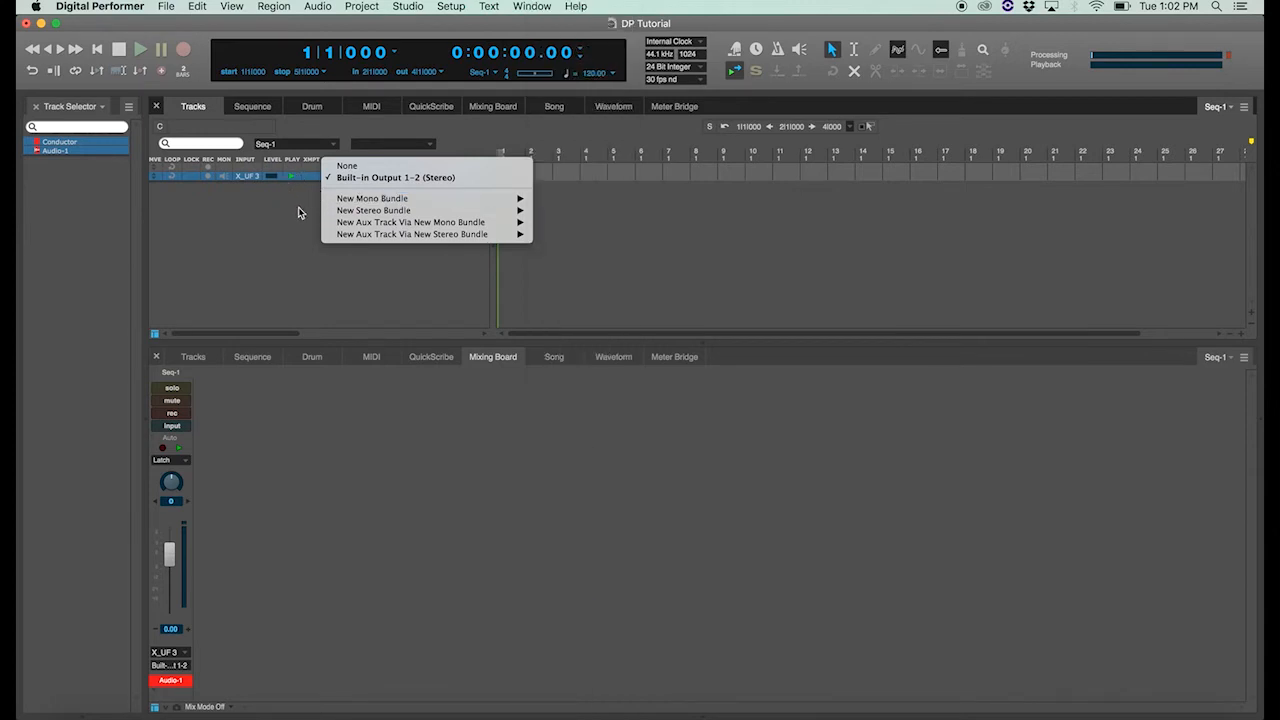
left_click(395, 177)
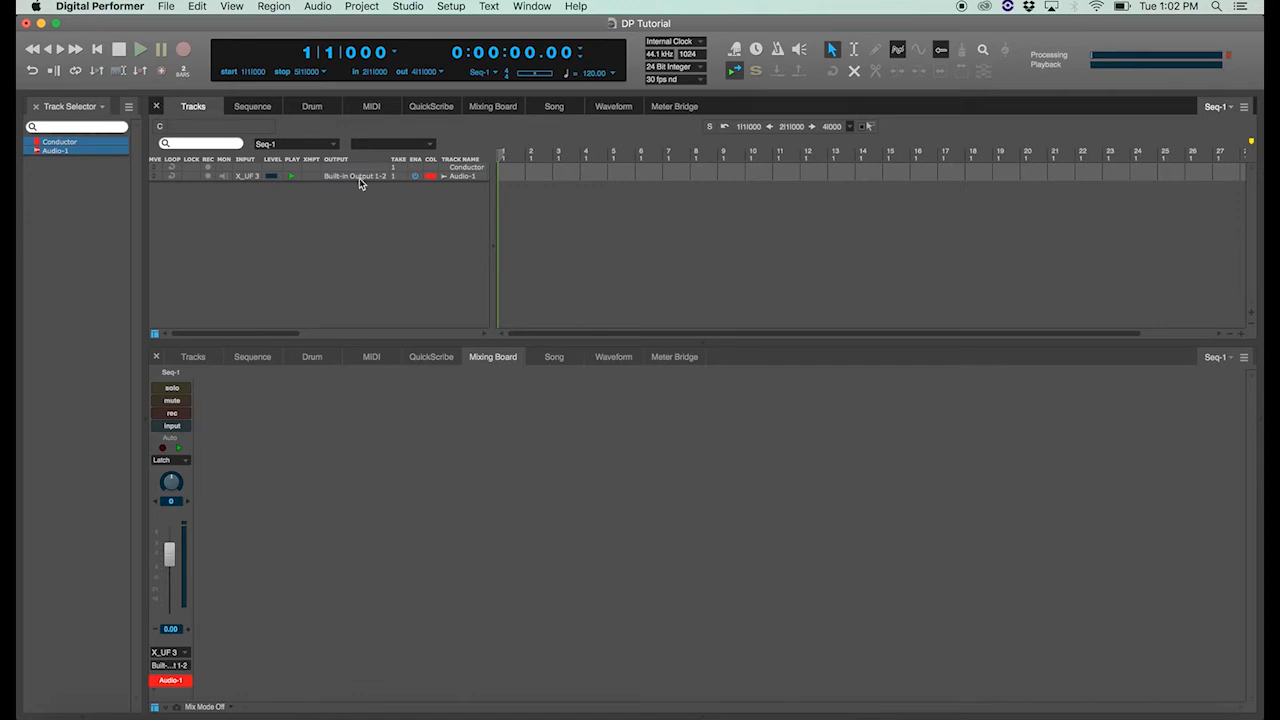
mouse_move(345, 430)
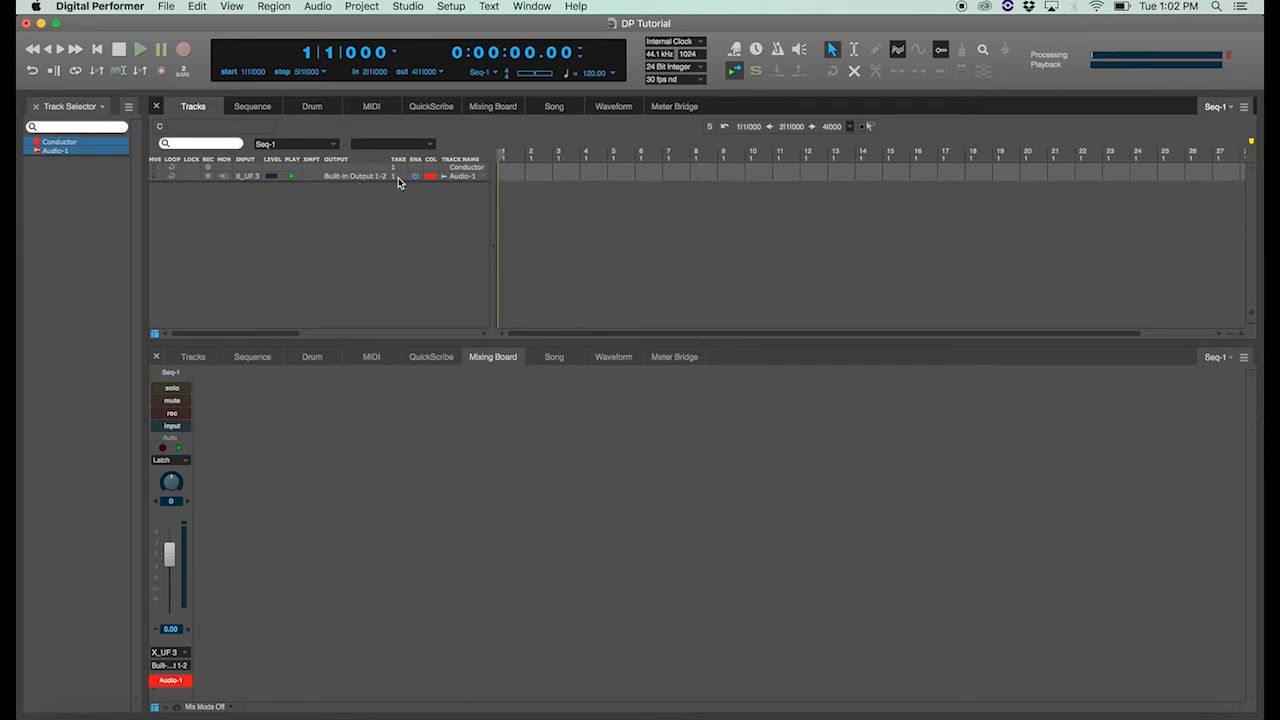
- Switch off Audio-1's playback, and toggle its enable state off and back on
left_click(397, 176)
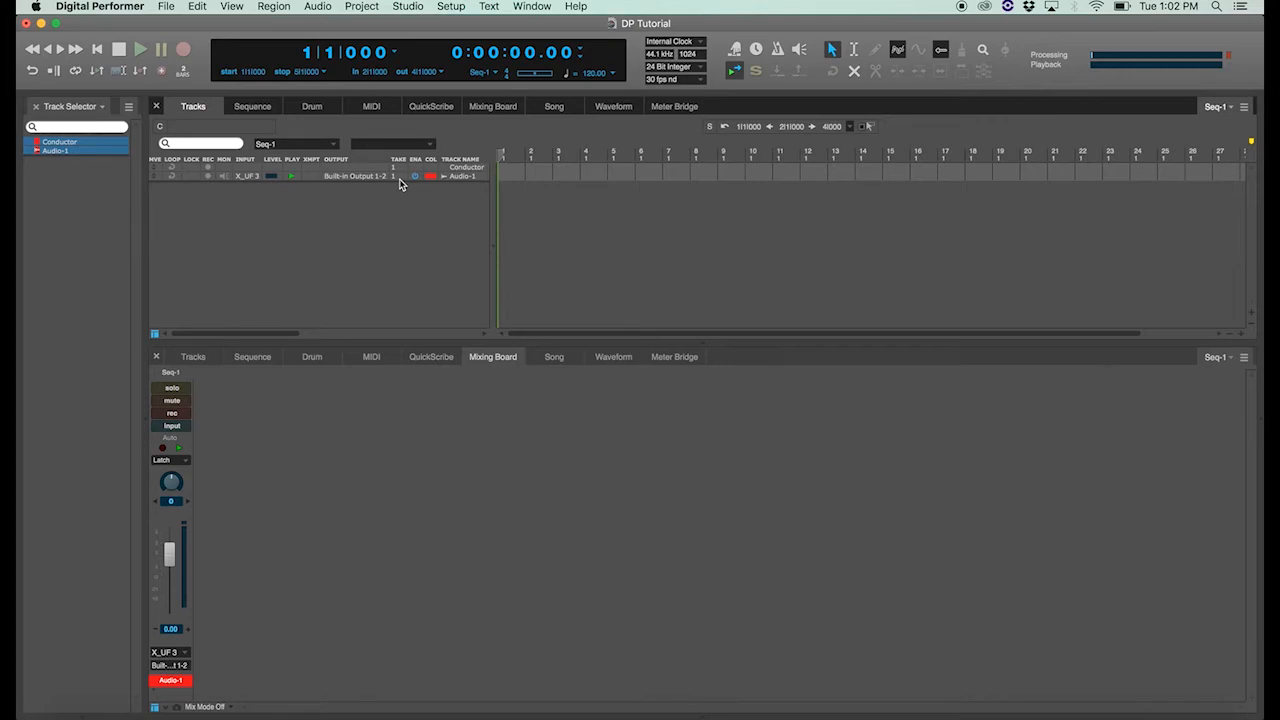
mouse_move(397, 200)
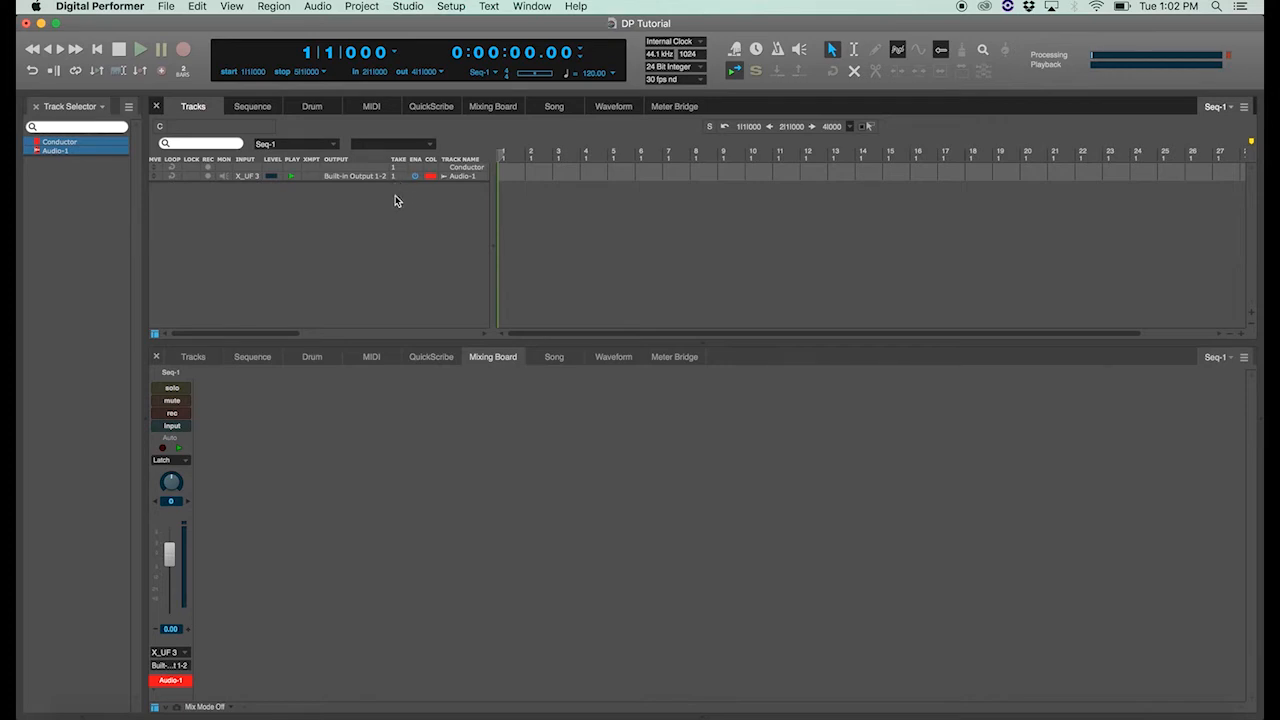
mouse_move(356, 198)
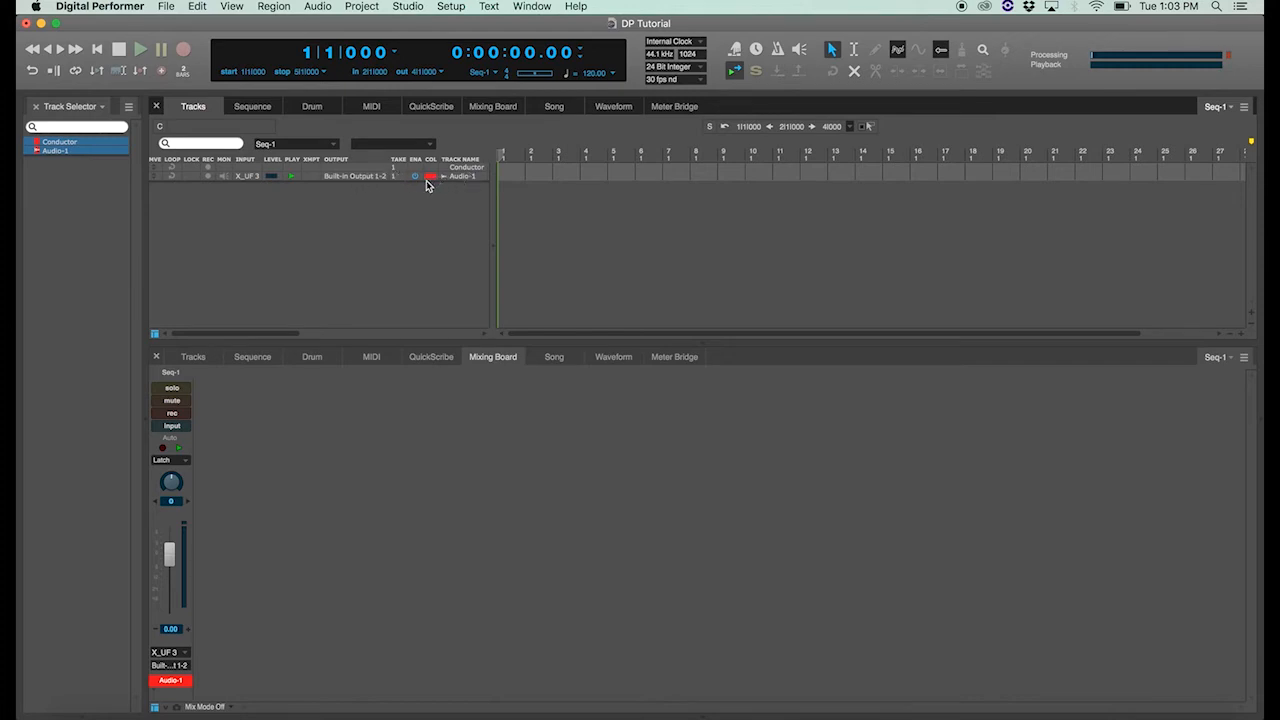
left_click(430, 176)
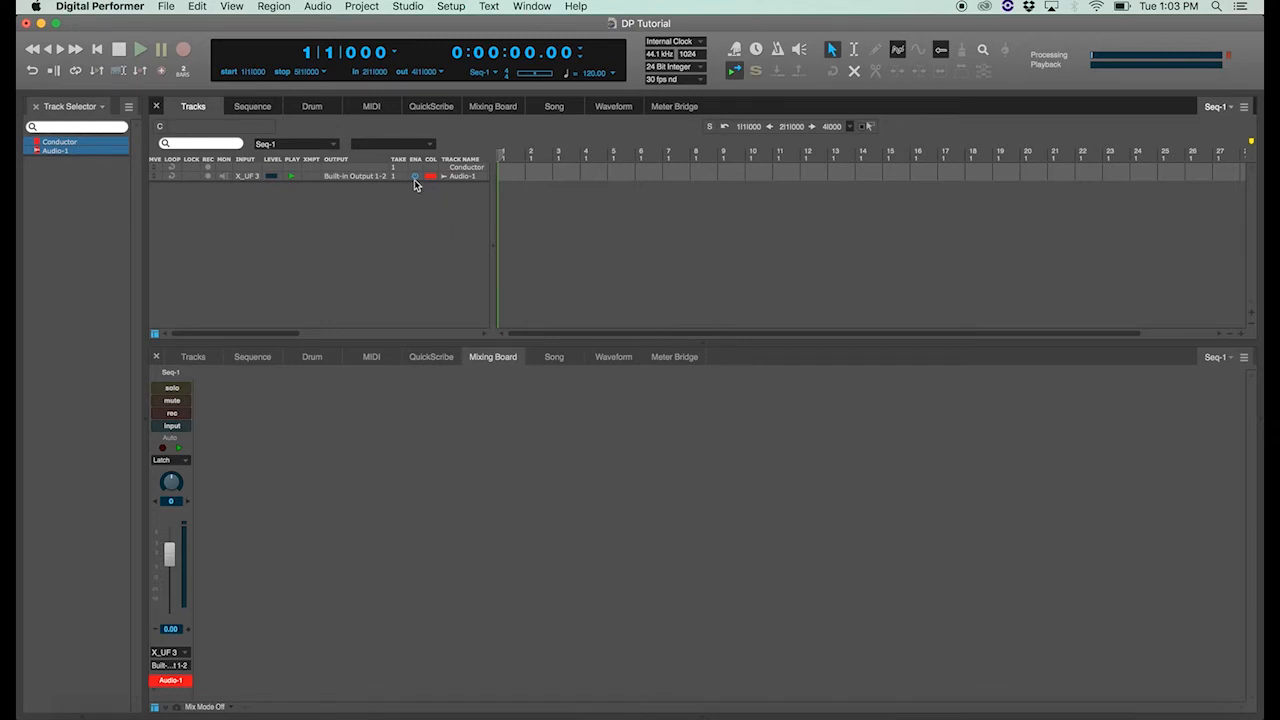
mouse_move(417, 170)
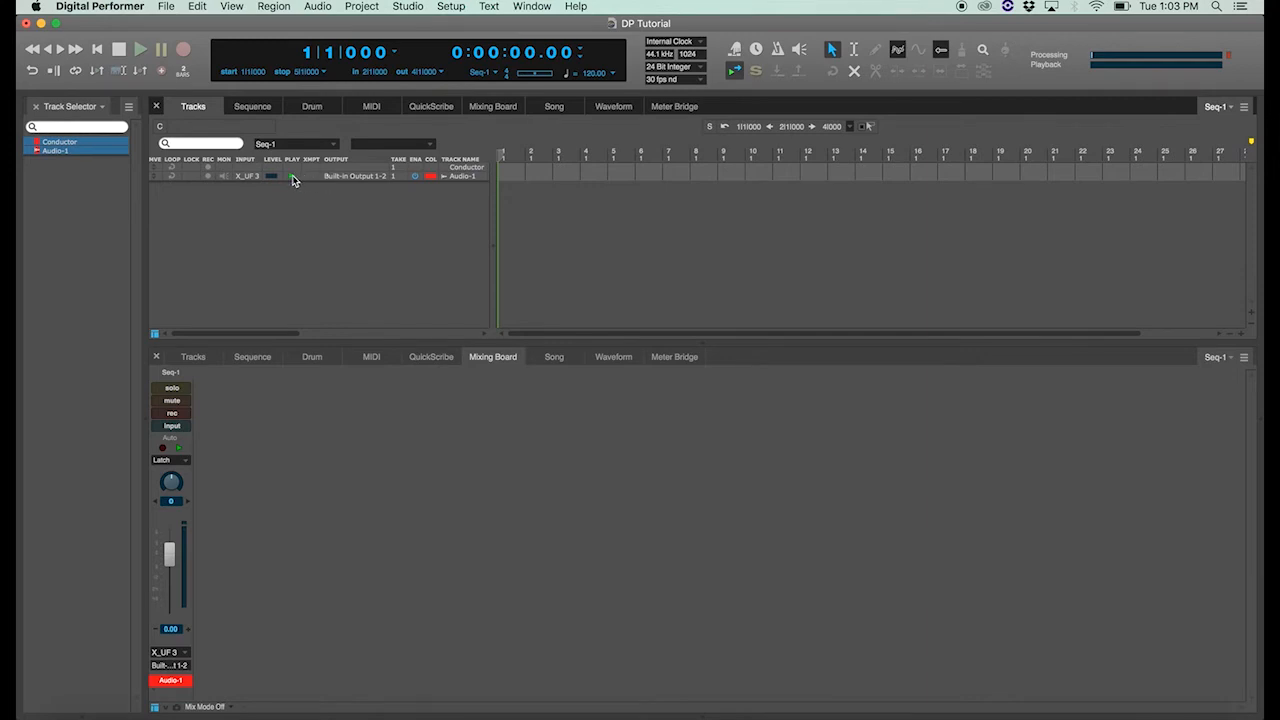
left_click(171, 400)
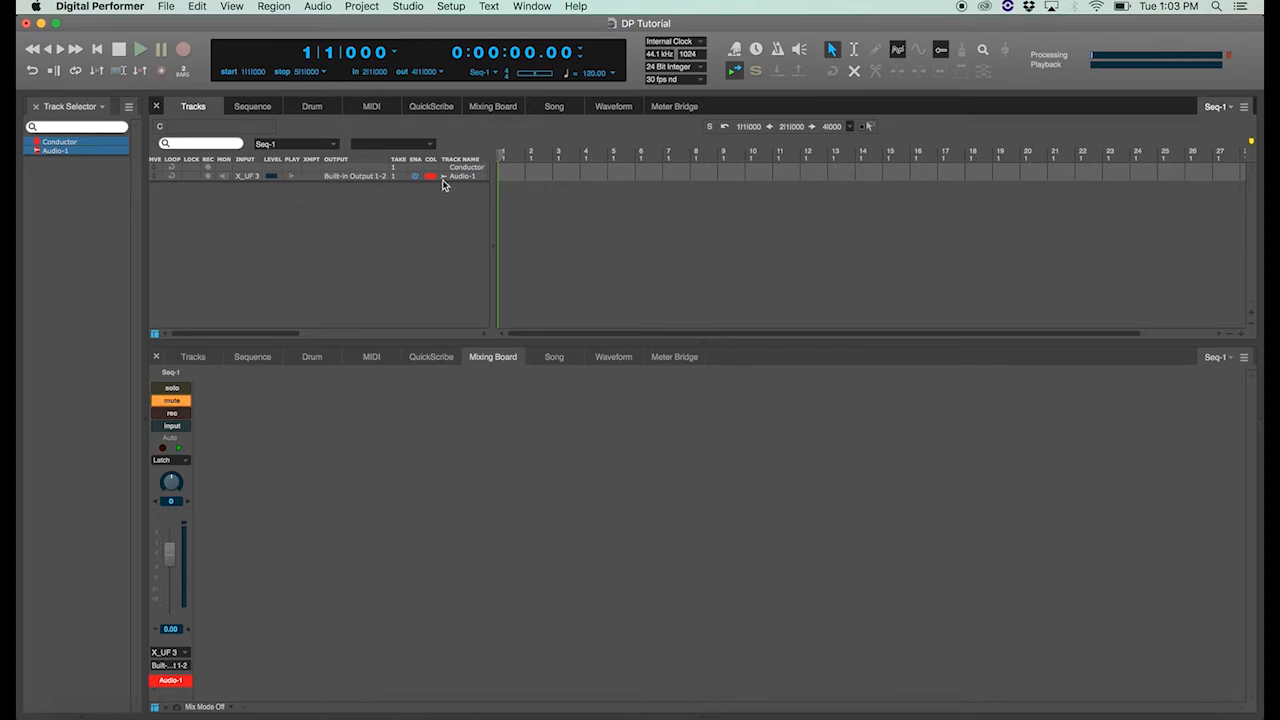
mouse_move(471, 196)
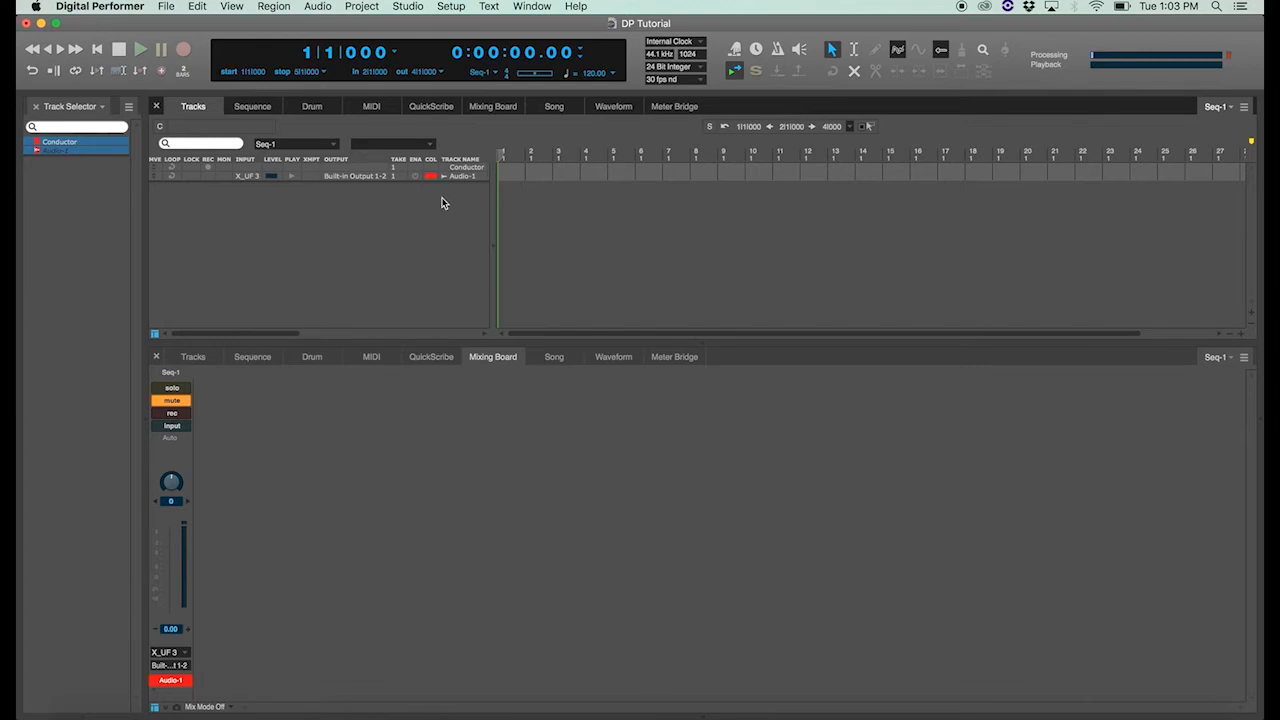
mouse_move(418, 185)
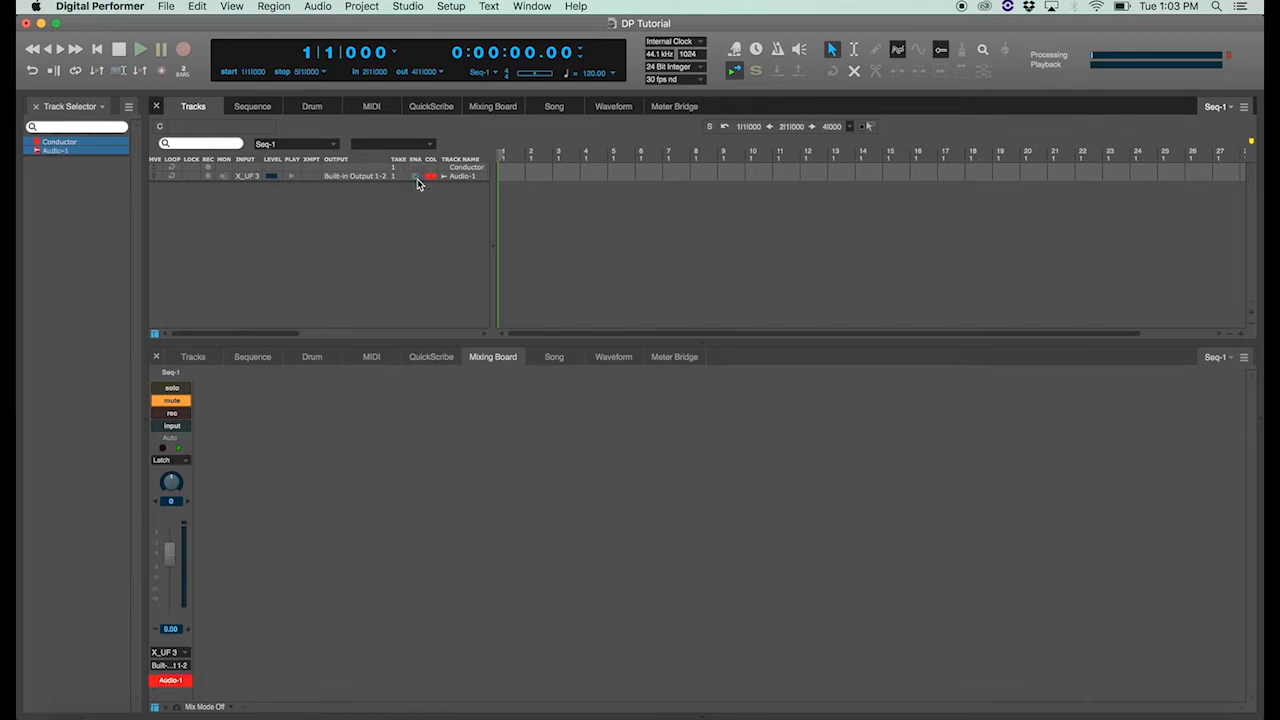
left_click(430, 176)
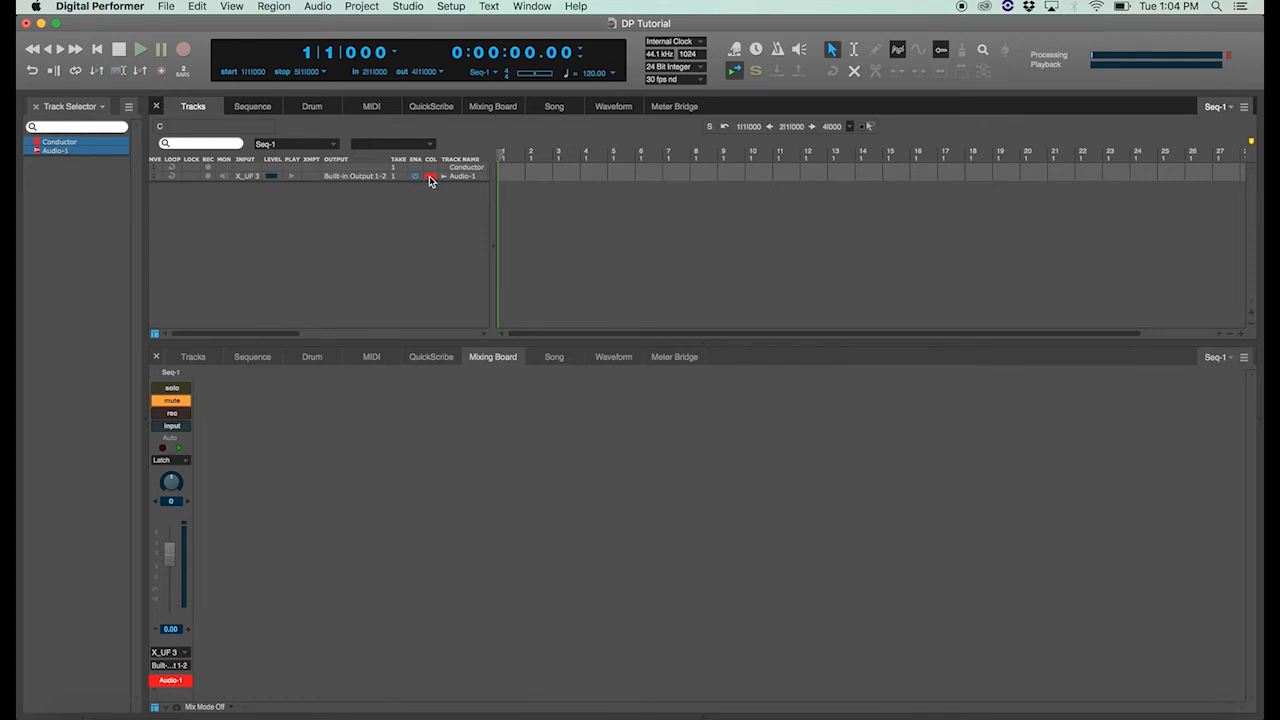
- Change Audio-1's colour swatch to cyan, then select the Audio-1 track
left_click(416, 176)
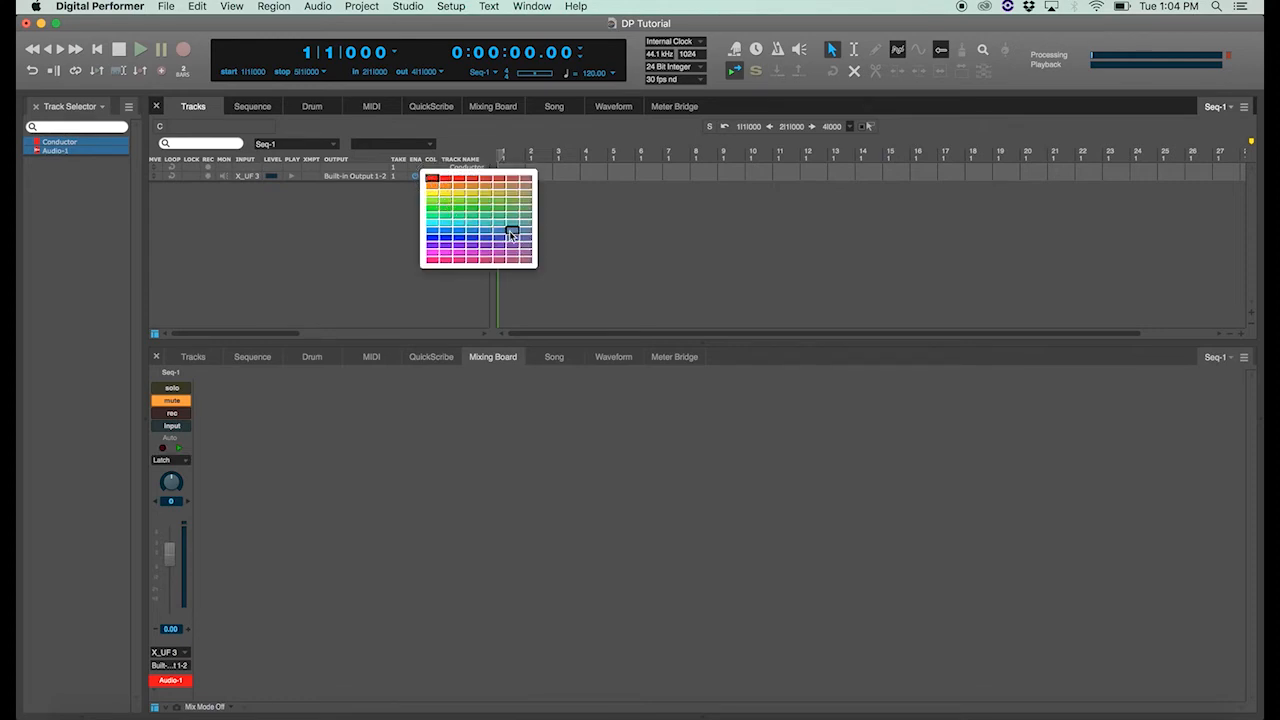
mouse_move(485, 205)
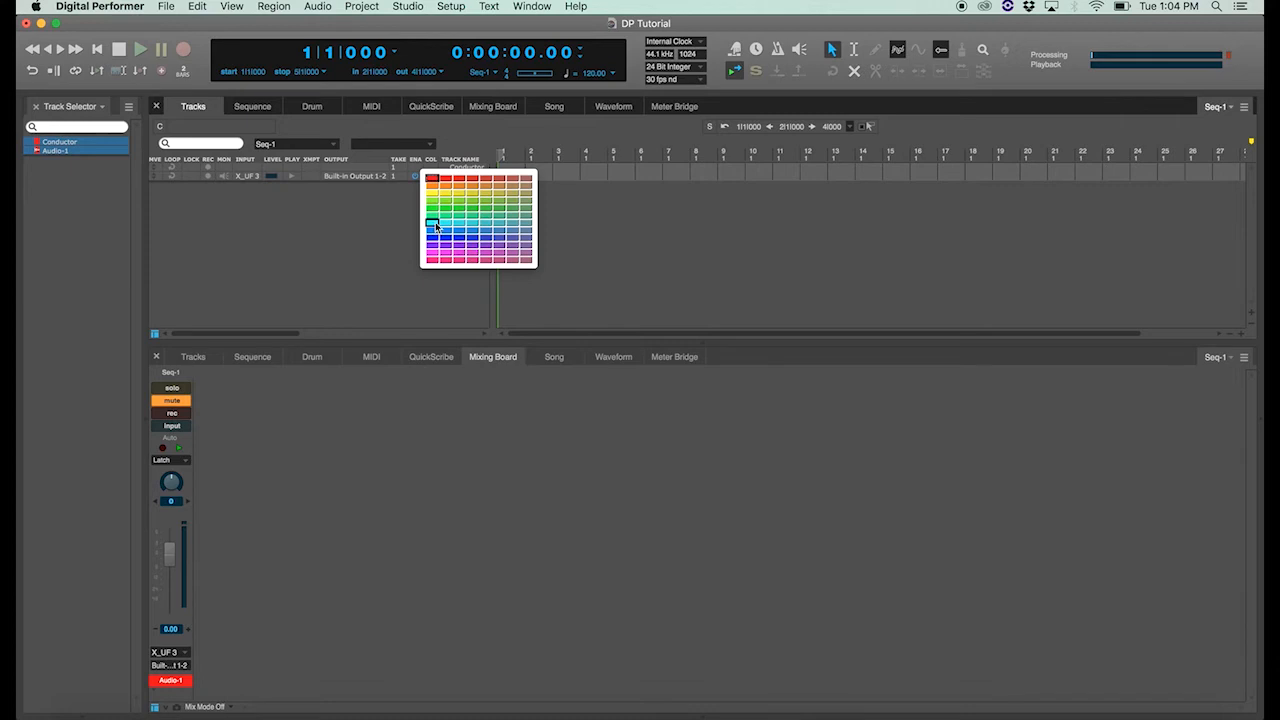
left_click(433, 221)
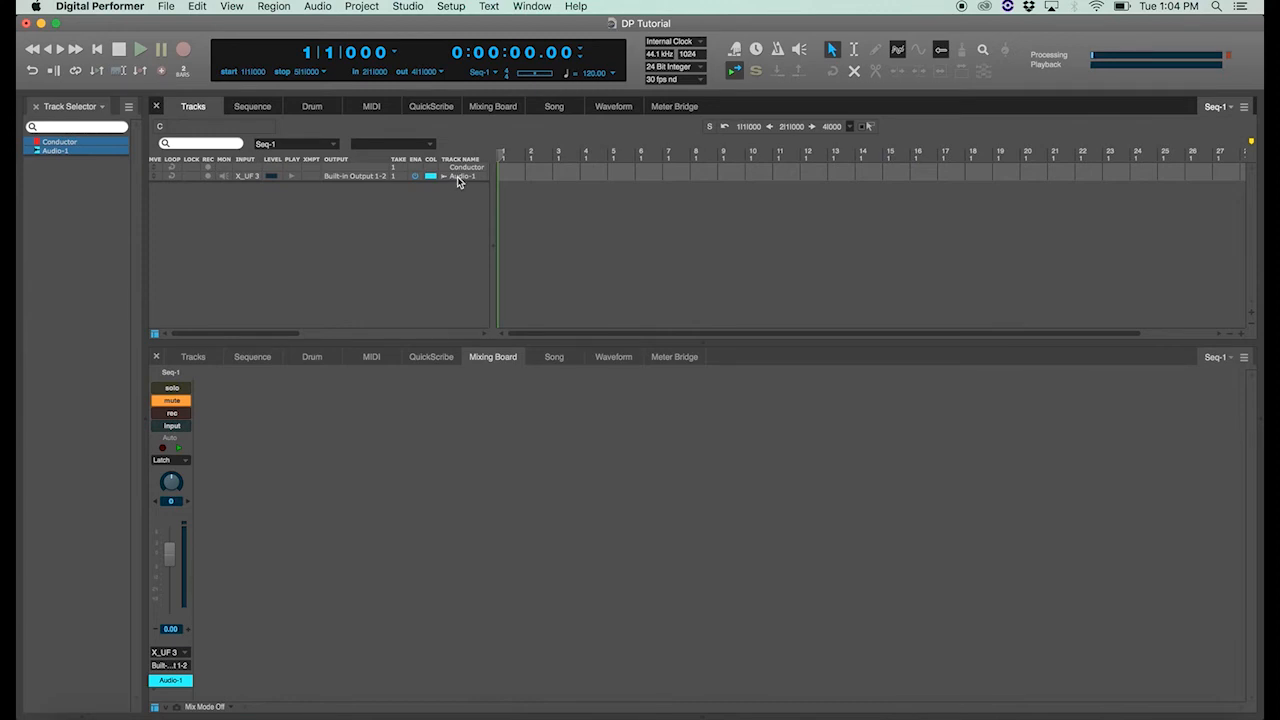
mouse_move(435, 182)
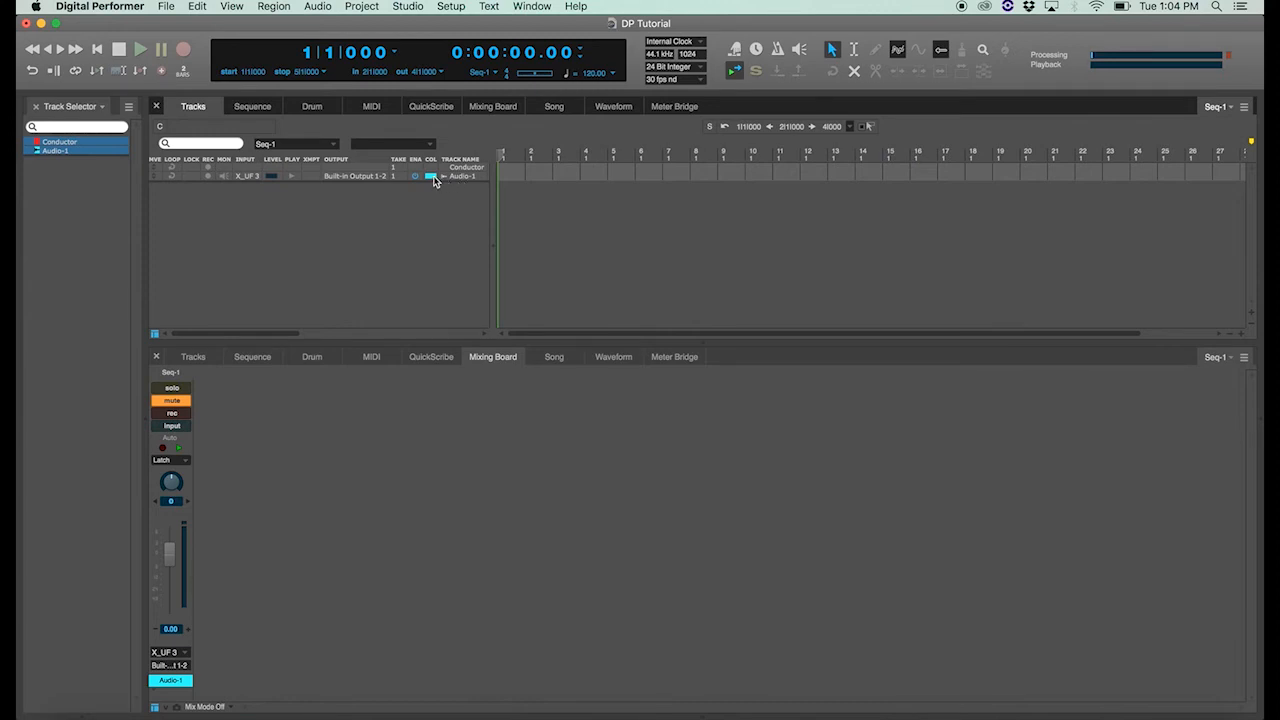
left_click(415, 176)
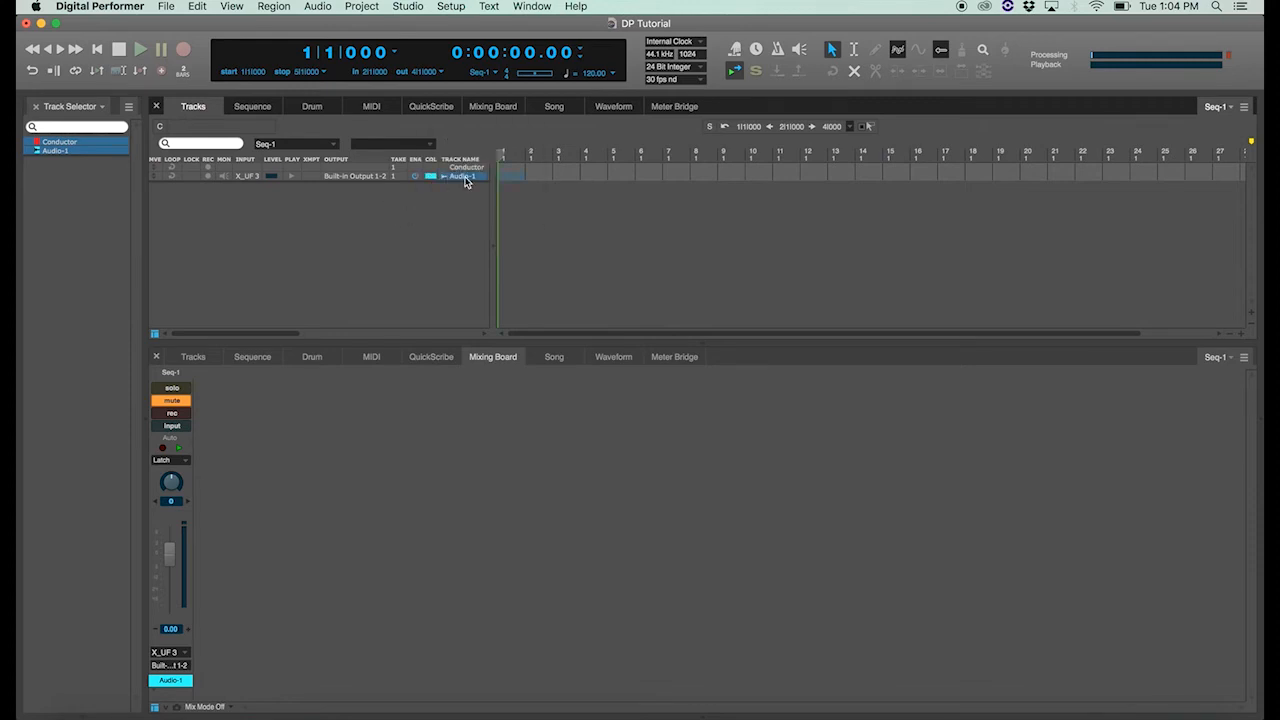
- Rename the audio track to 'Vocal 1' through the track's right-click Rename Track option
right_click(462, 176)
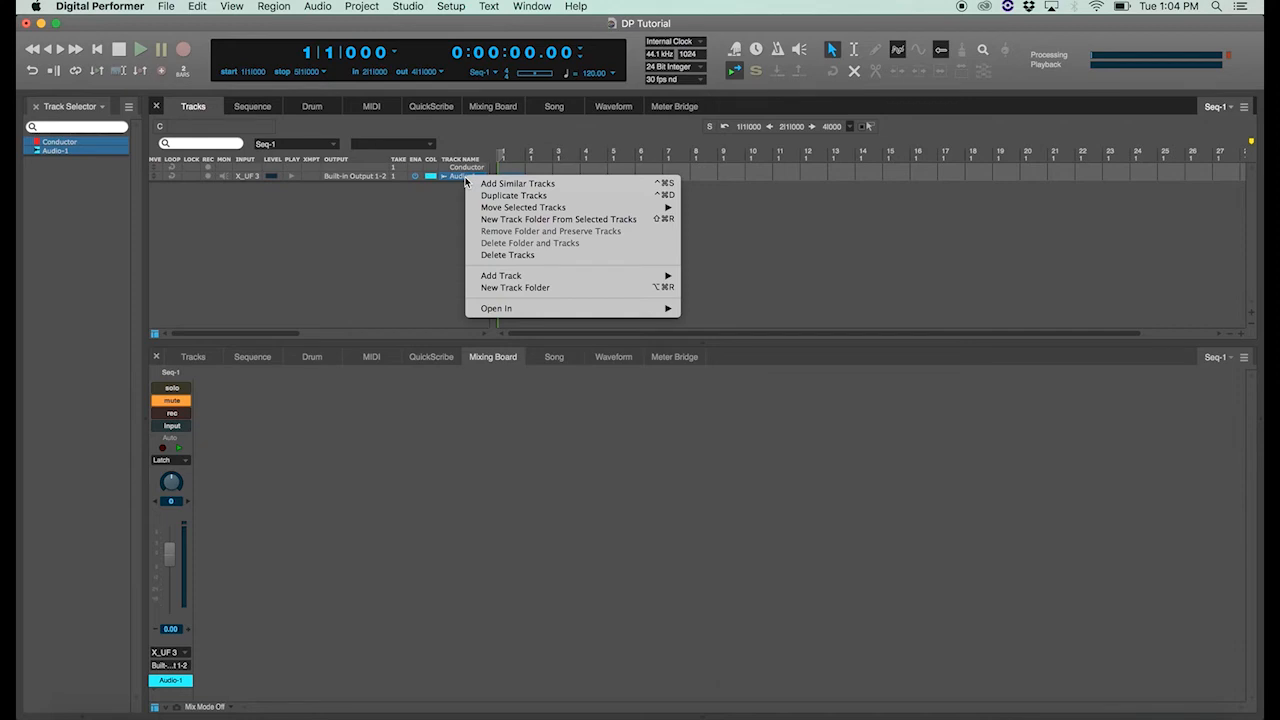
mouse_move(508, 268)
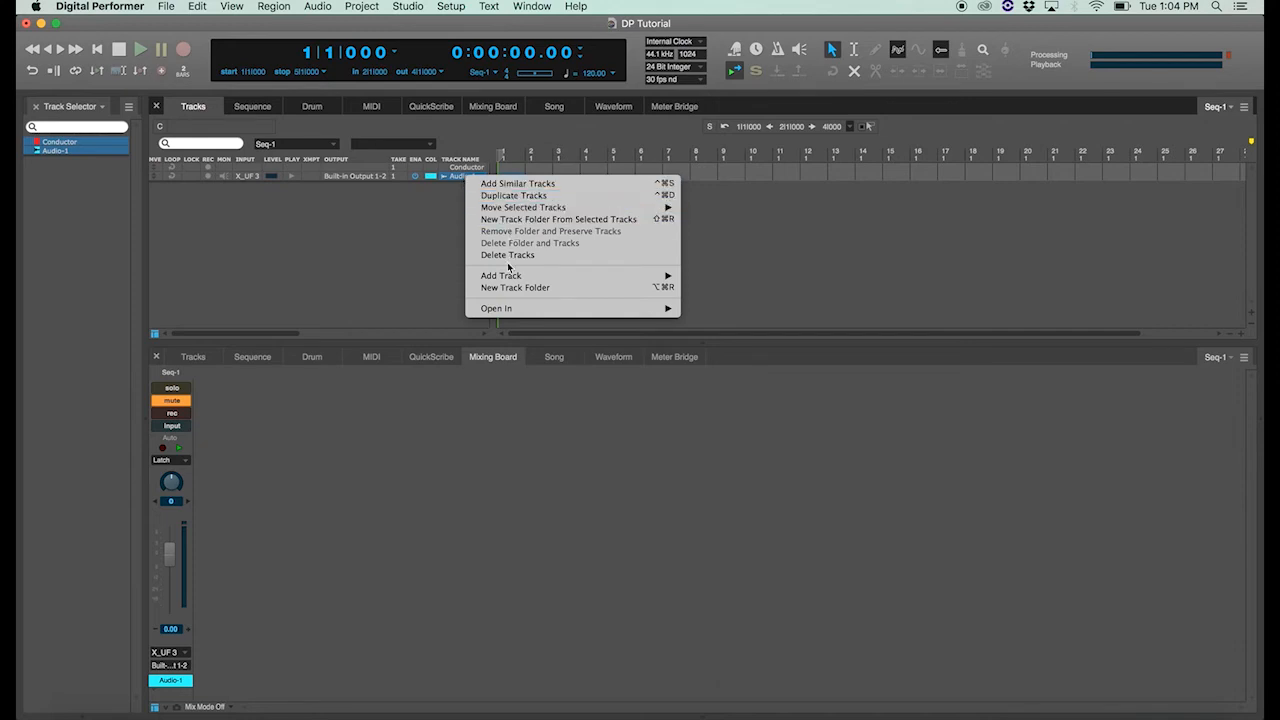
mouse_move(496, 308)
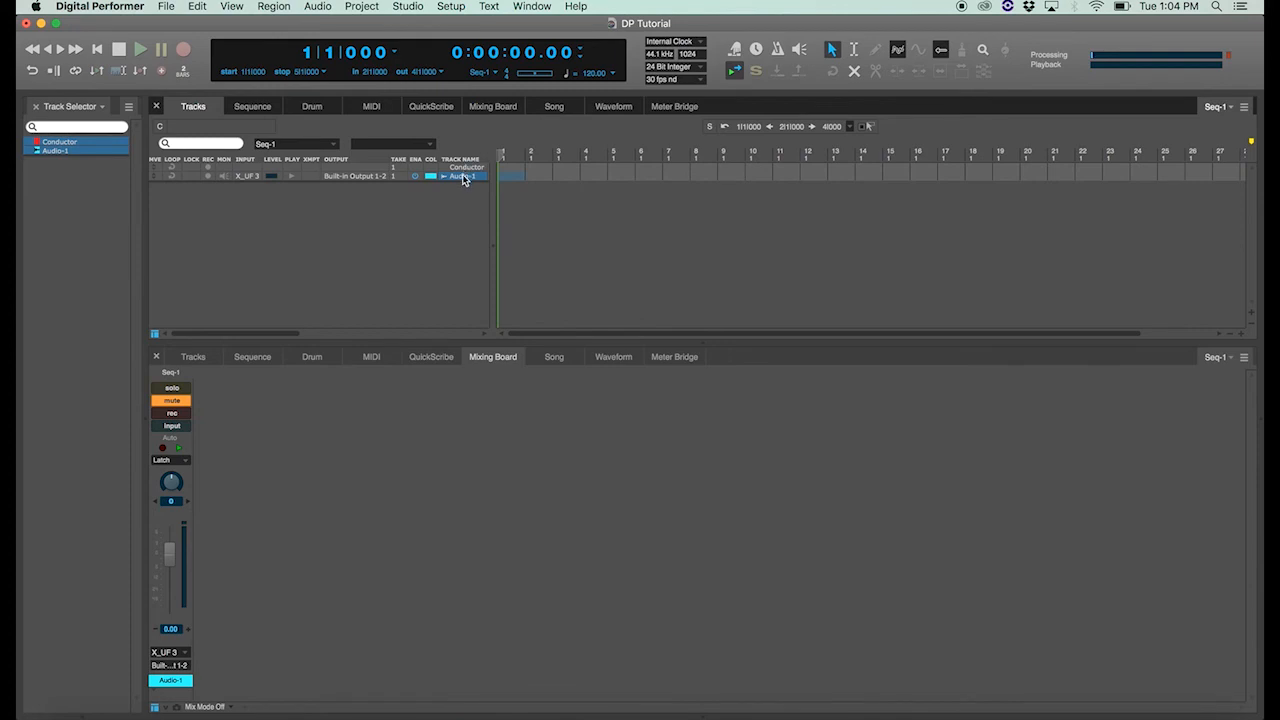
left_click(252, 356)
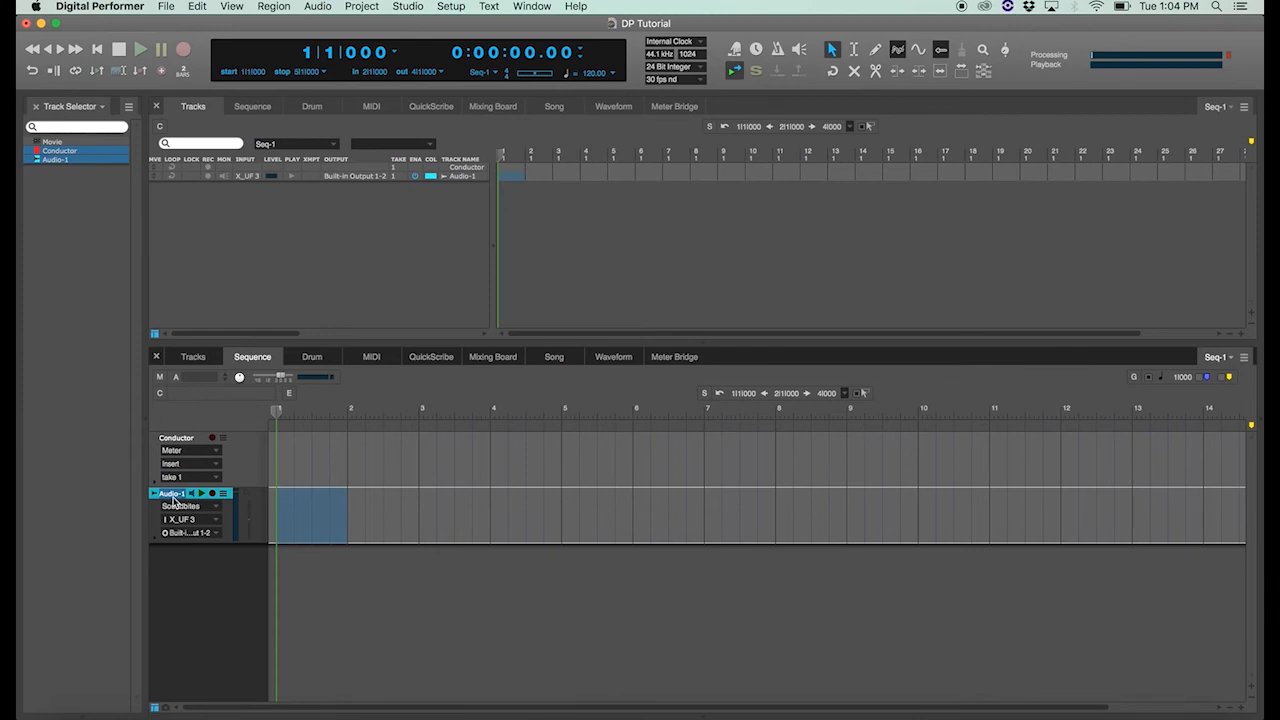
right_click(175, 493)
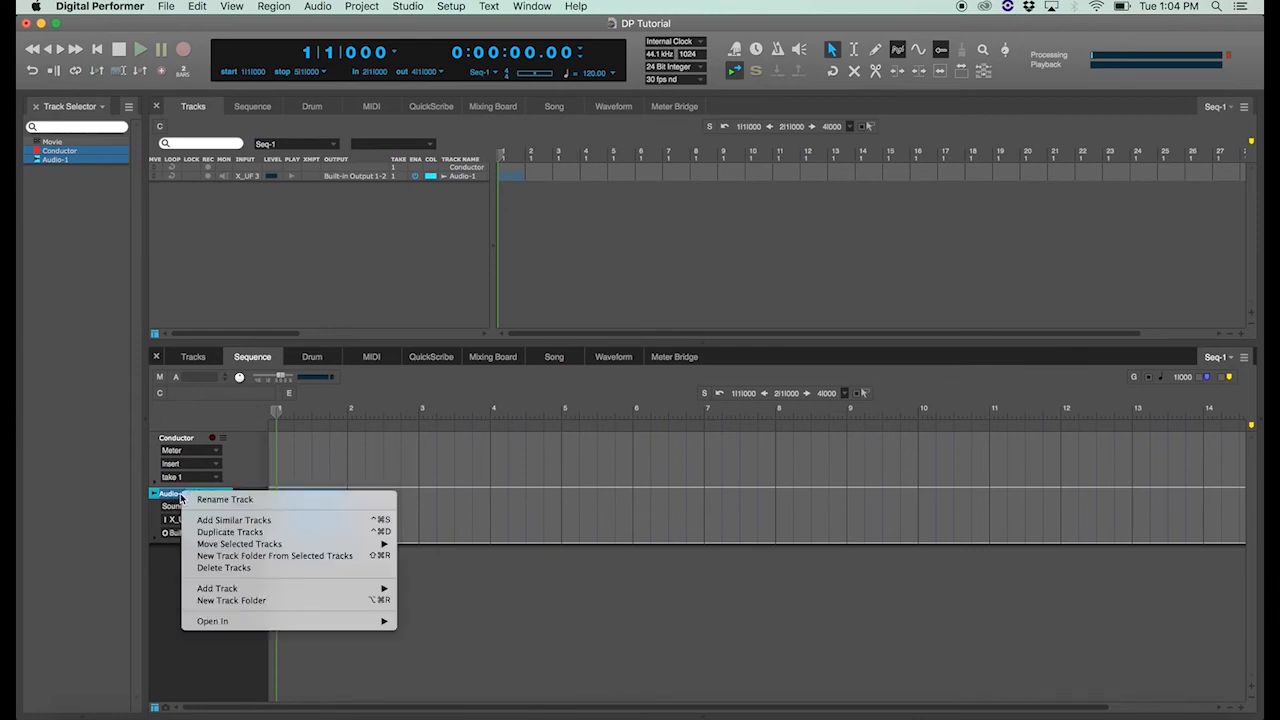
mouse_move(225, 499)
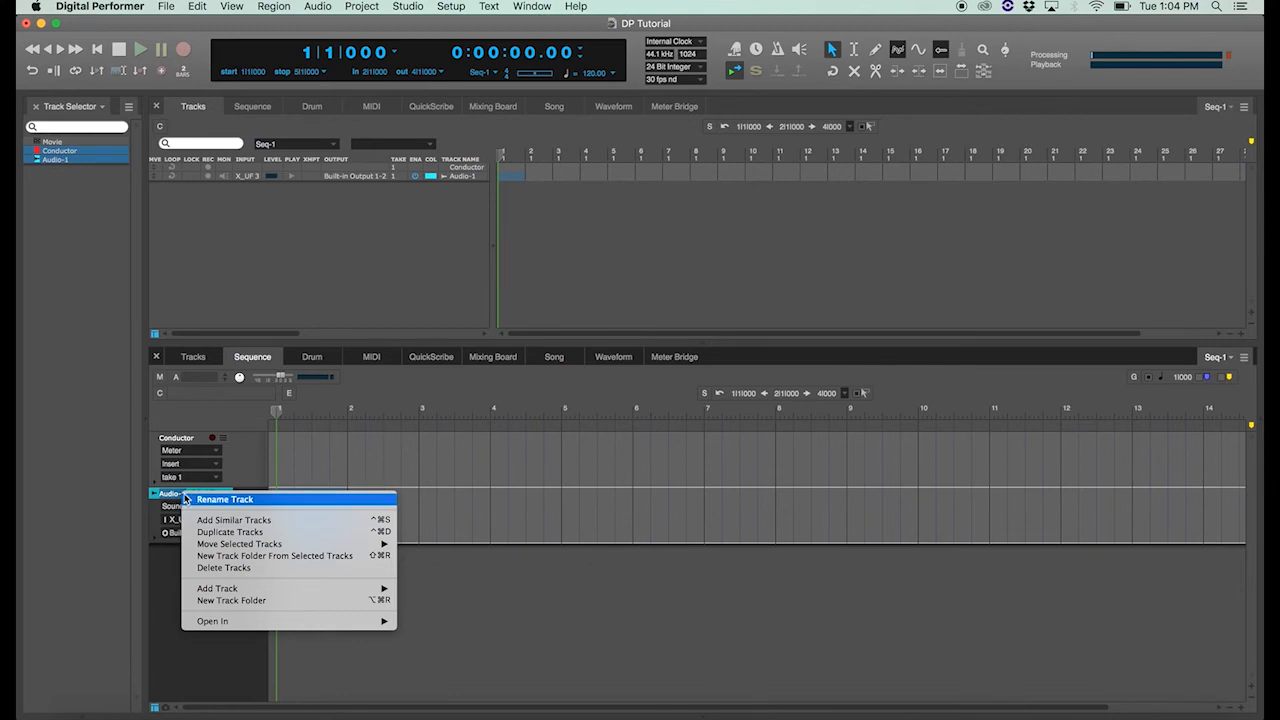
left_click(225, 499)
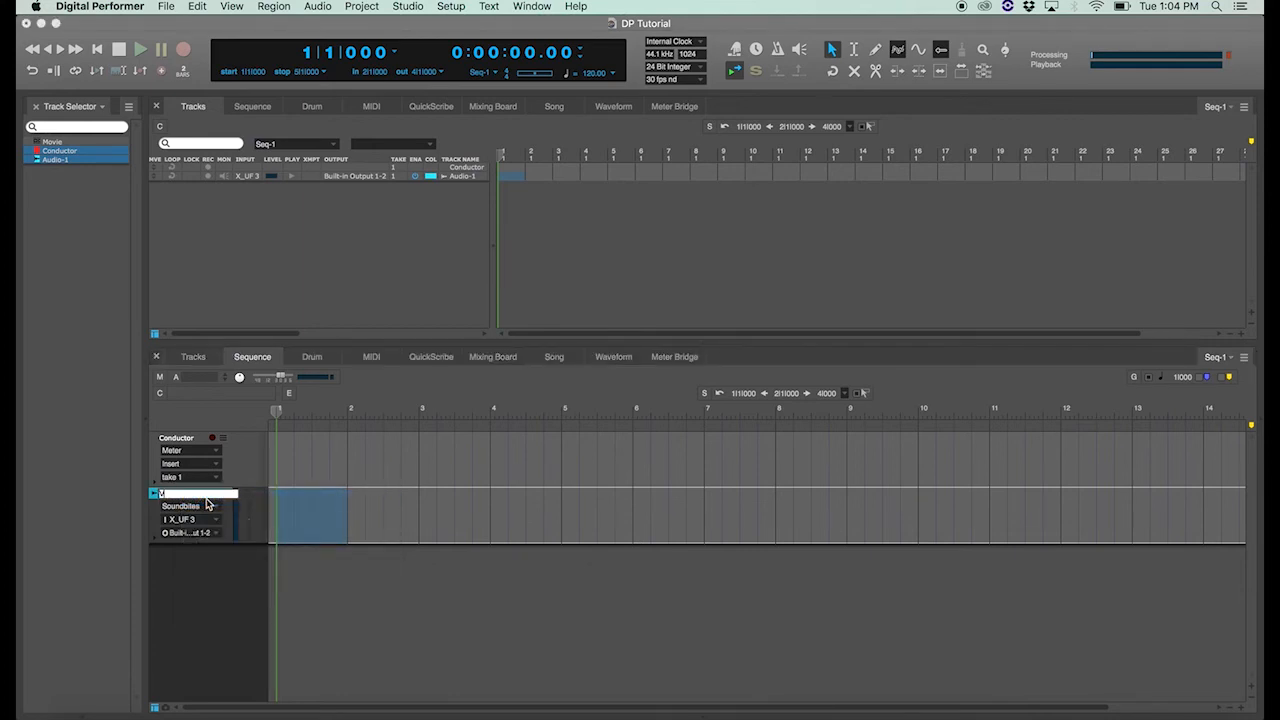
type("Vocal 1")
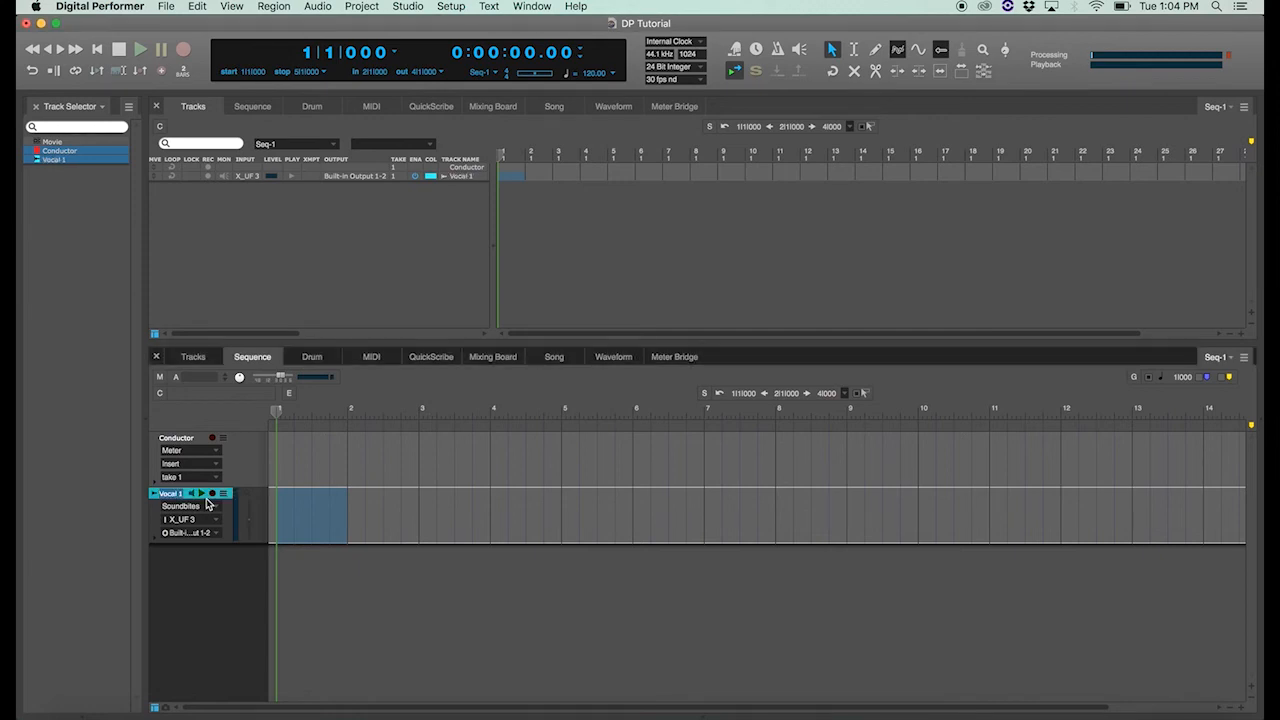
mouse_move(355, 160)
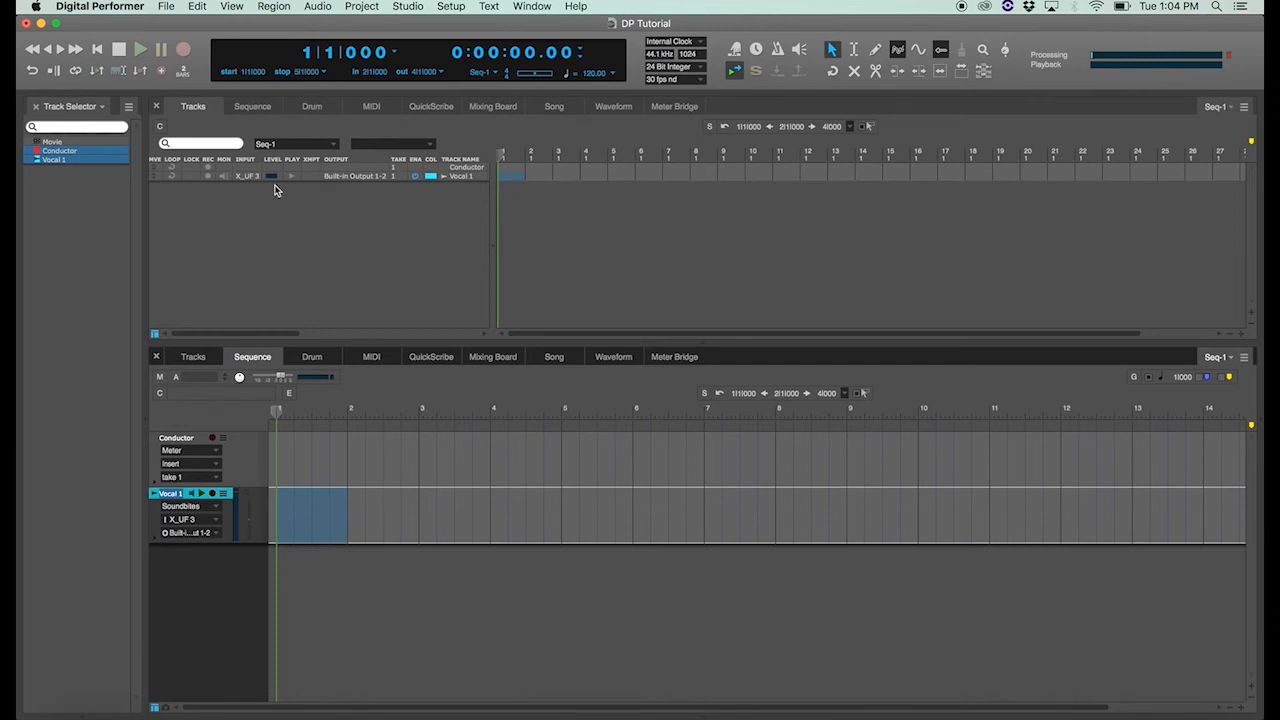
mouse_move(400, 249)
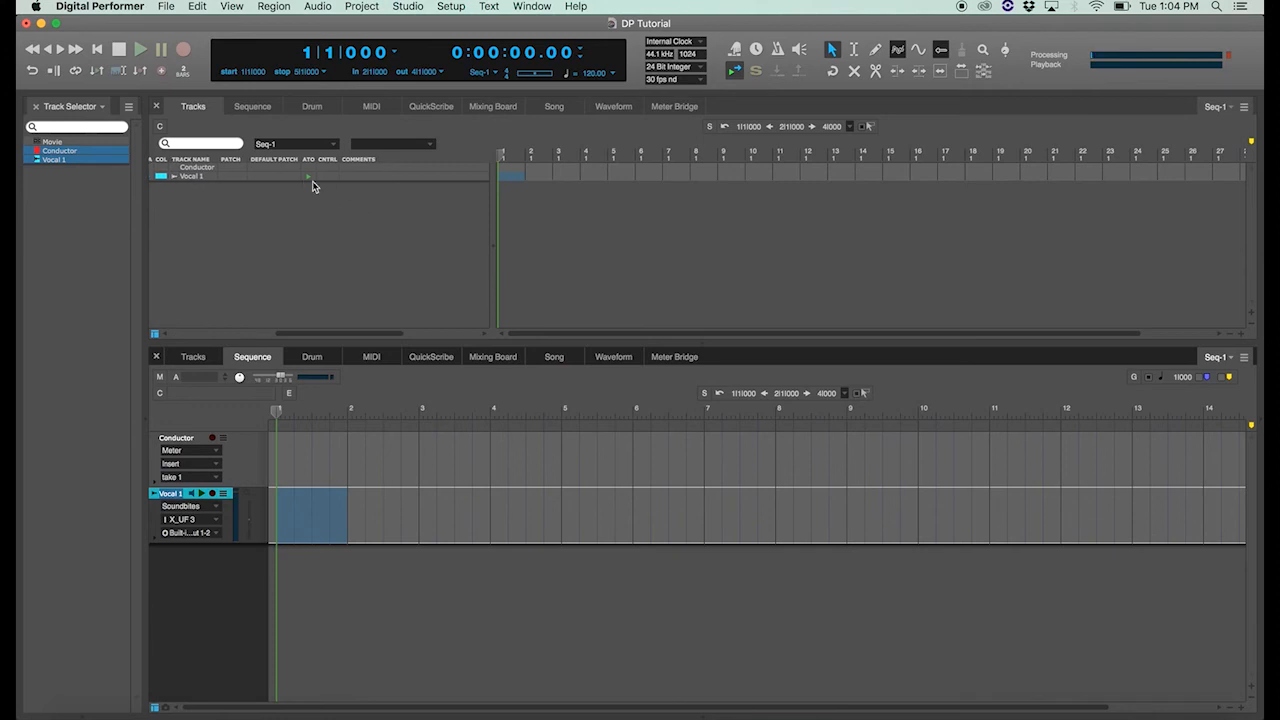
mouse_move(361, 221)
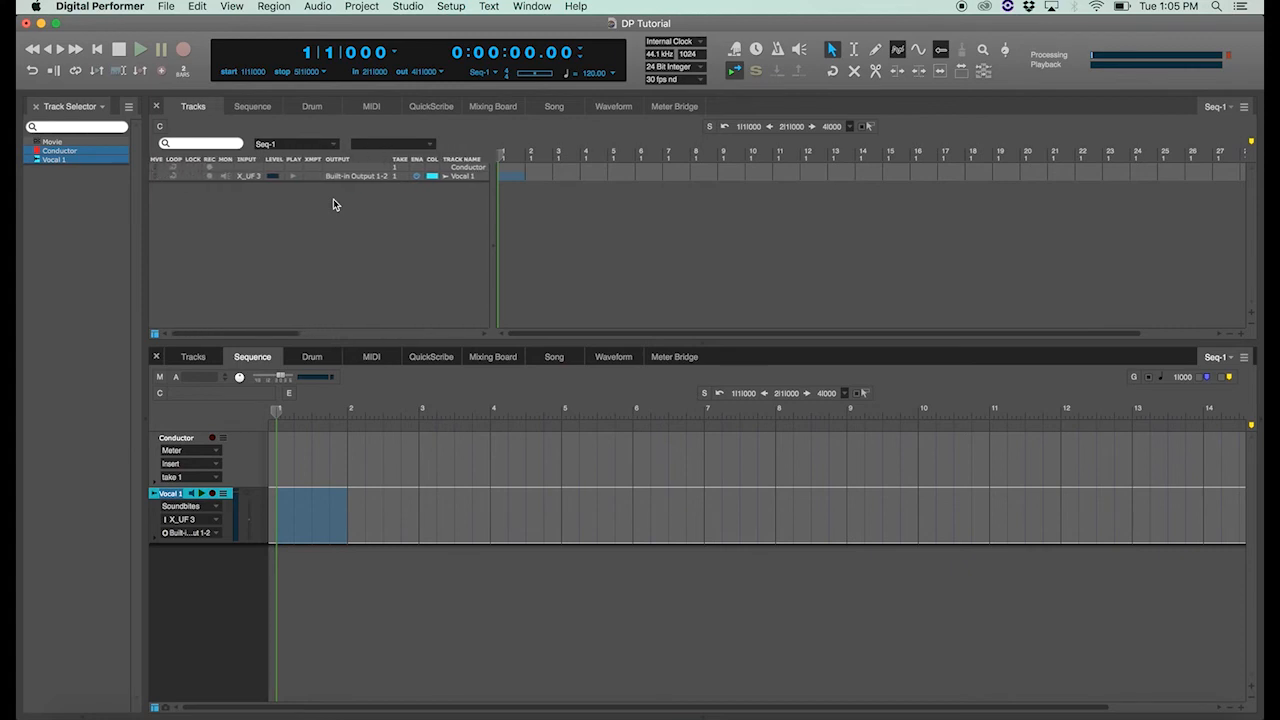
mouse_move(400, 240)
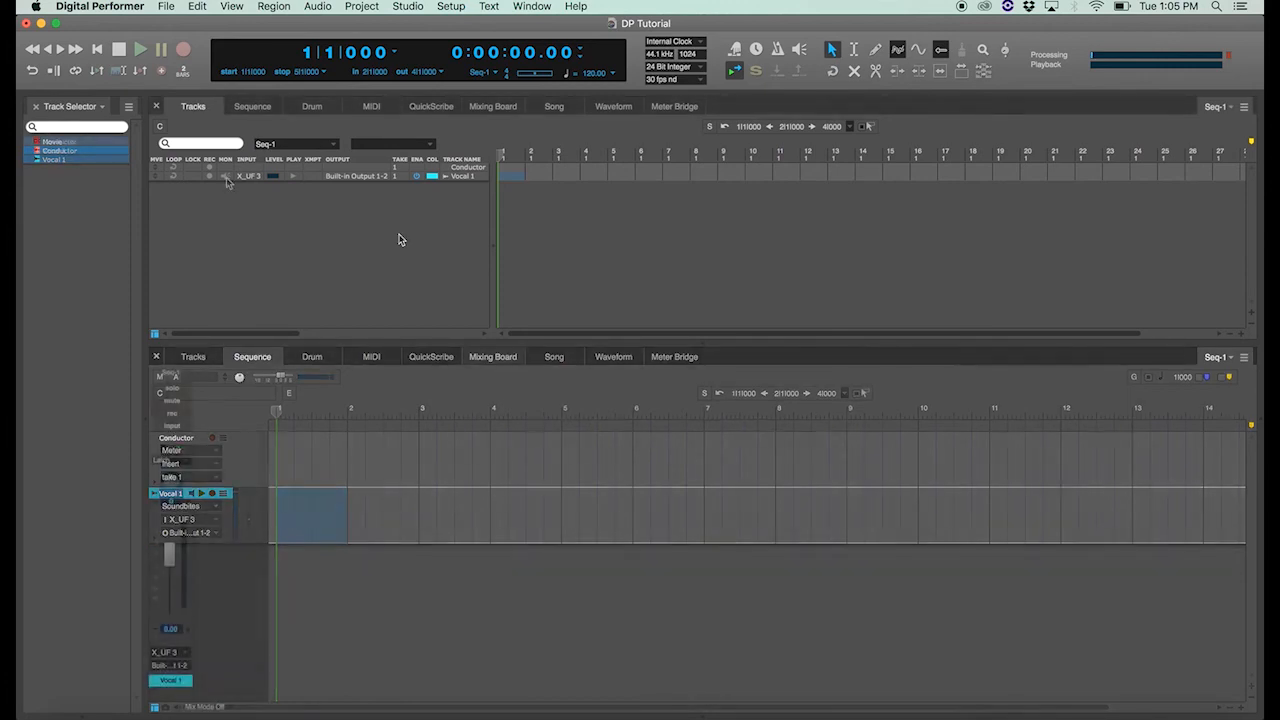
- Toggle Vocal 1's input monitoring on and off, then record-enable the track
left_click(492, 356)
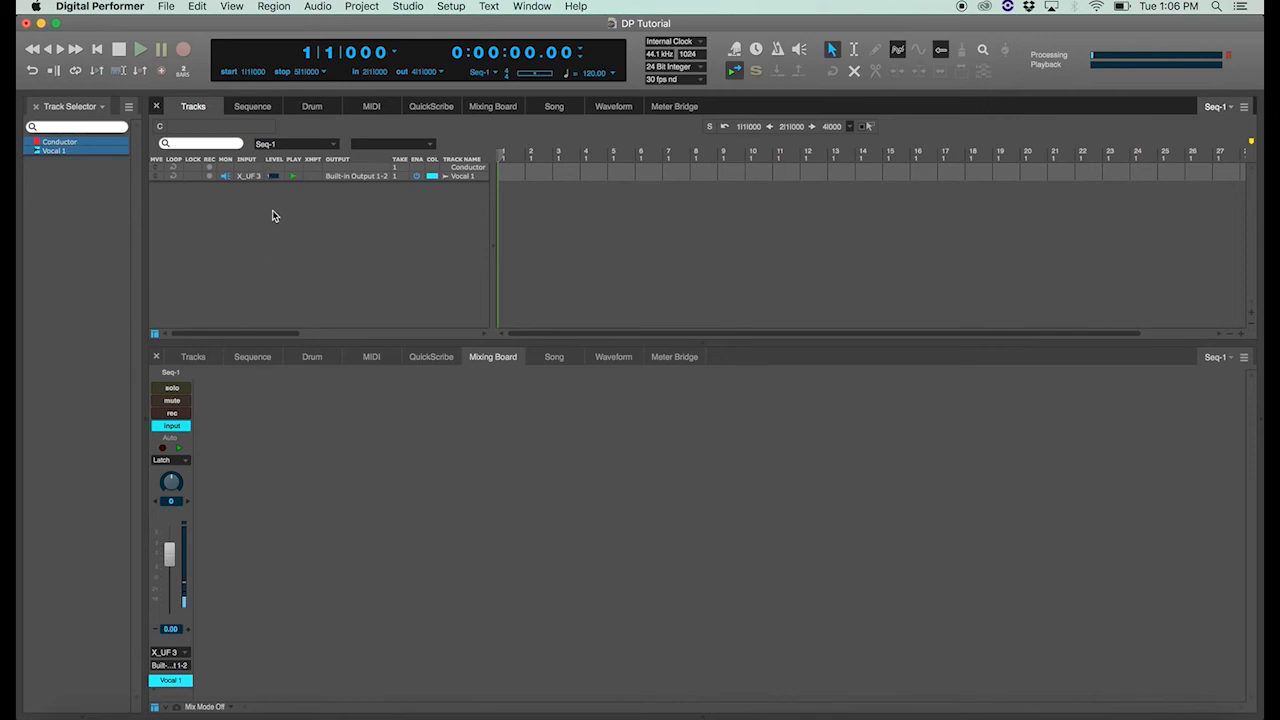
left_click(171, 425)
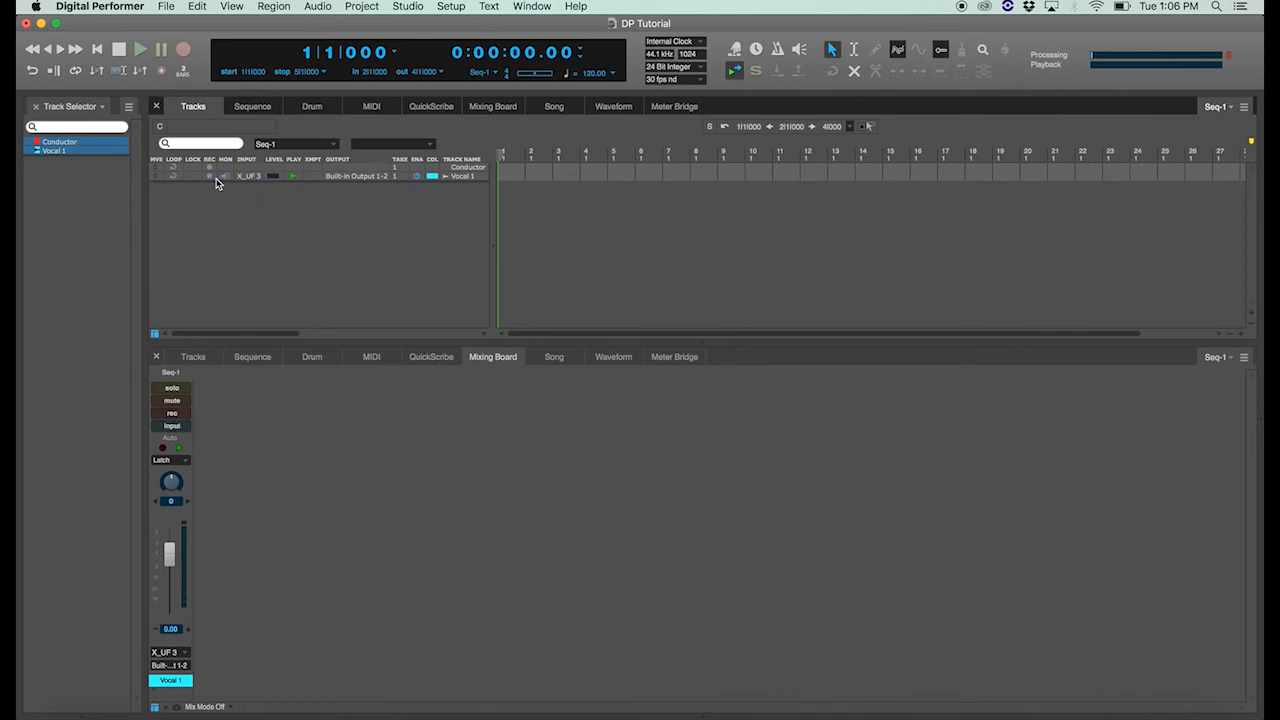
left_click(171, 401)
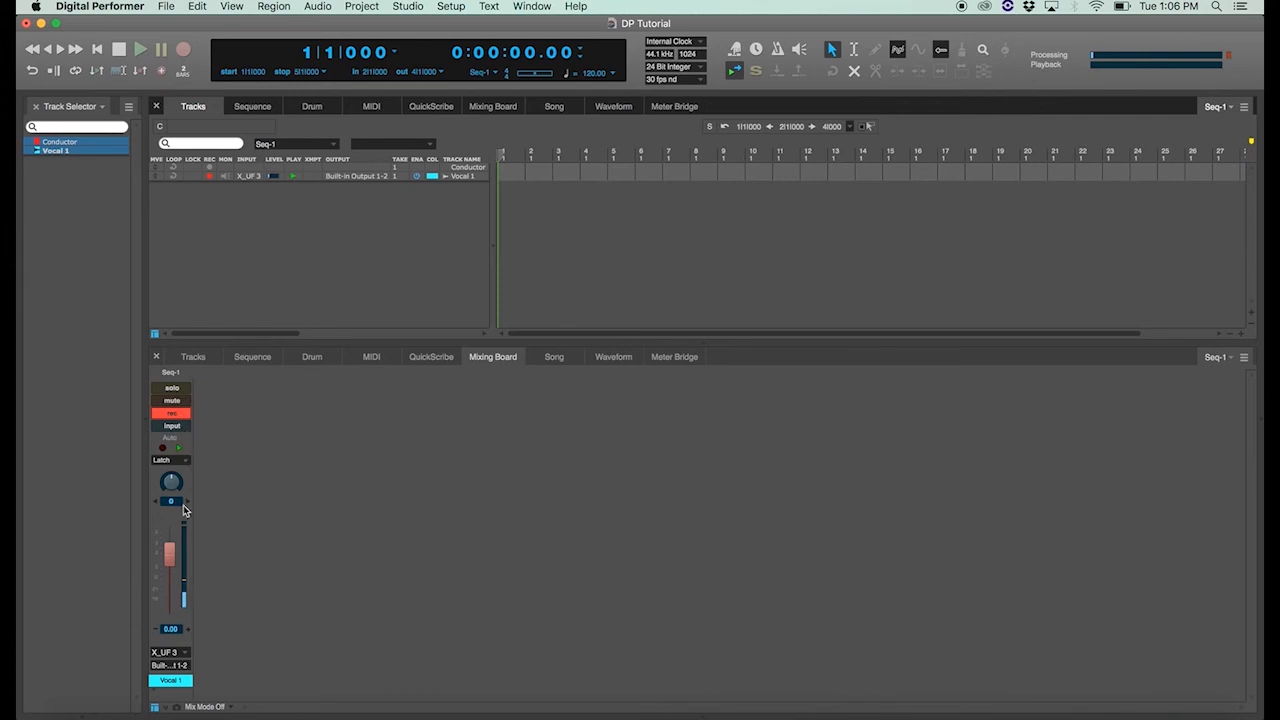
mouse_move(194, 552)
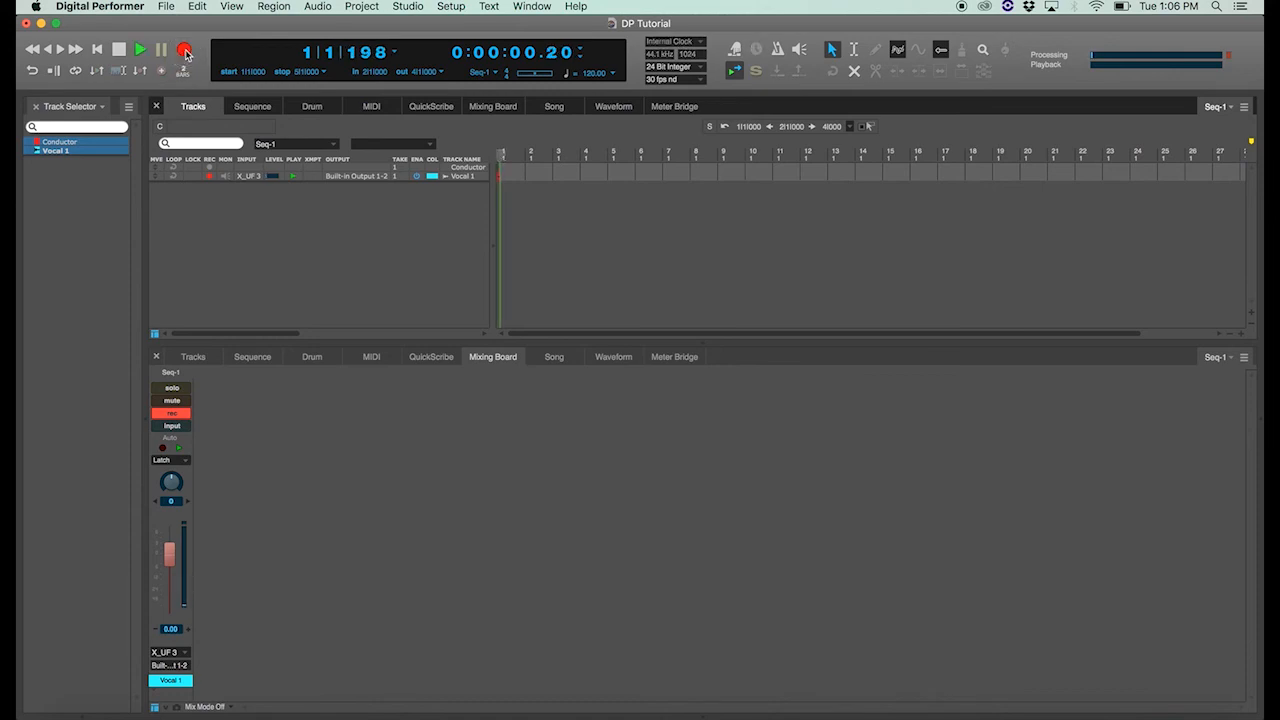
- Stop recording the Vocal 1 clip, rewind to the start, play it back, then stop
left_click(140, 49)
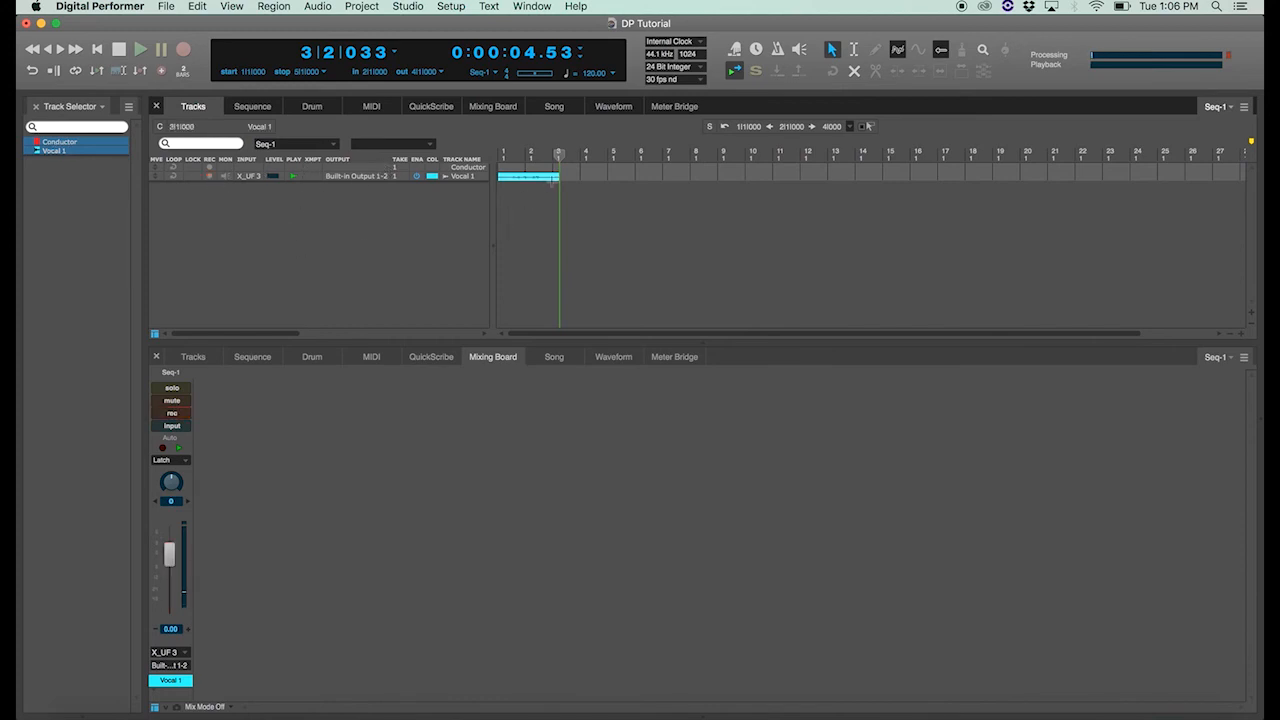
left_click(97, 48)
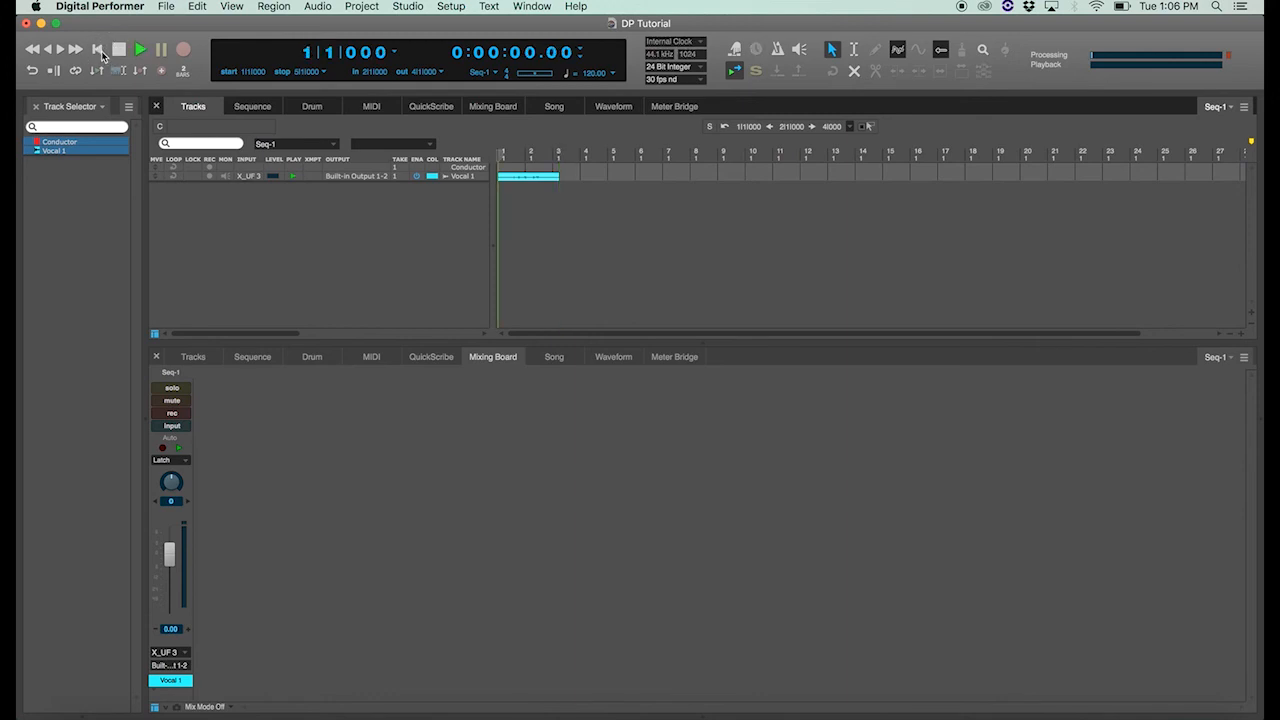
left_click(140, 49)
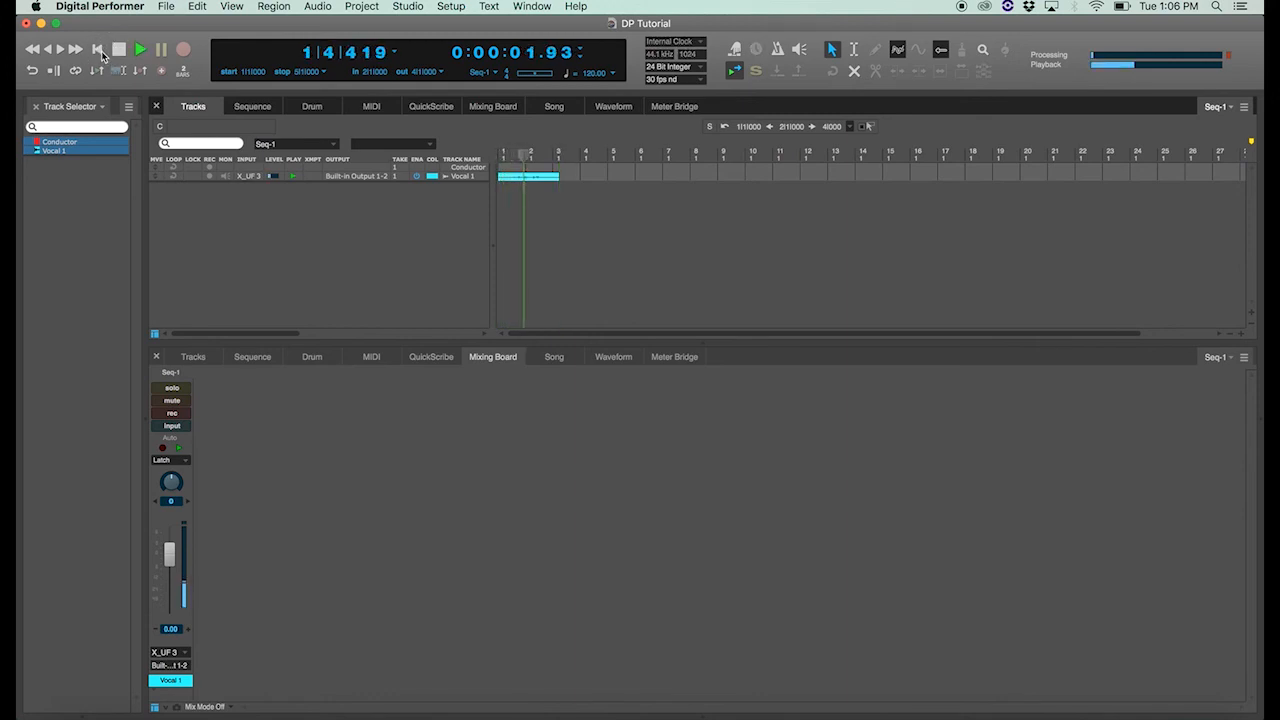
left_click(140, 48)
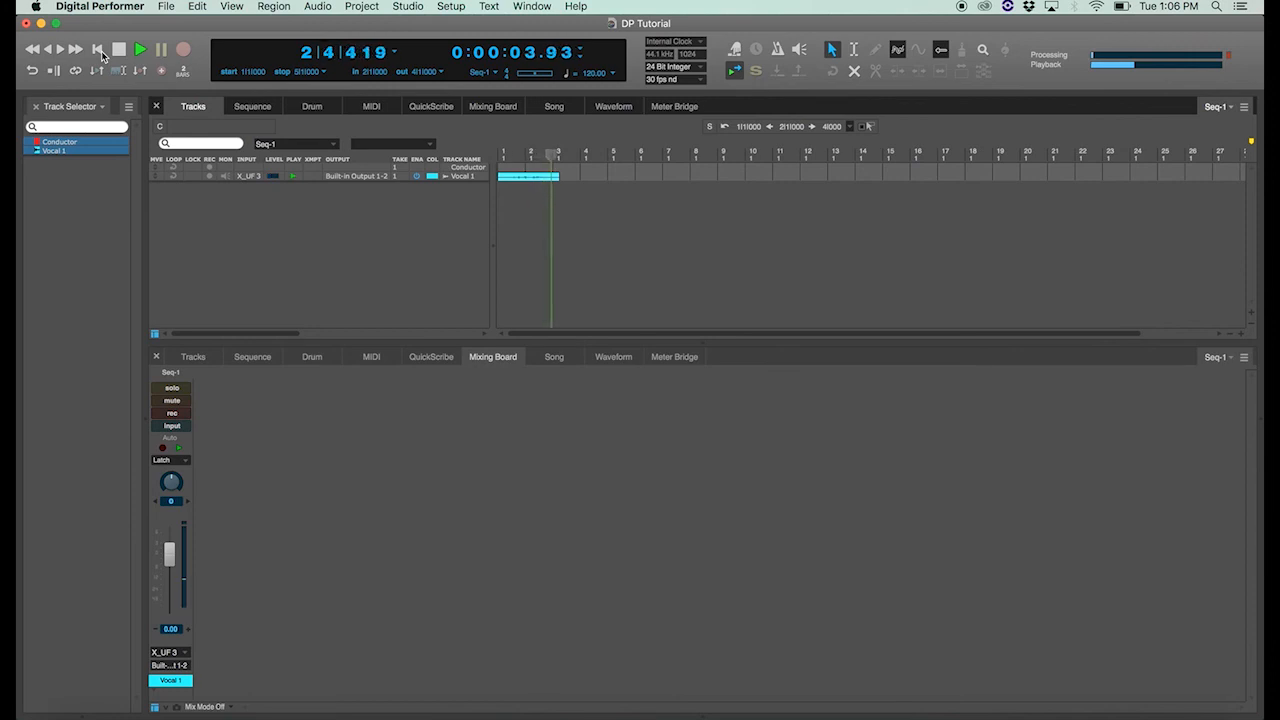
left_click(140, 49)
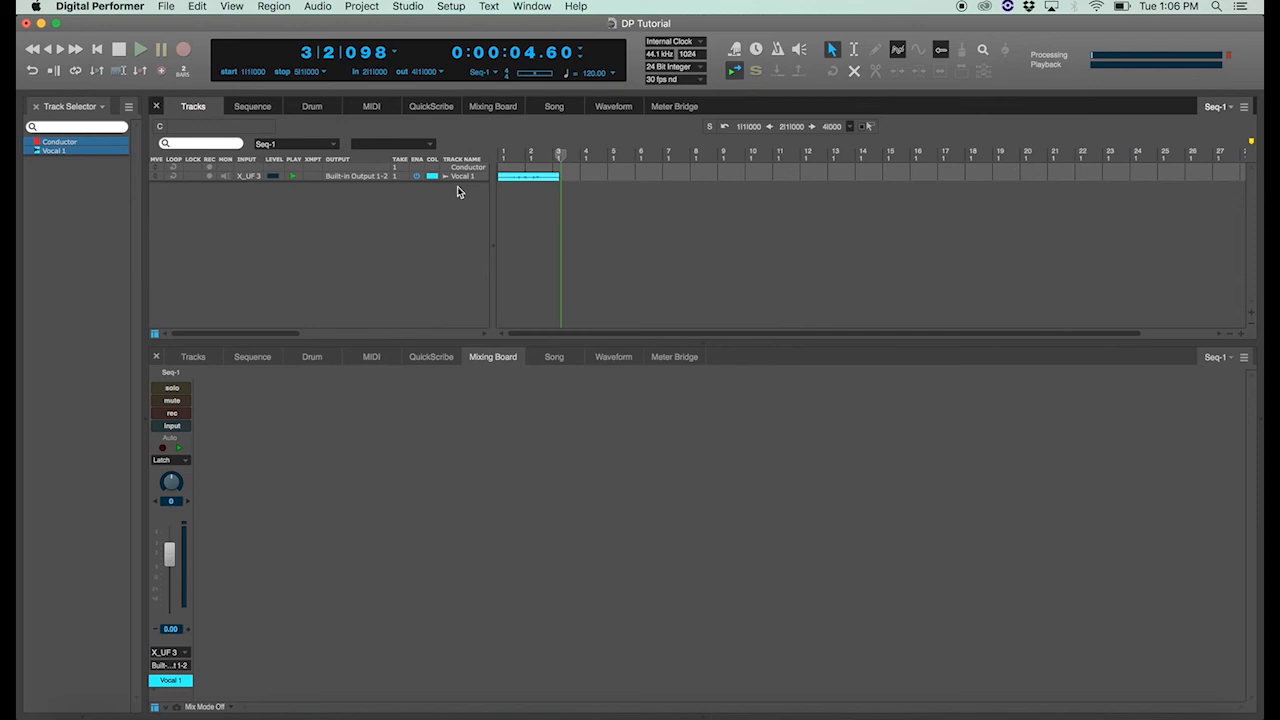
mouse_move(438, 188)
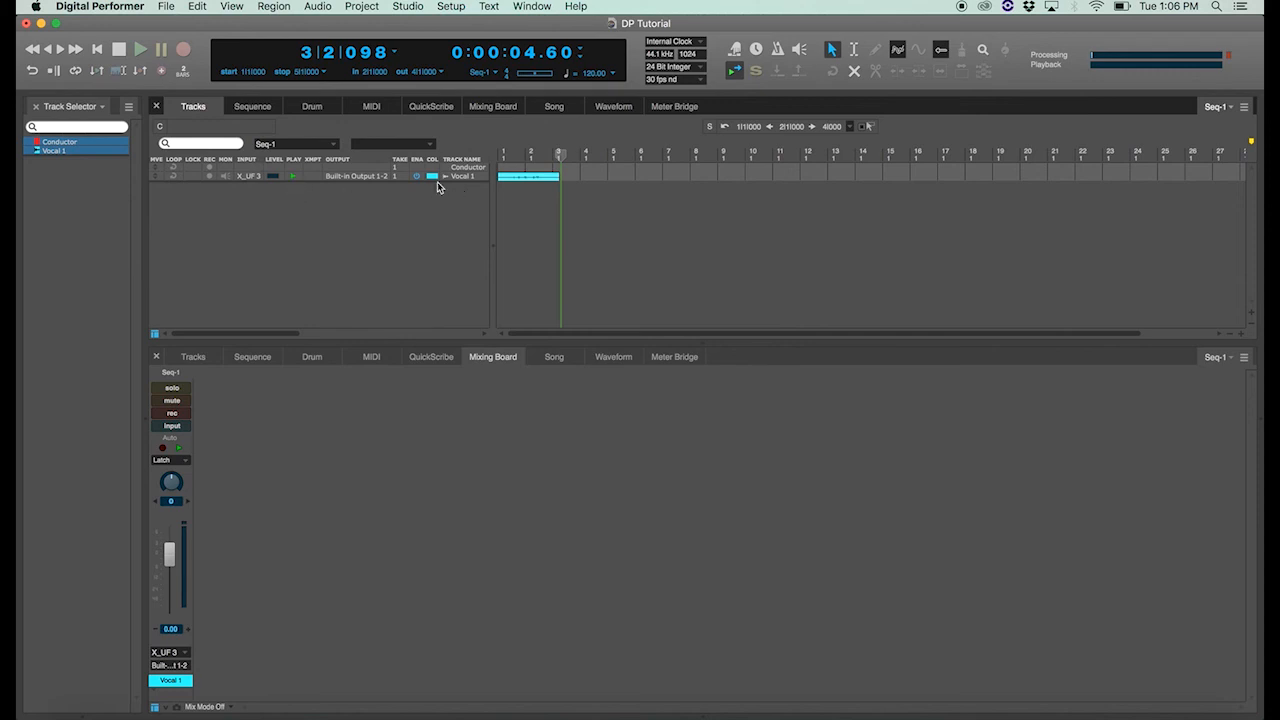
- Disable Vocal 1's playback, then briefly play and stop the silent sequence
left_click(118, 48)
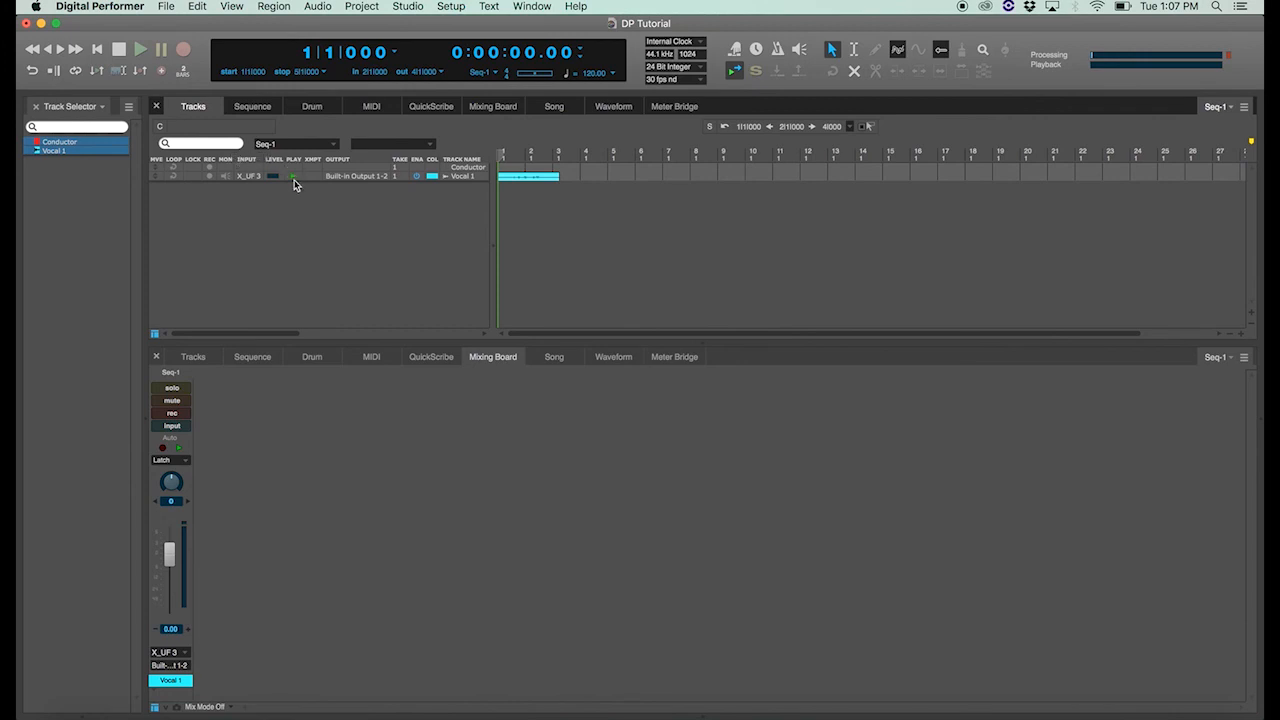
left_click(171, 400)
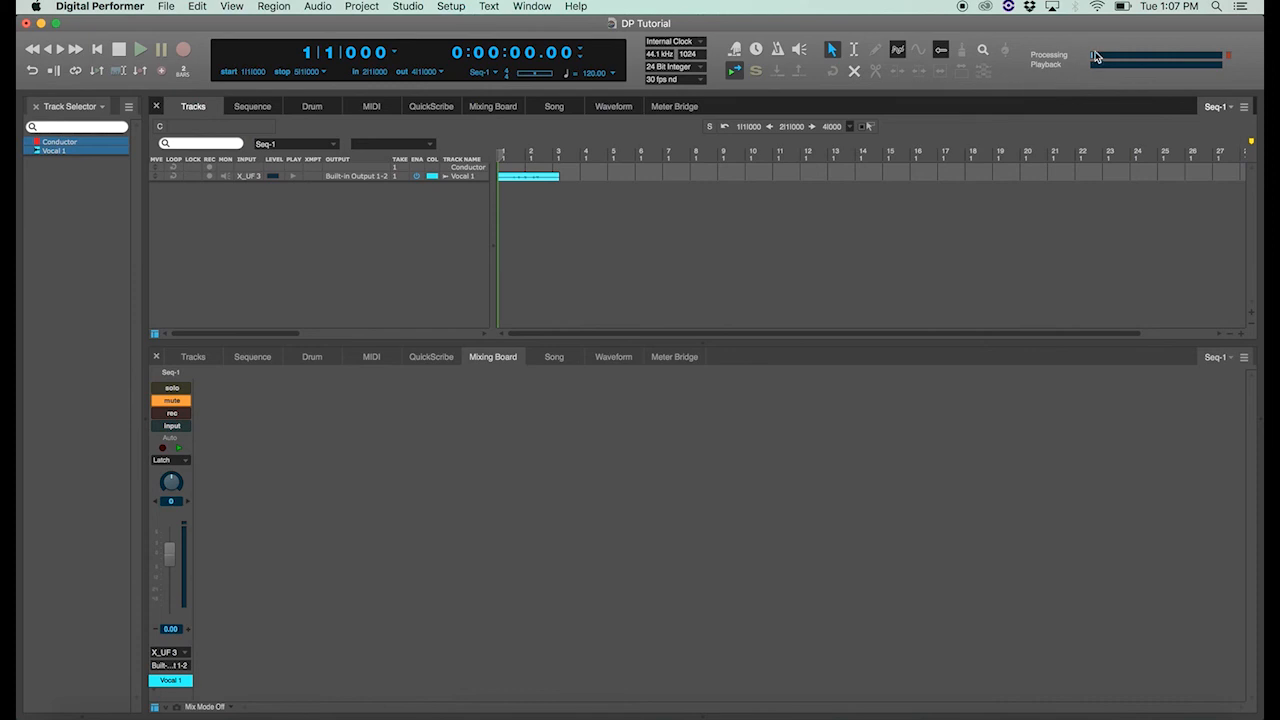
mouse_move(1228, 57)
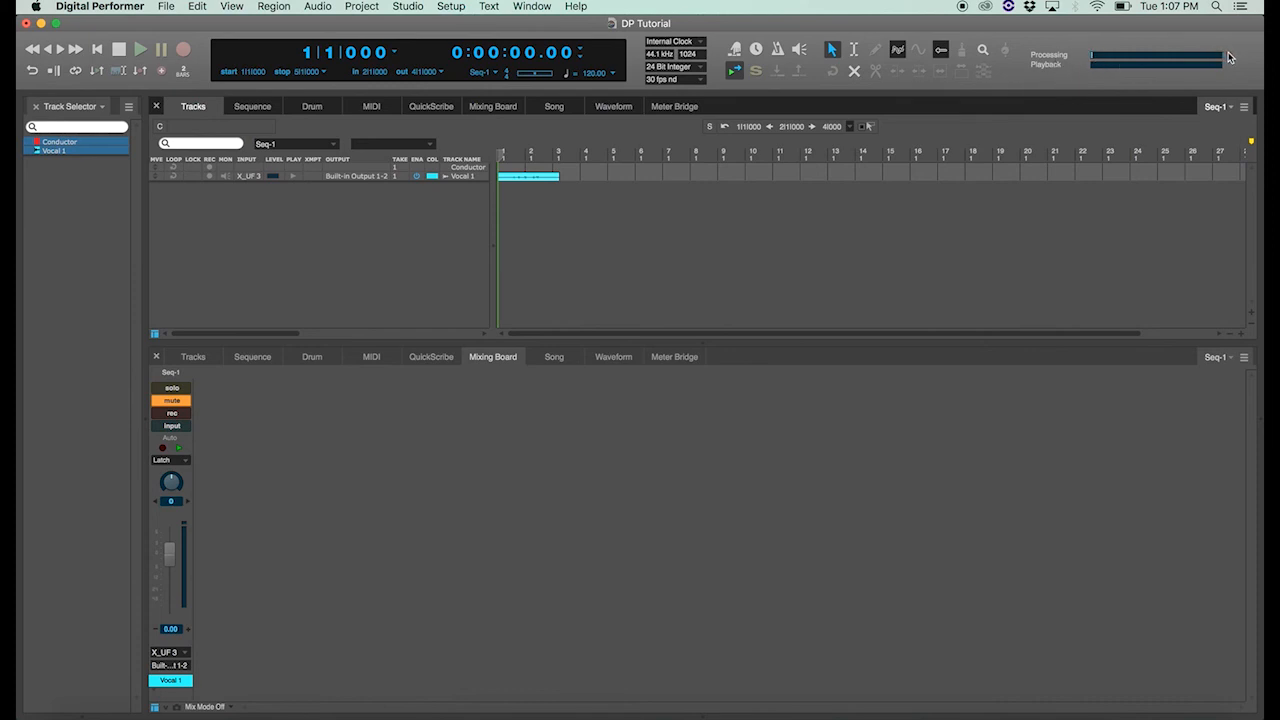
mouse_move(1038, 72)
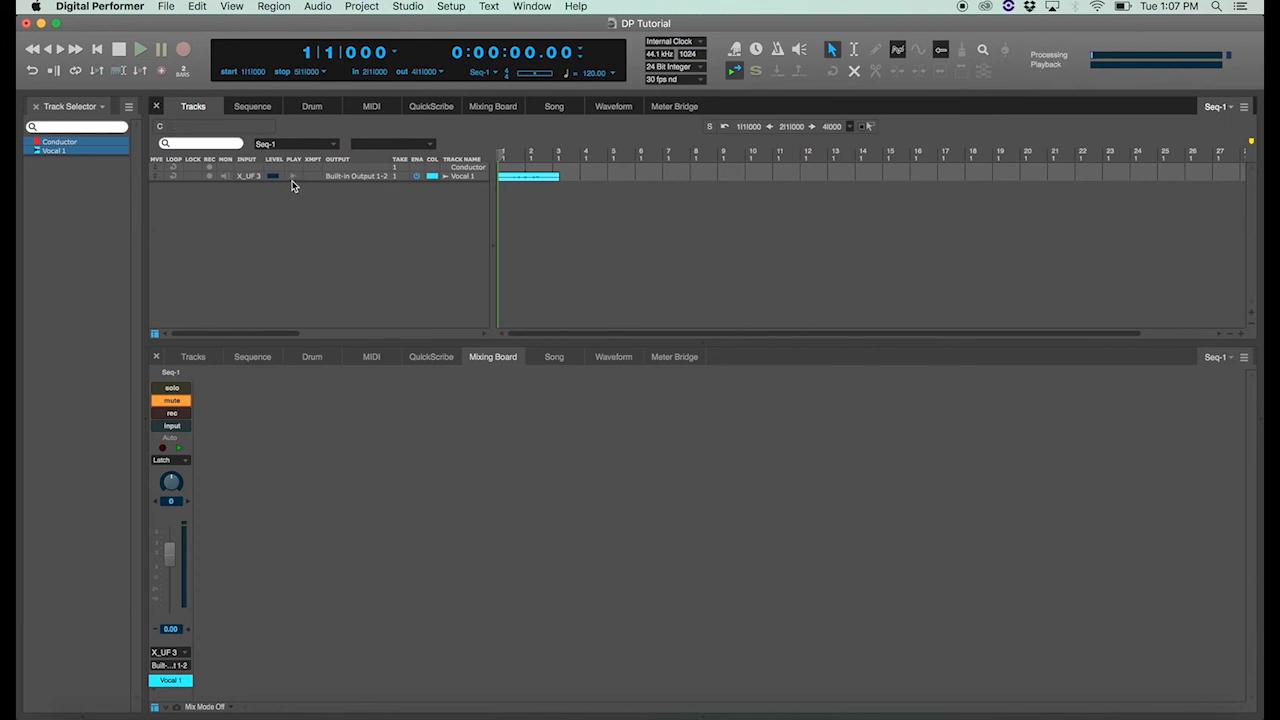
mouse_move(1118, 81)
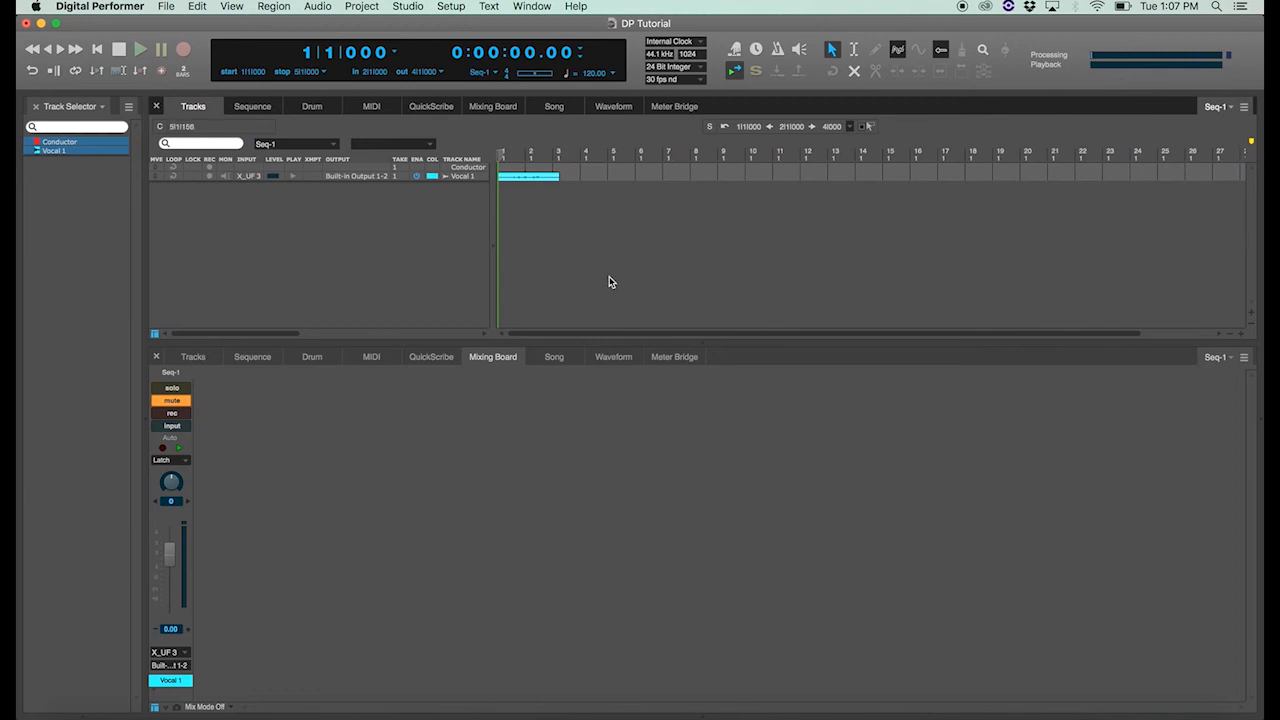
left_click(140, 48)
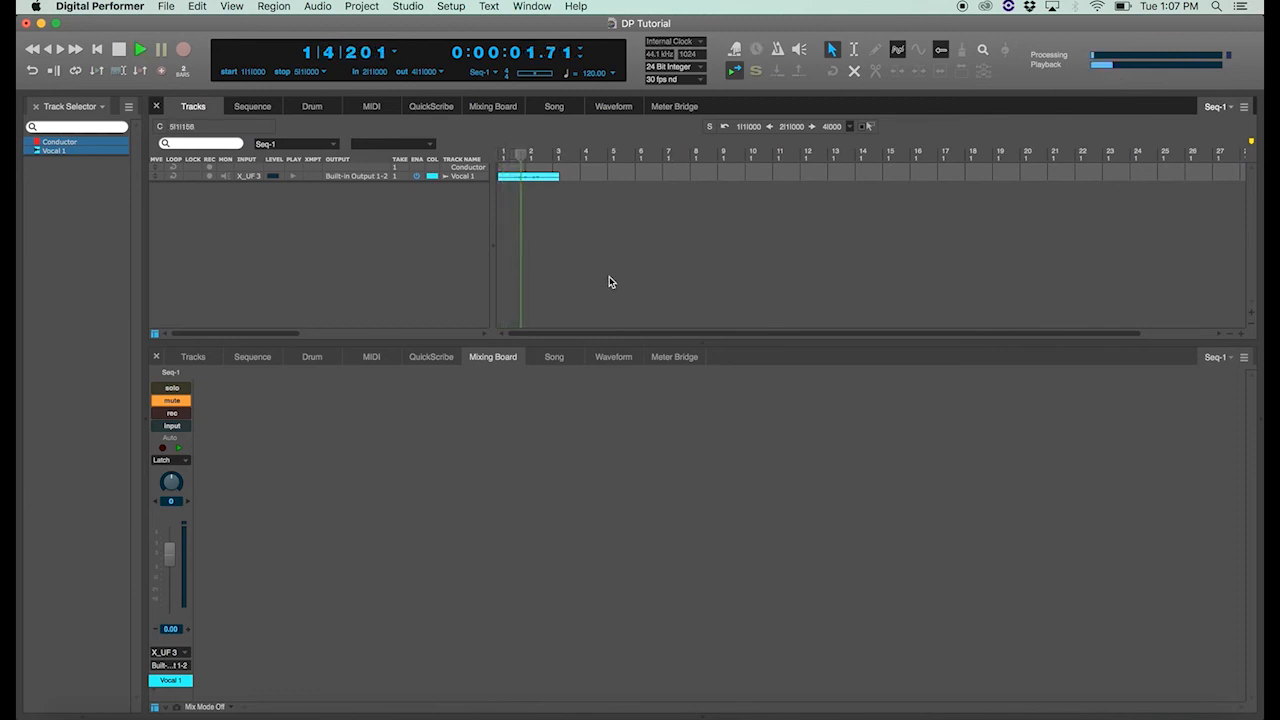
left_click(140, 49)
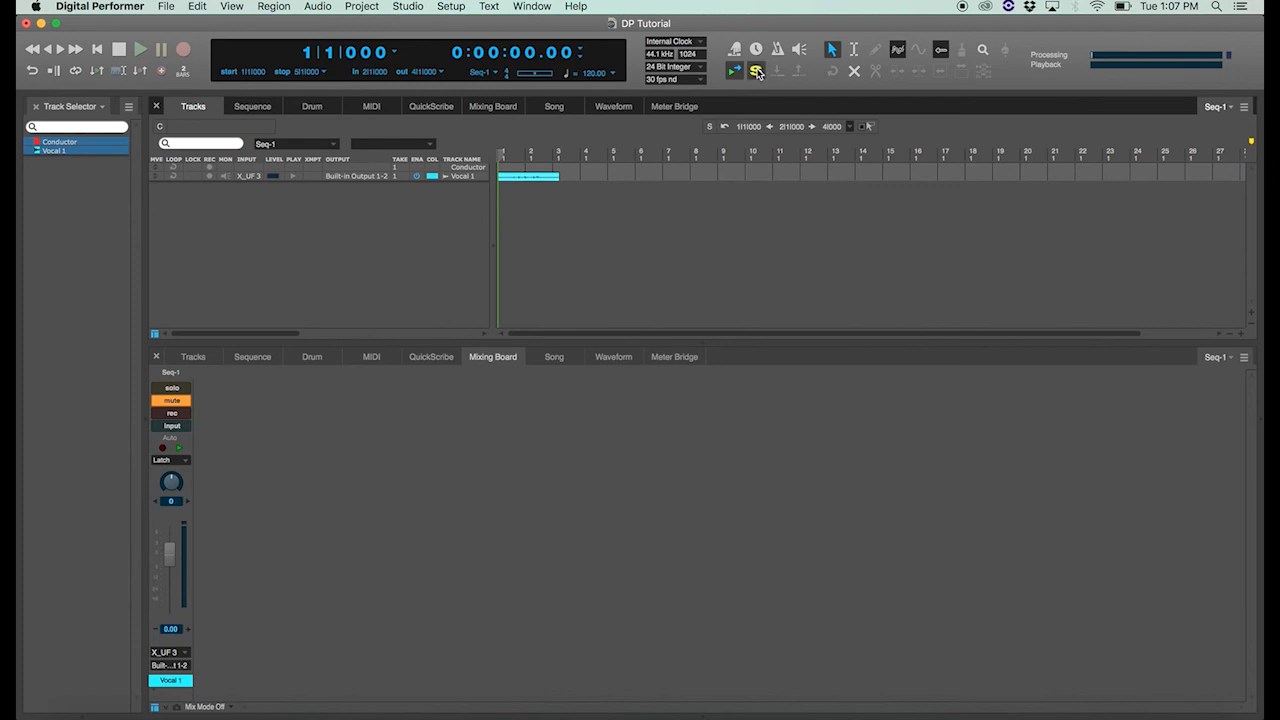
- Turn on solo mode, play the sequence, and rewind to the start
left_click(755, 70)
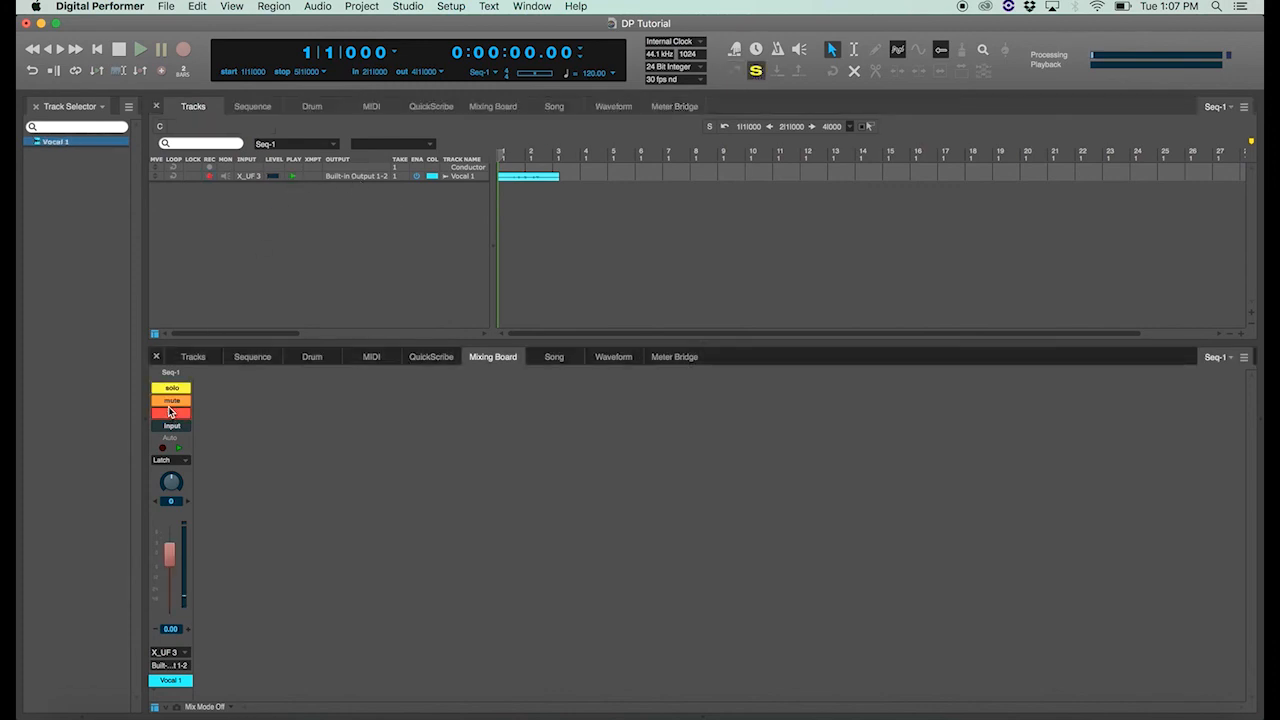
left_click(171, 401)
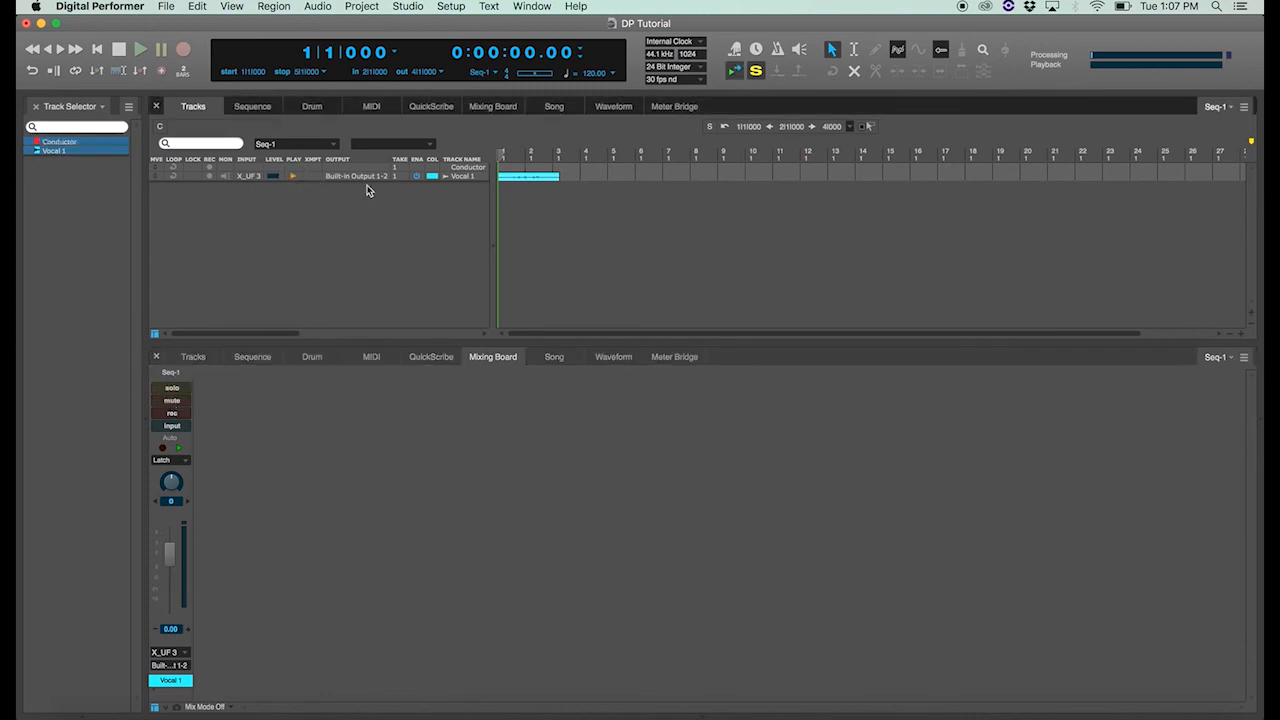
left_click(140, 48)
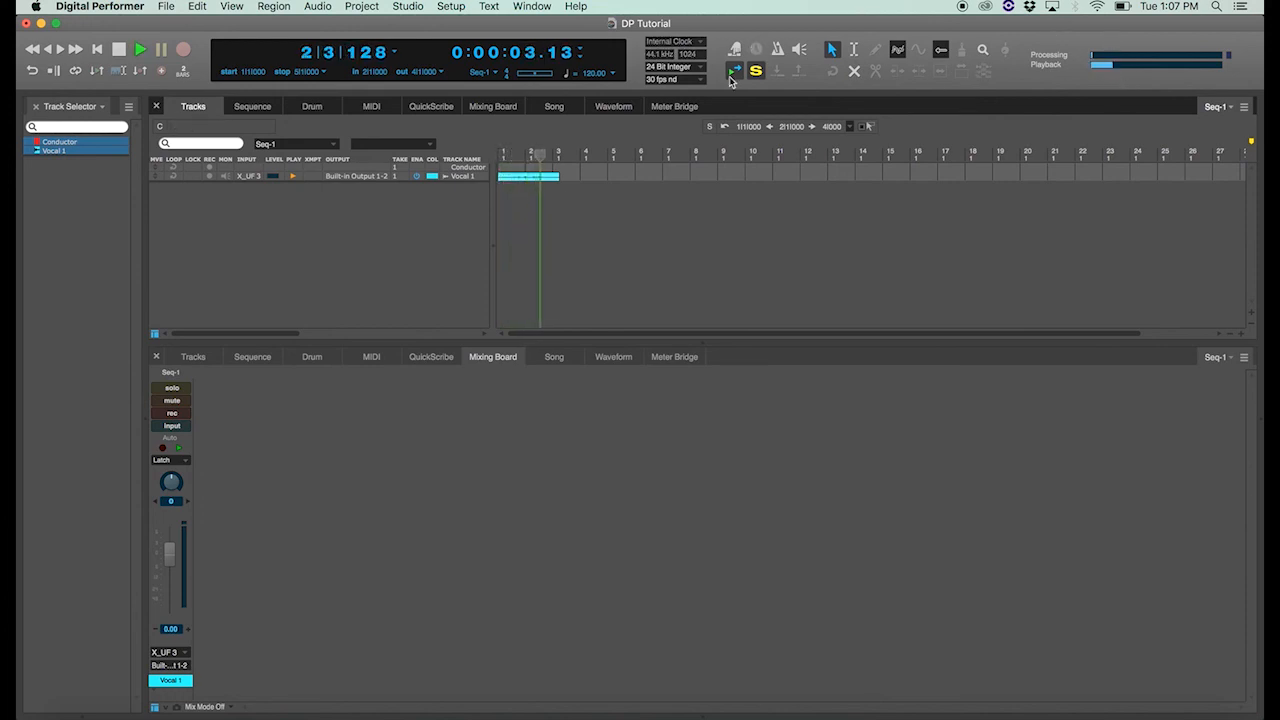
left_click(98, 49)
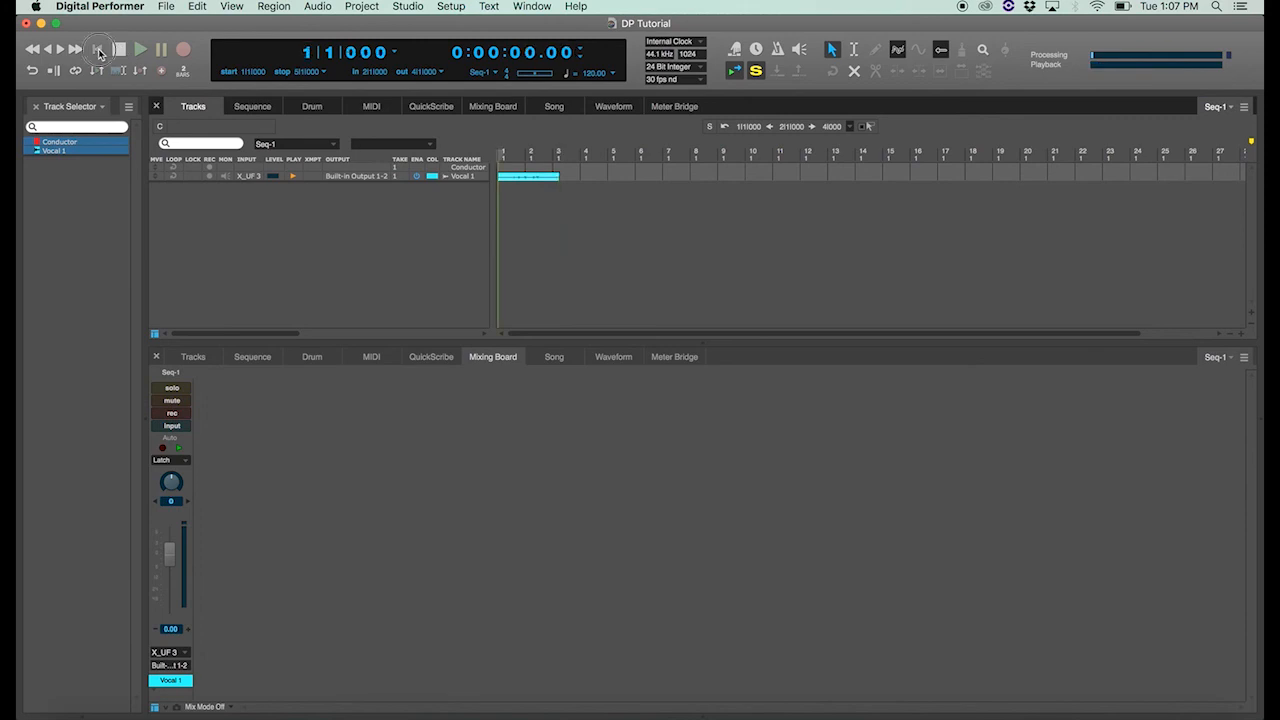
- Solo Vocal 1 on its mixer strip and play the sequence through
left_click(171, 388)
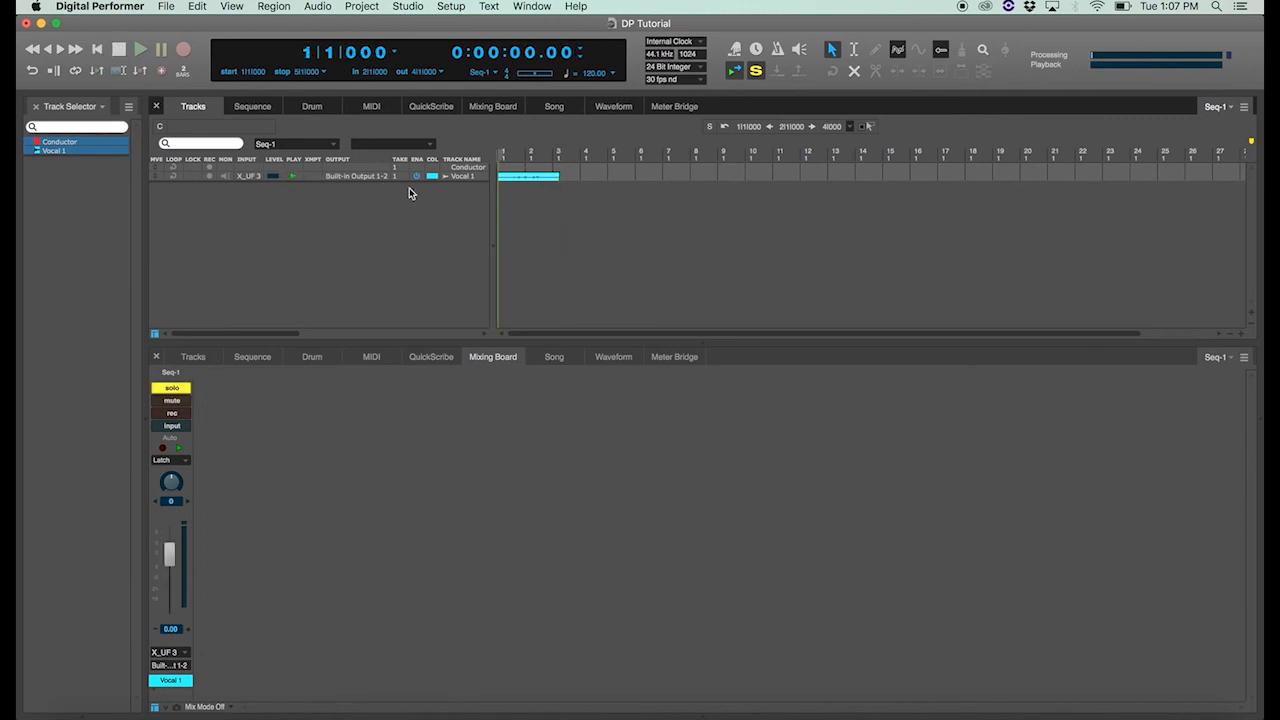
mouse_move(418, 182)
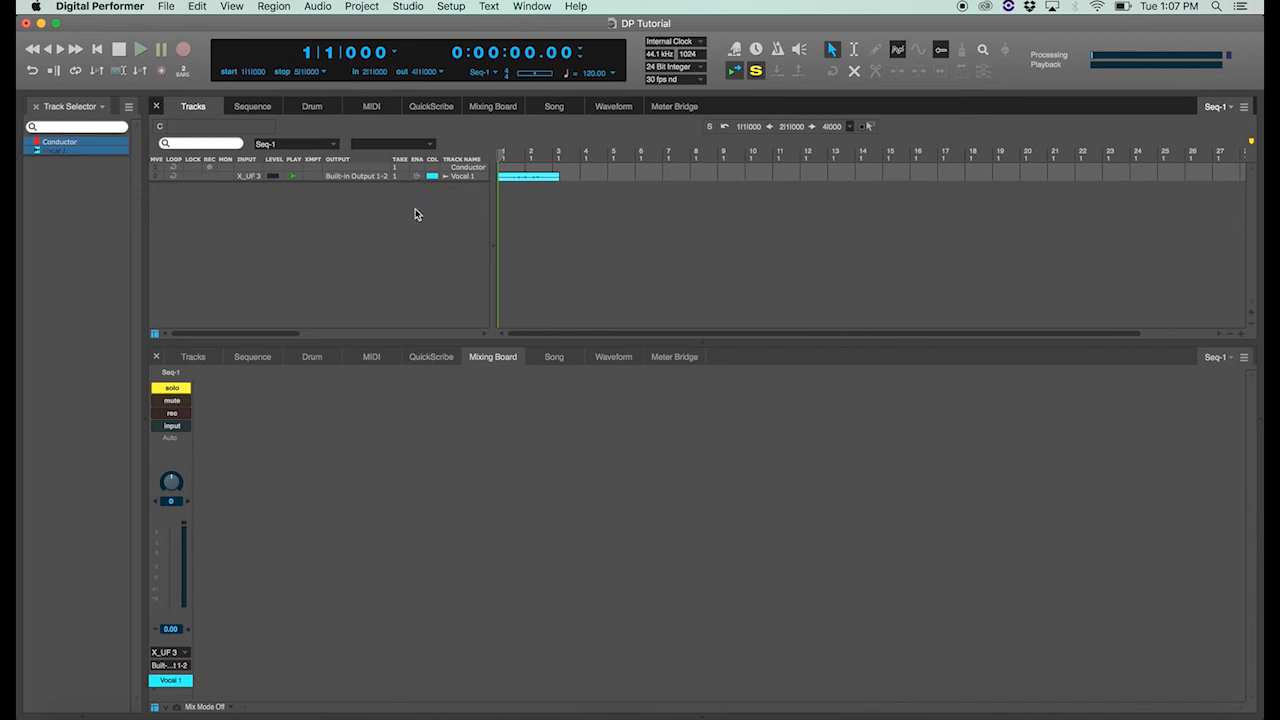
mouse_move(422, 211)
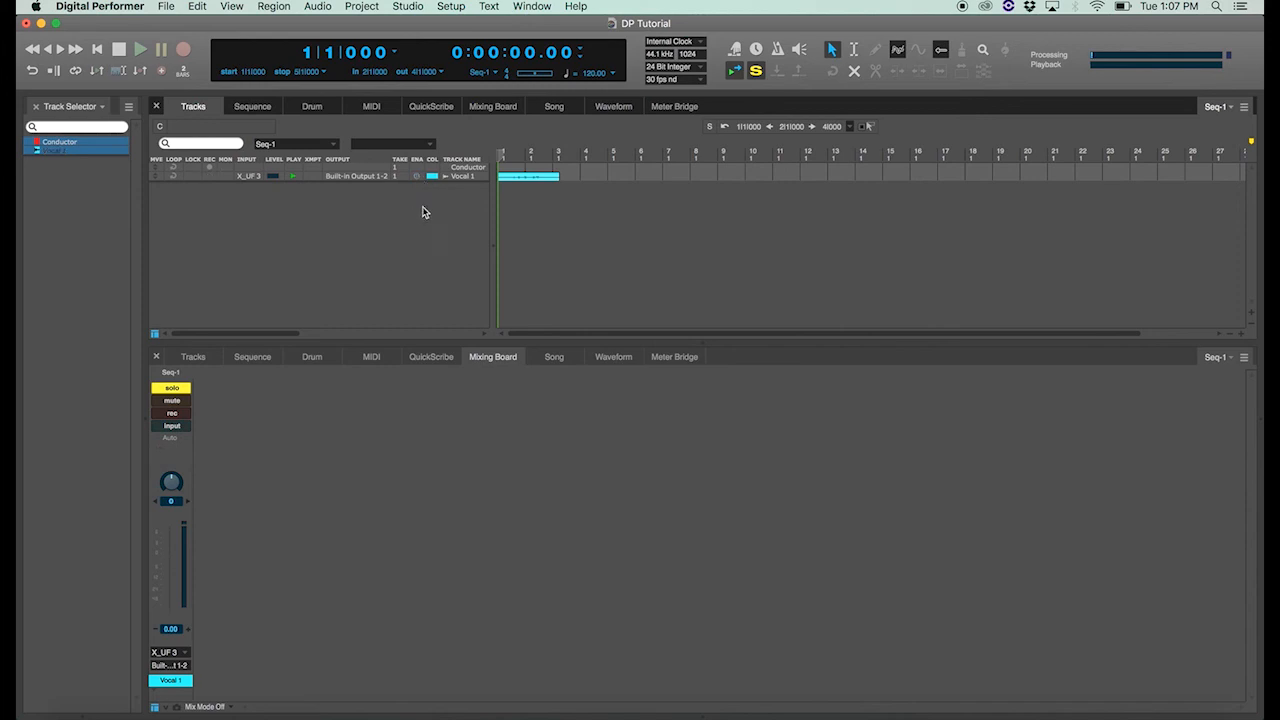
left_click(140, 48)
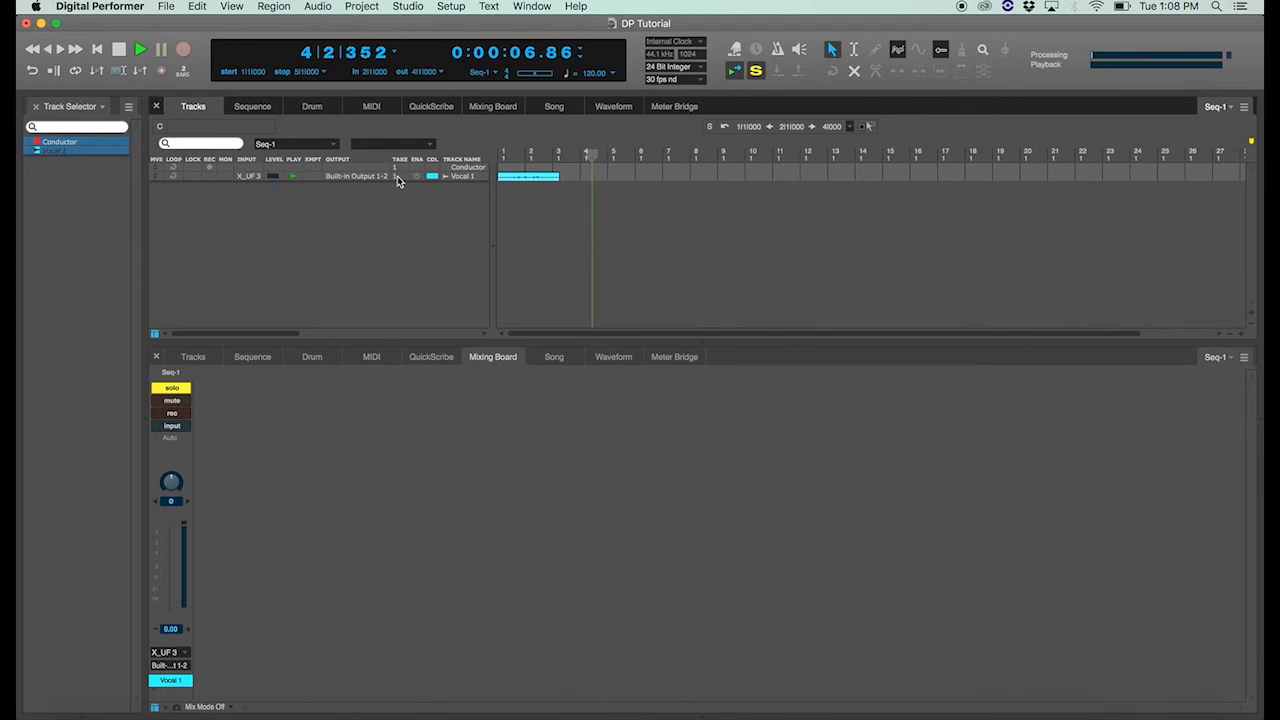
left_click(140, 48)
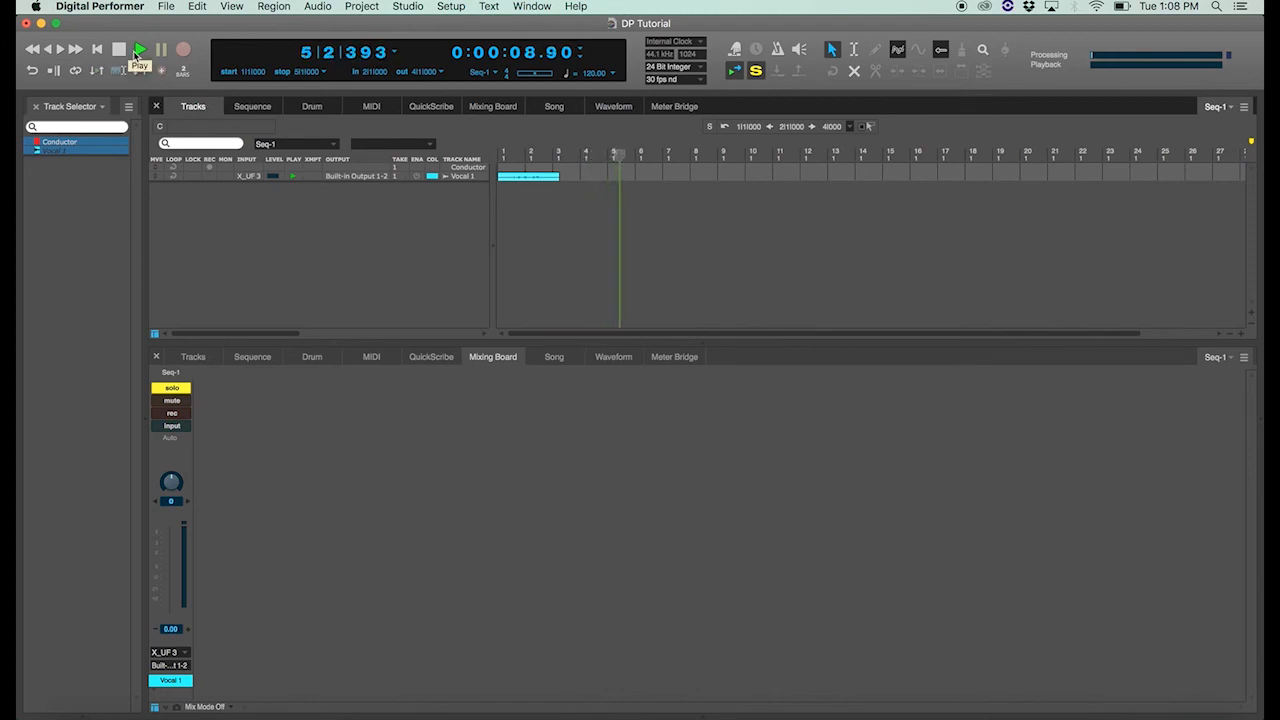